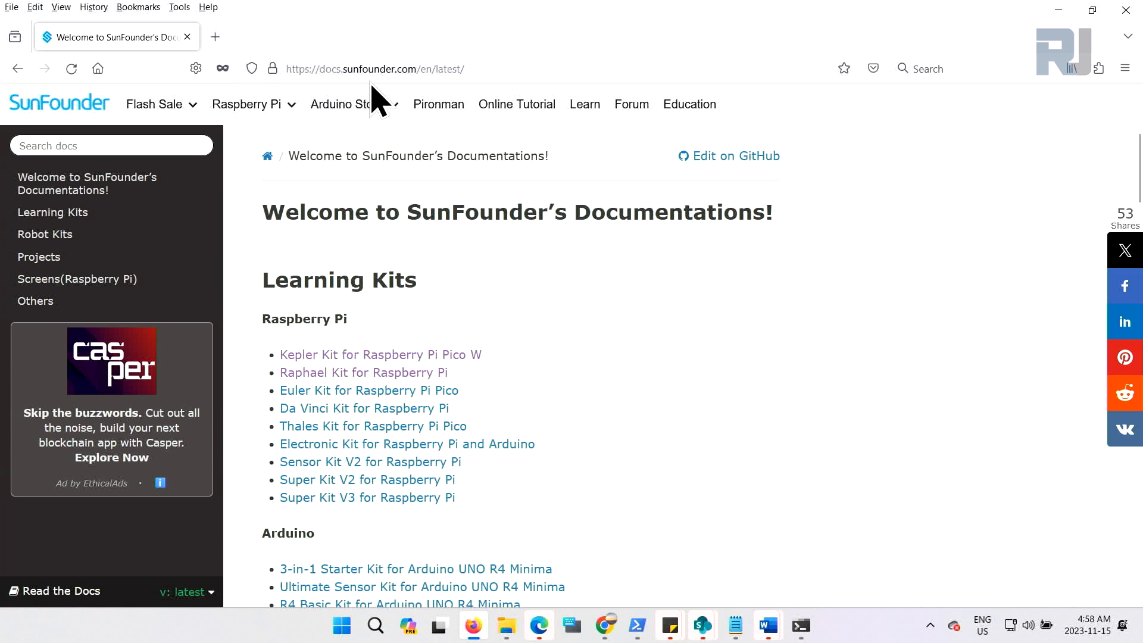
mouse_move(424, 332)
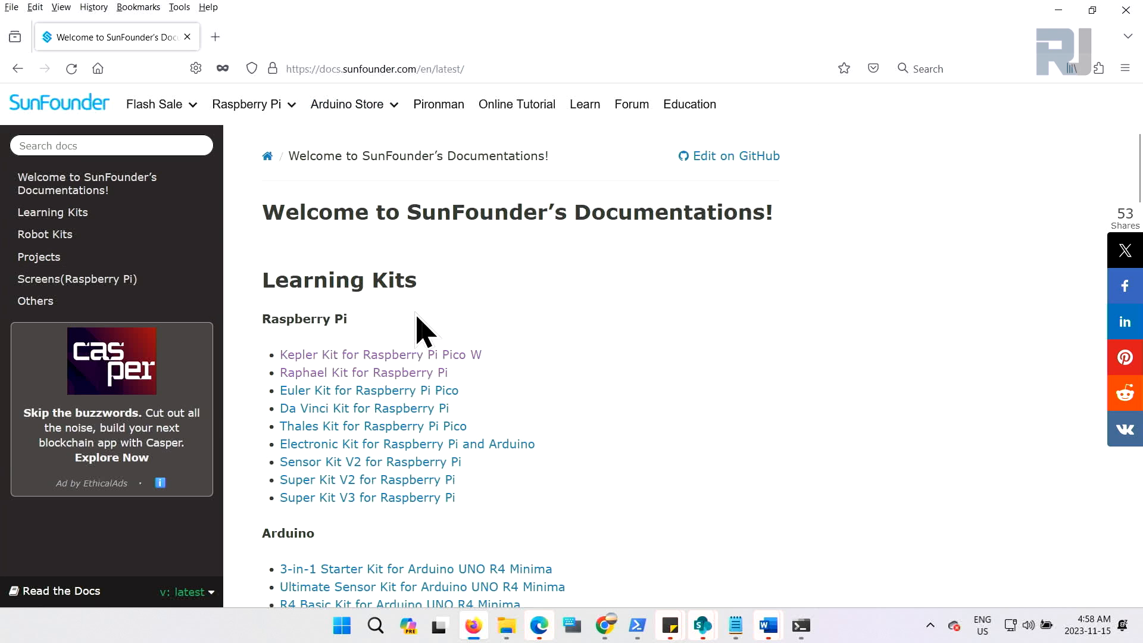
Reach the PiCar-X Car Kit V2.0 docs and its Play with Python section listing the projects.
scroll(down, 3)
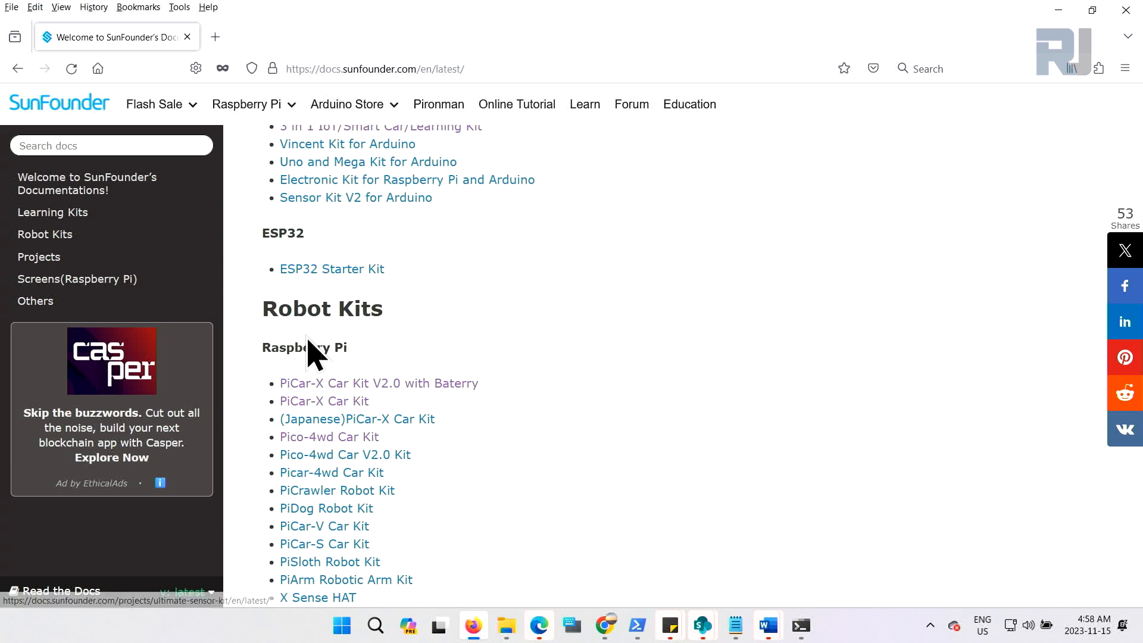
double_click(314, 308)
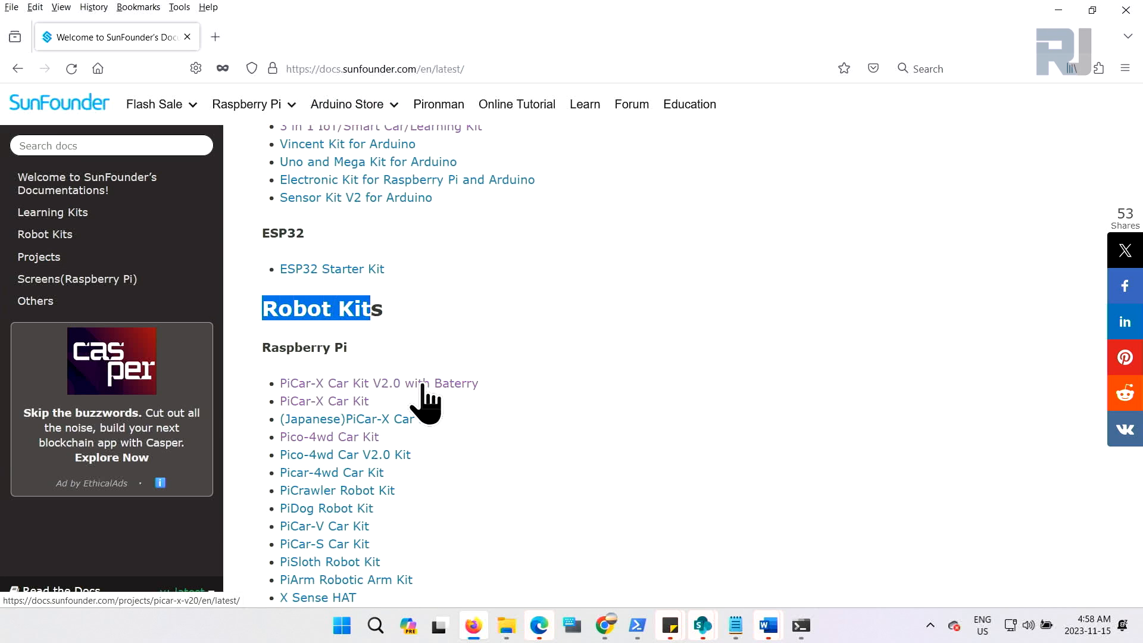
mouse_move(357, 405)
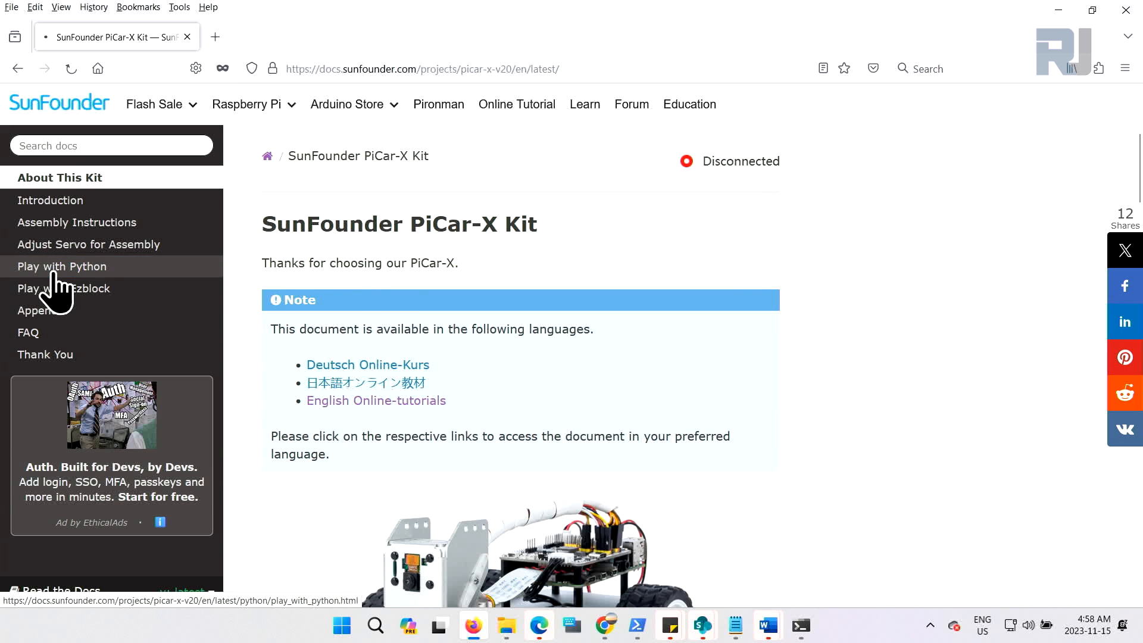
click(62, 266)
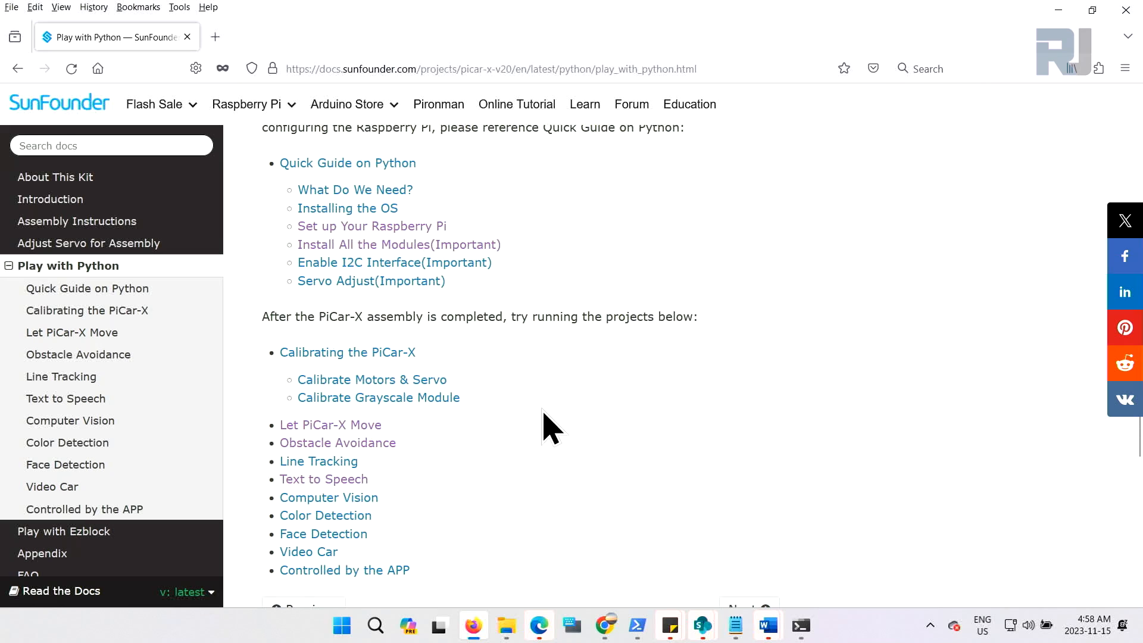
scroll(down, 3)
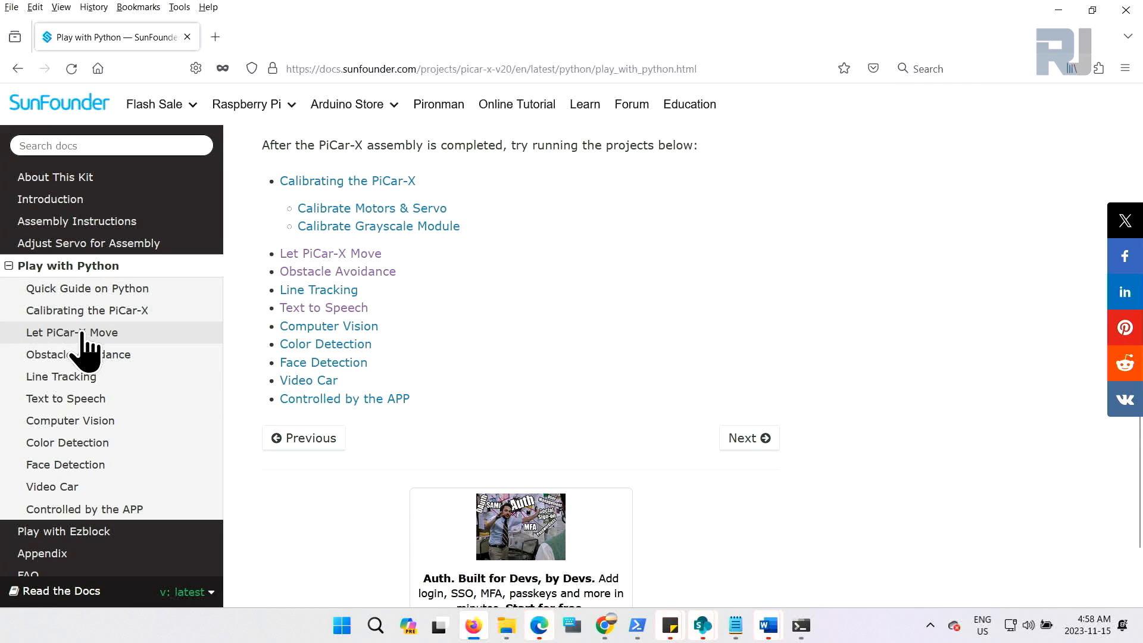
mouse_move(78, 355)
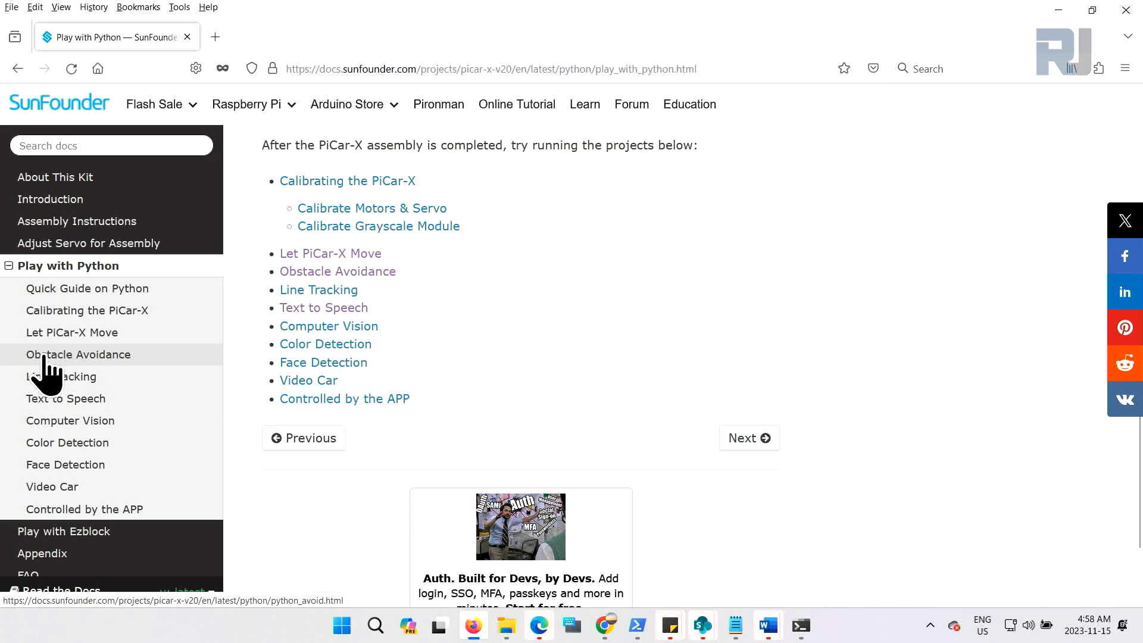
mouse_move(44, 375)
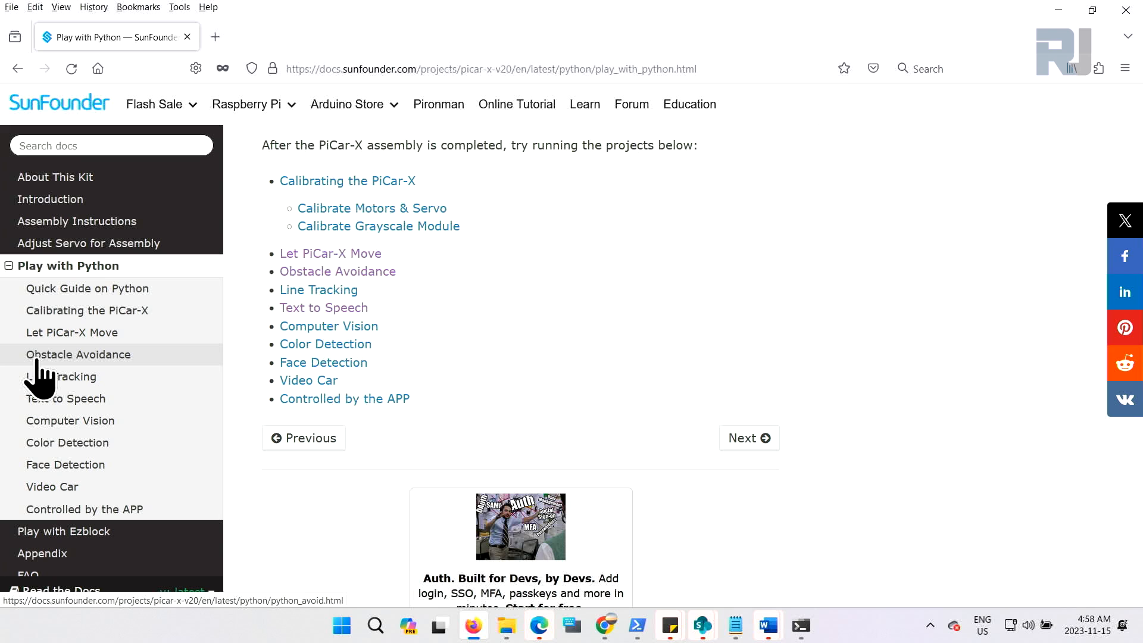
Go to the Obstacle Avoidance page and begin bringing up its online shell.
click(79, 355)
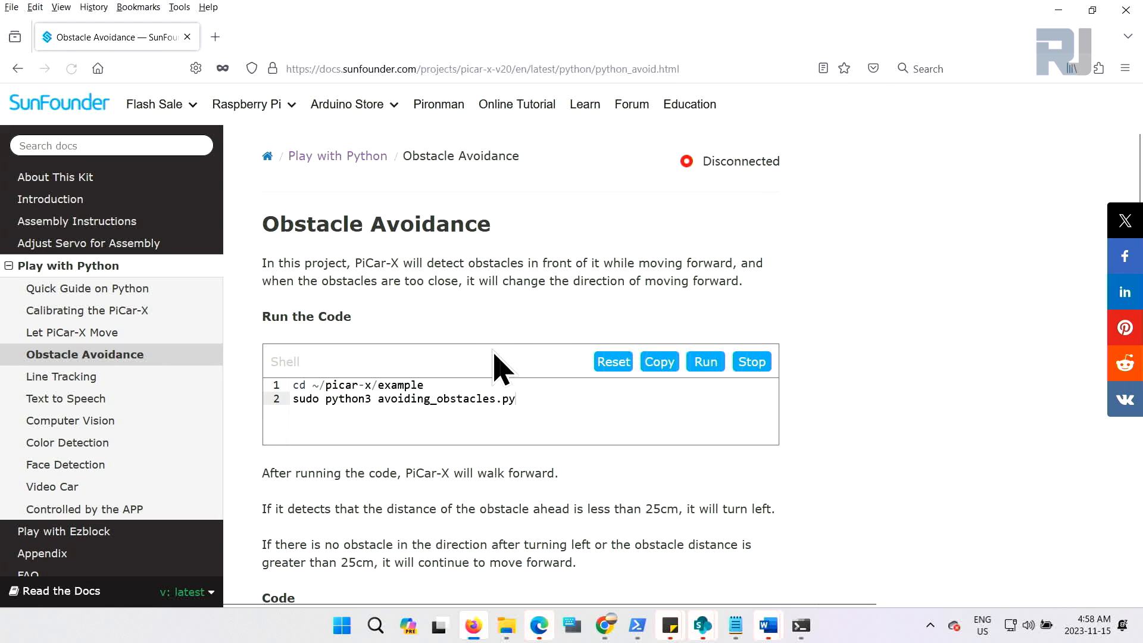
scroll(down, 3)
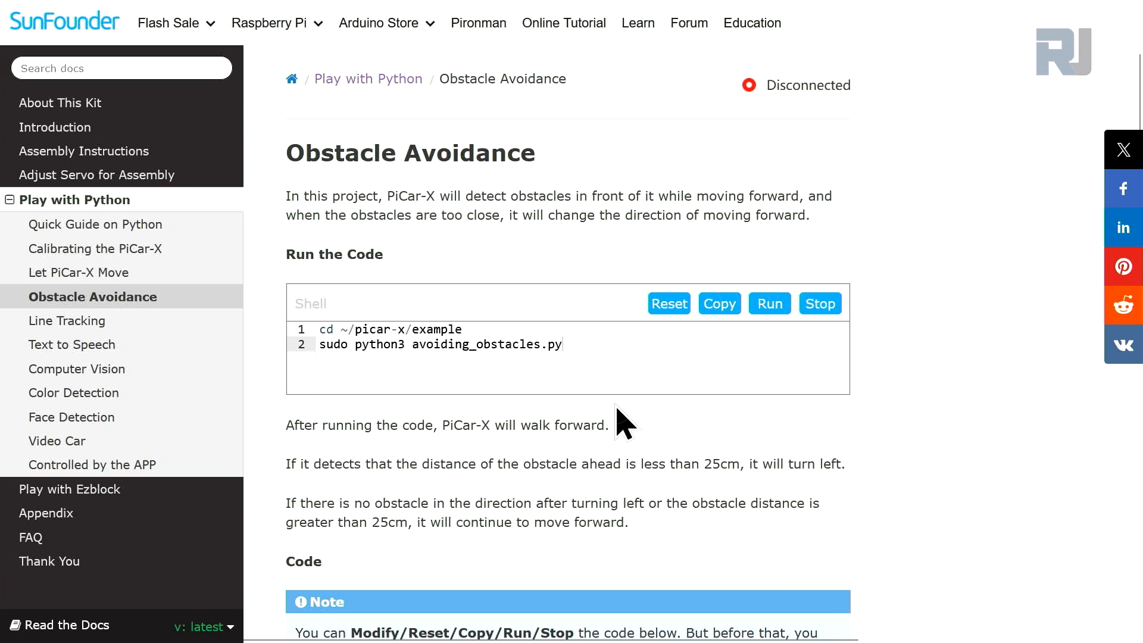
mouse_move(818, 141)
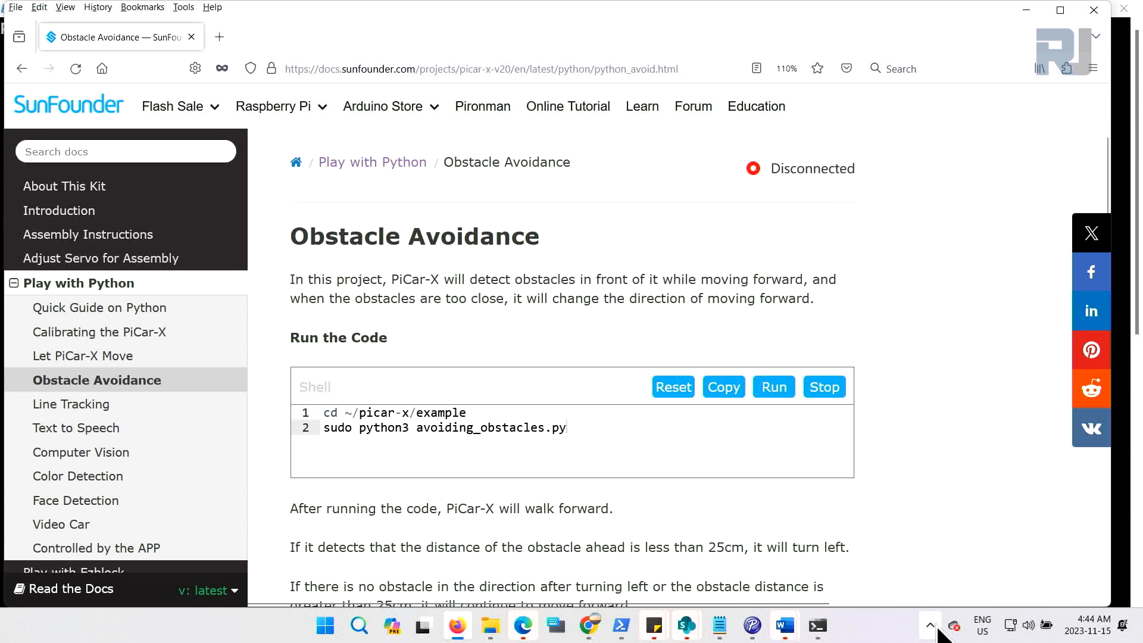
click(930, 625)
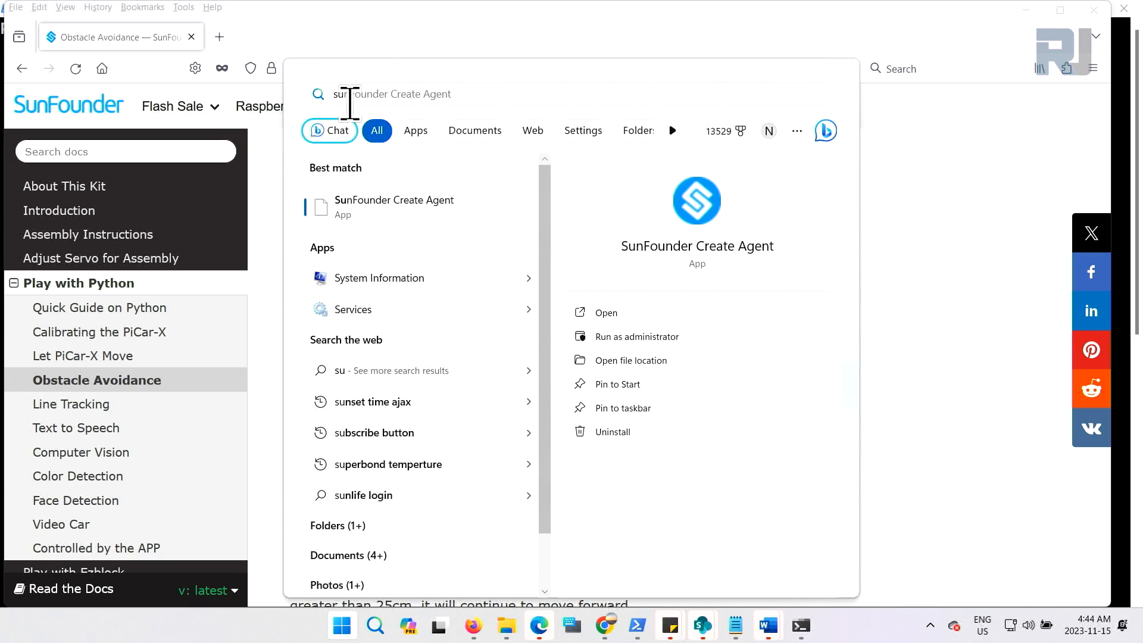
mouse_move(394, 222)
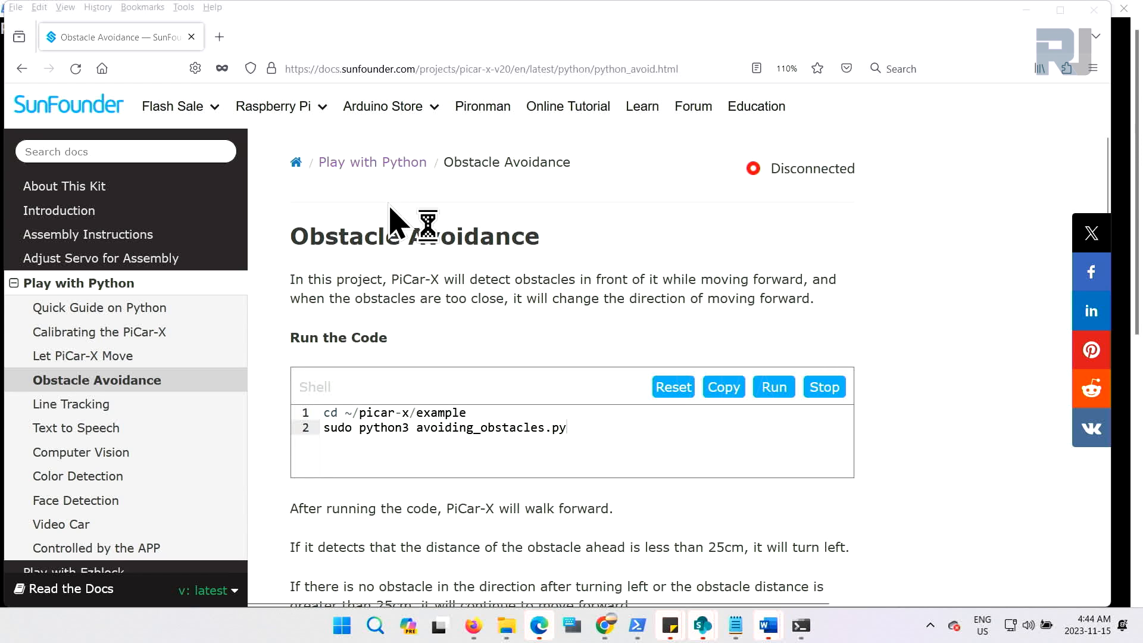
Launch the SunFounder Create Agent and acknowledge it is running in the background.
click(771, 386)
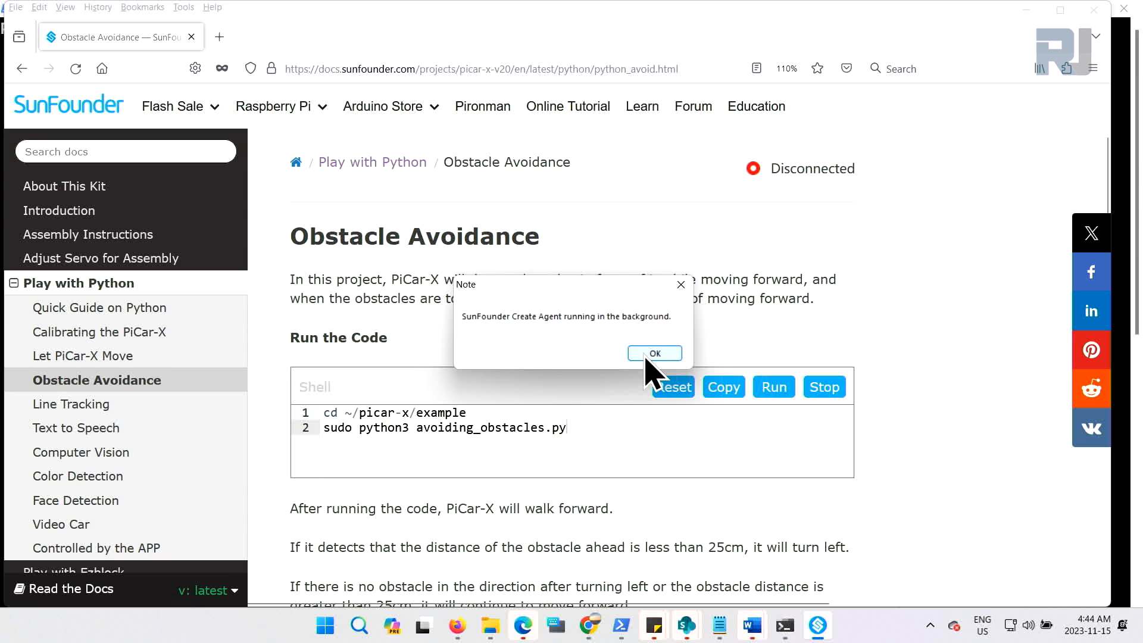
click(653, 353)
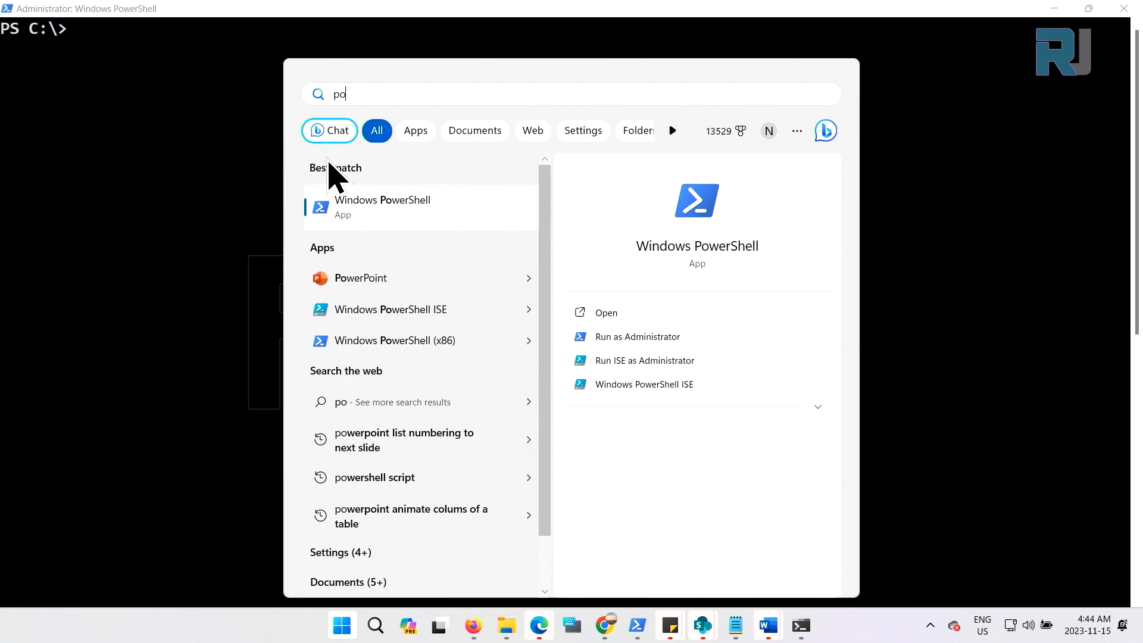
mouse_move(358, 225)
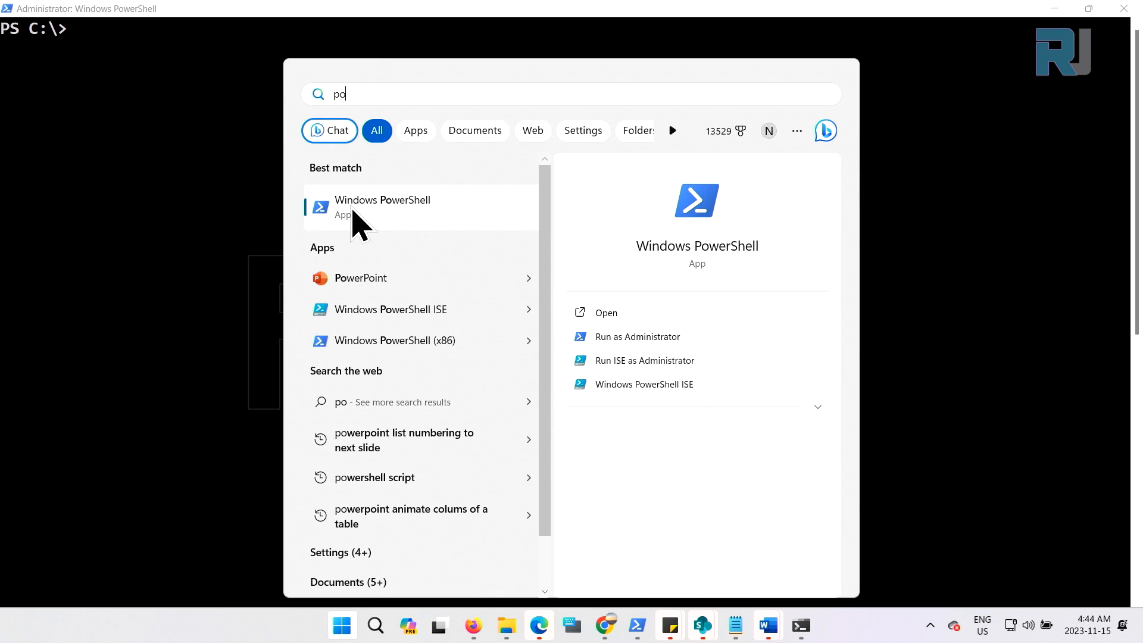
mouse_move(631, 357)
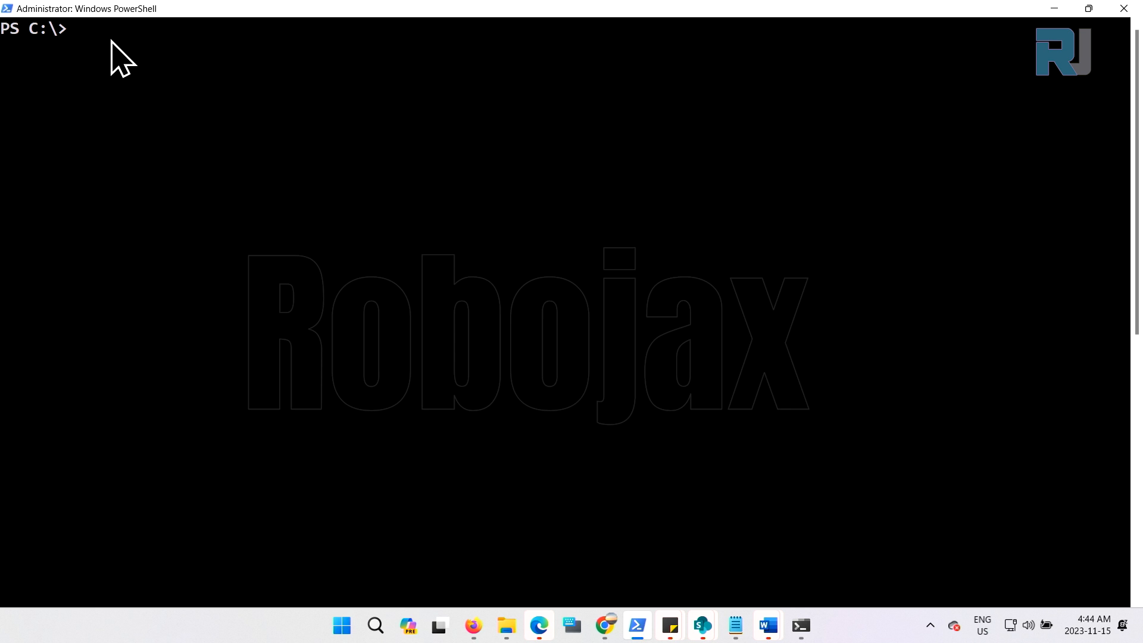
Ping robojax.local with ping -4 and confirm replies from 192.168.0.102 with no loss.
text(ping -4 robojax.local)
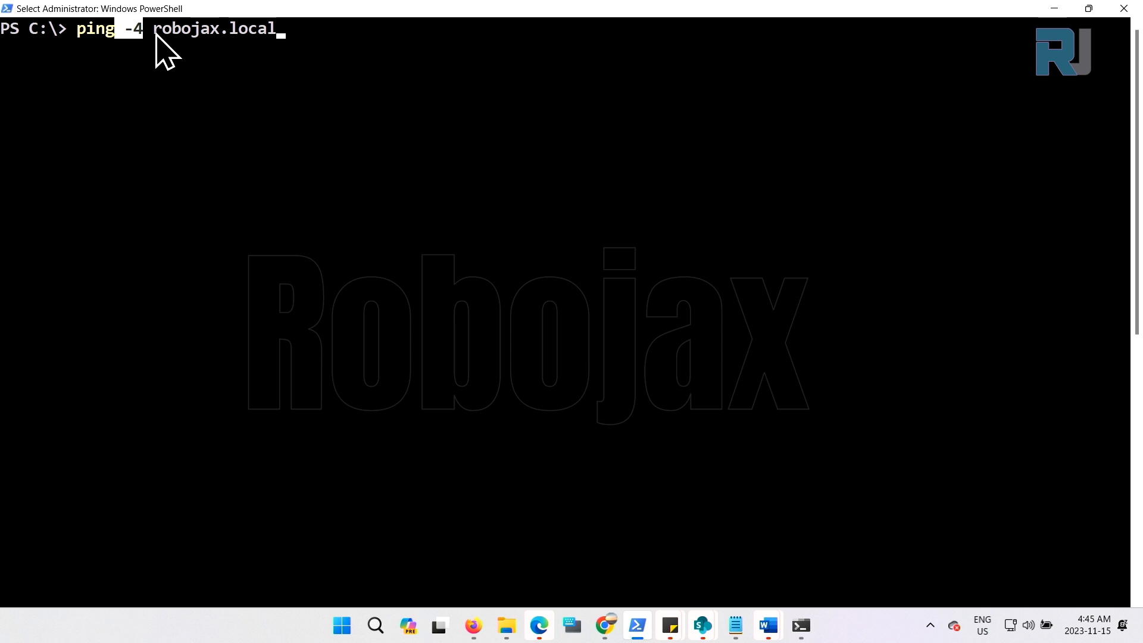
double_click(186, 29)
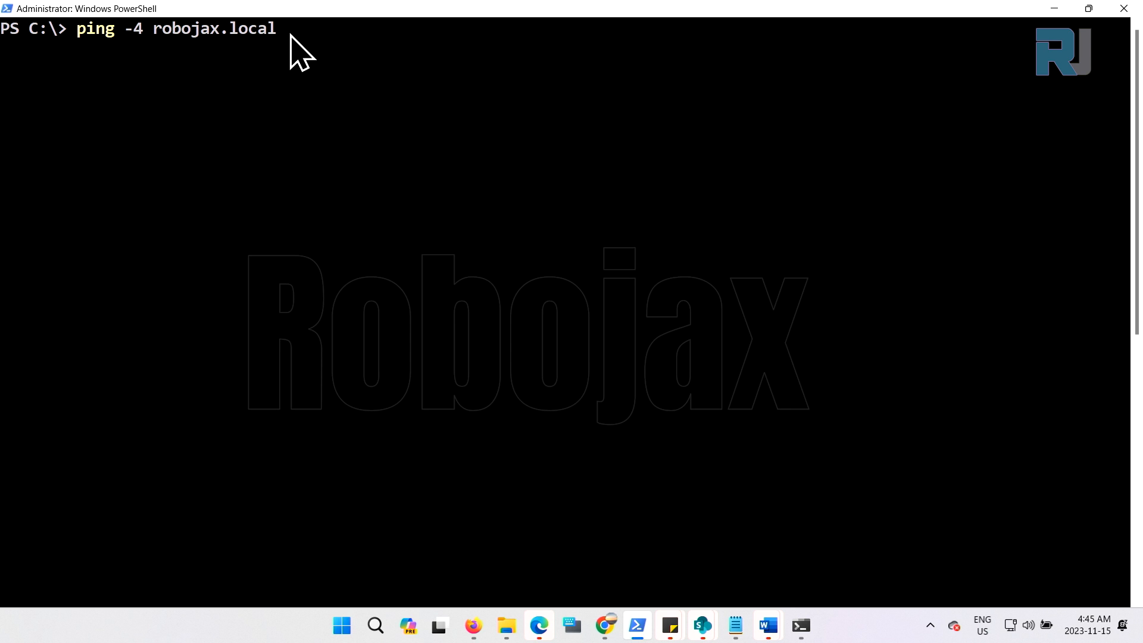
key(Return)
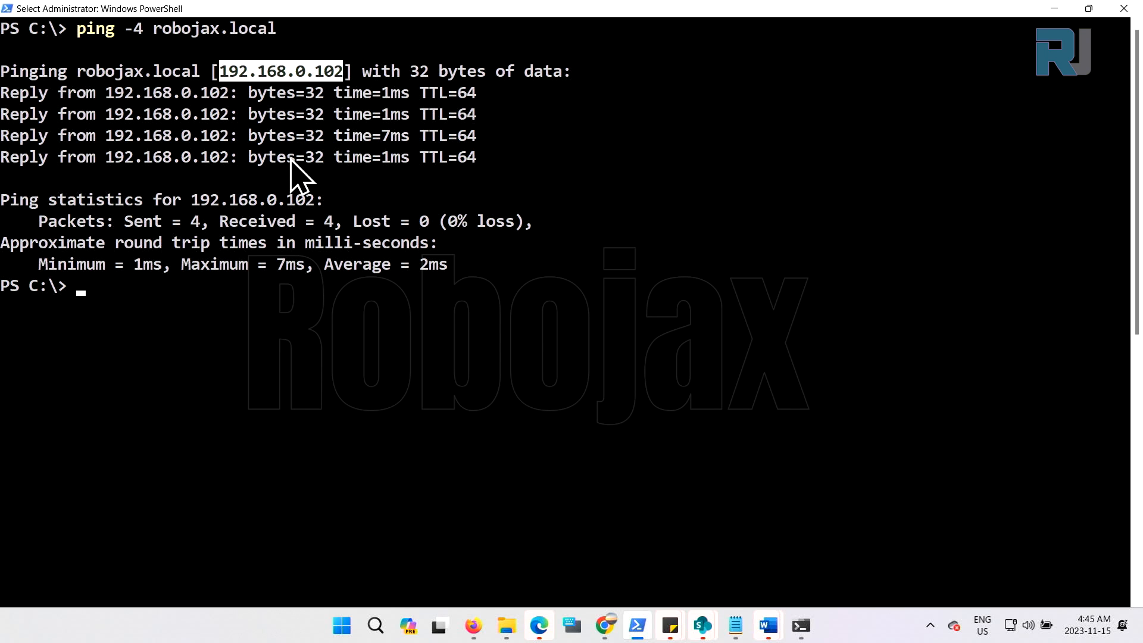
mouse_move(240, 87)
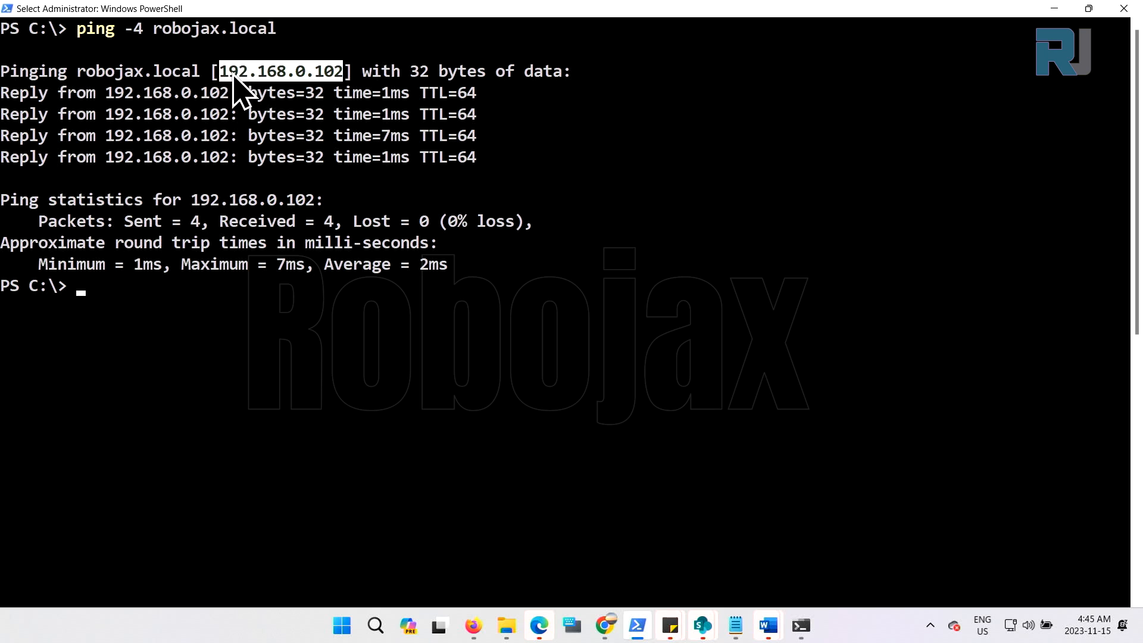
mouse_move(313, 99)
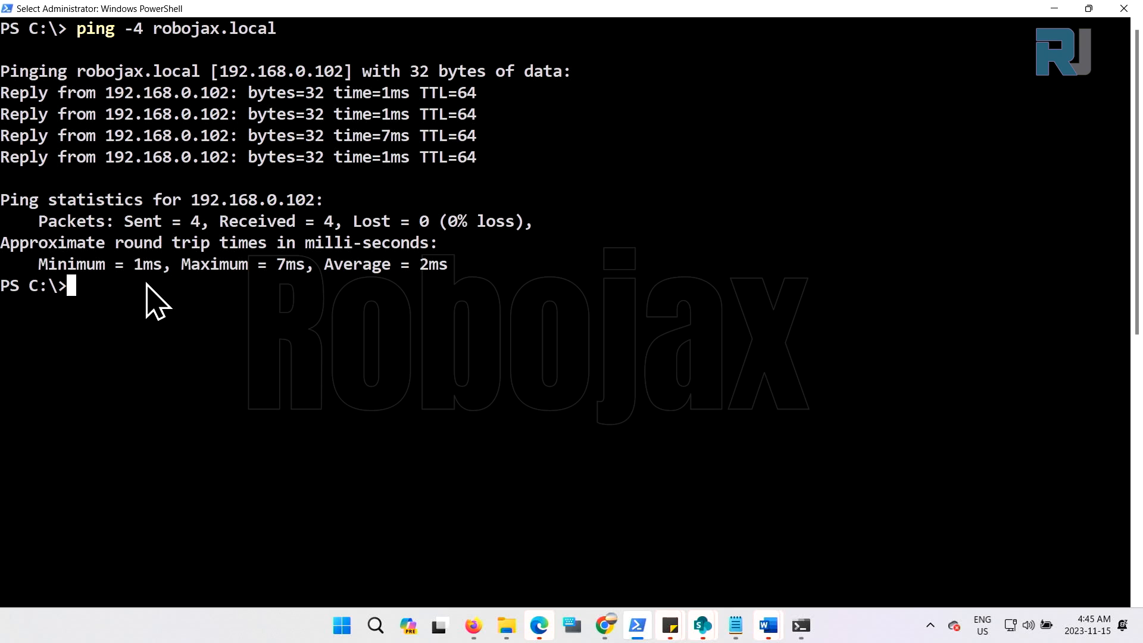
text(ssh pi)
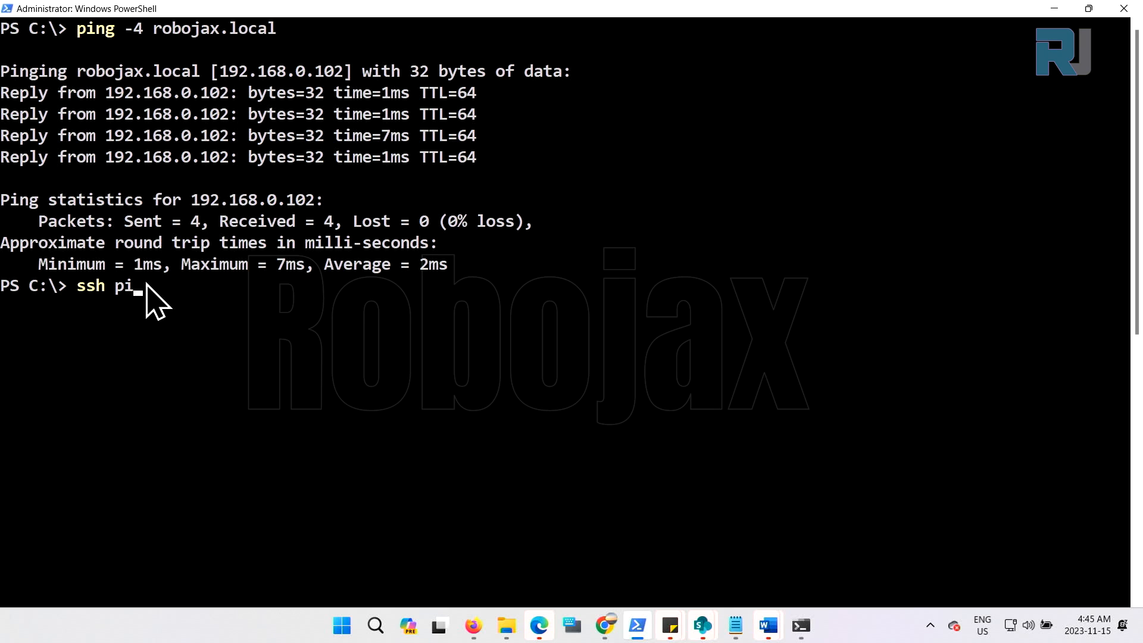
text(@roboja)
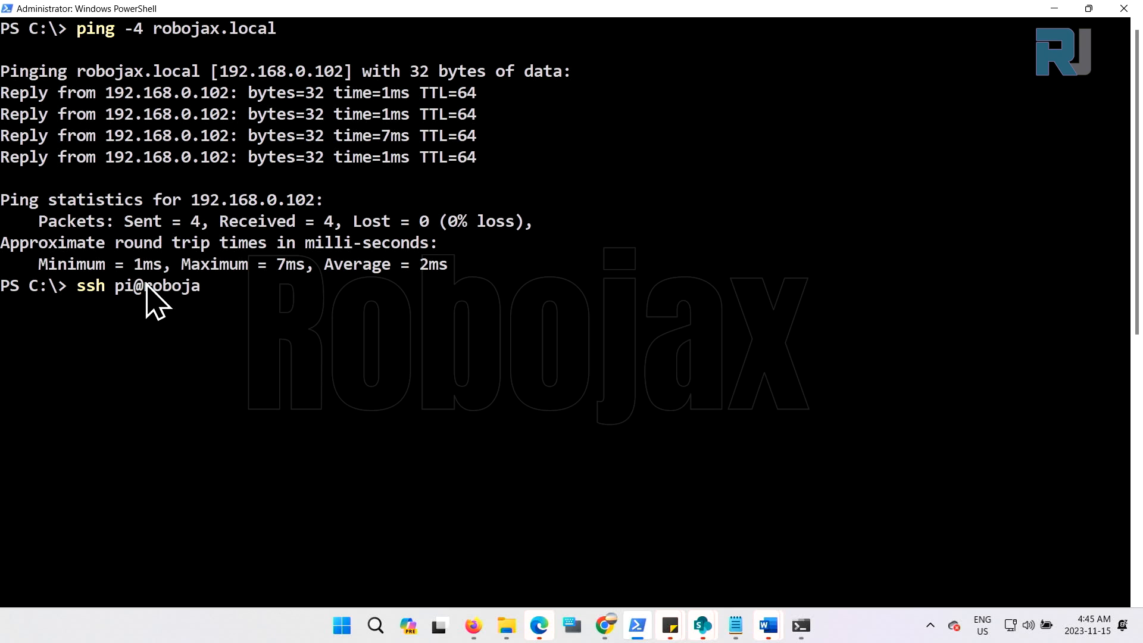
text(x.local)
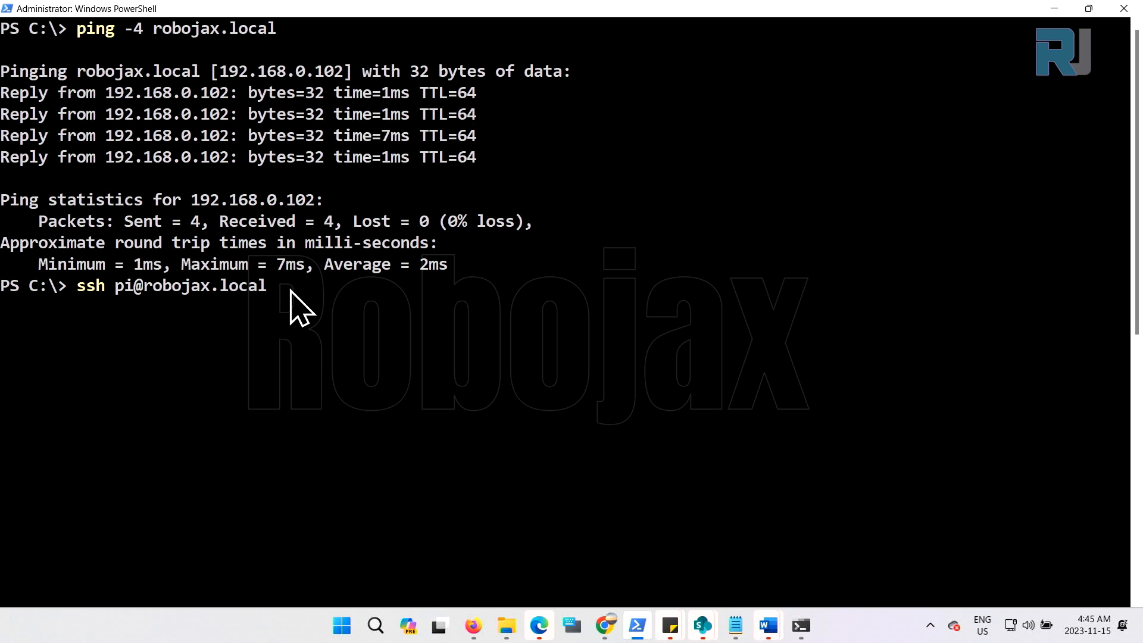
key(Return)
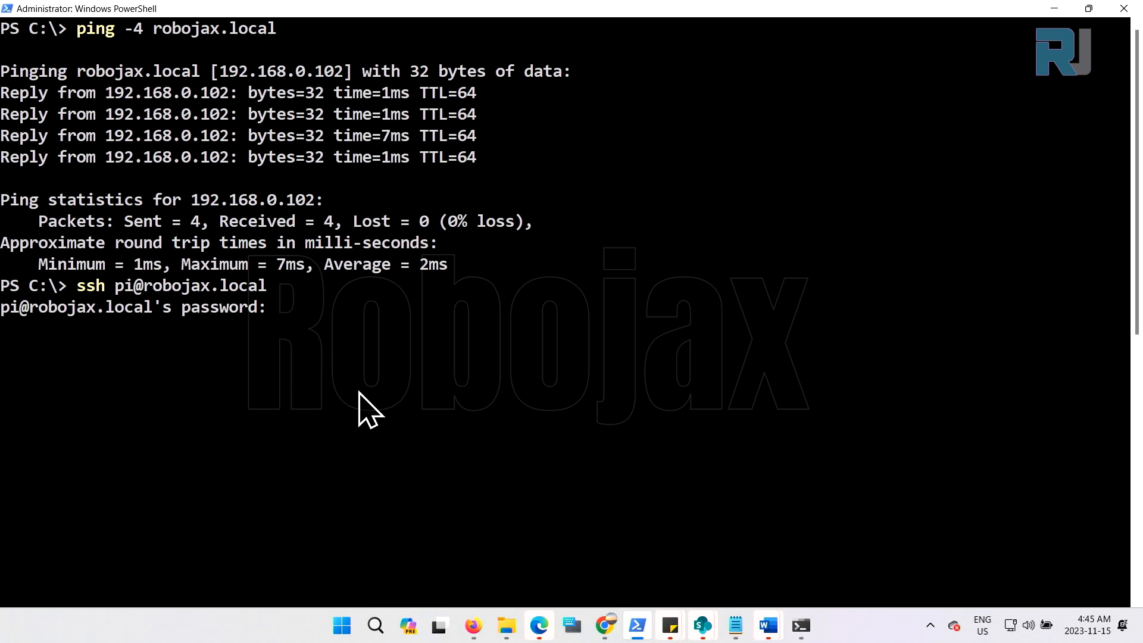
mouse_move(354, 408)
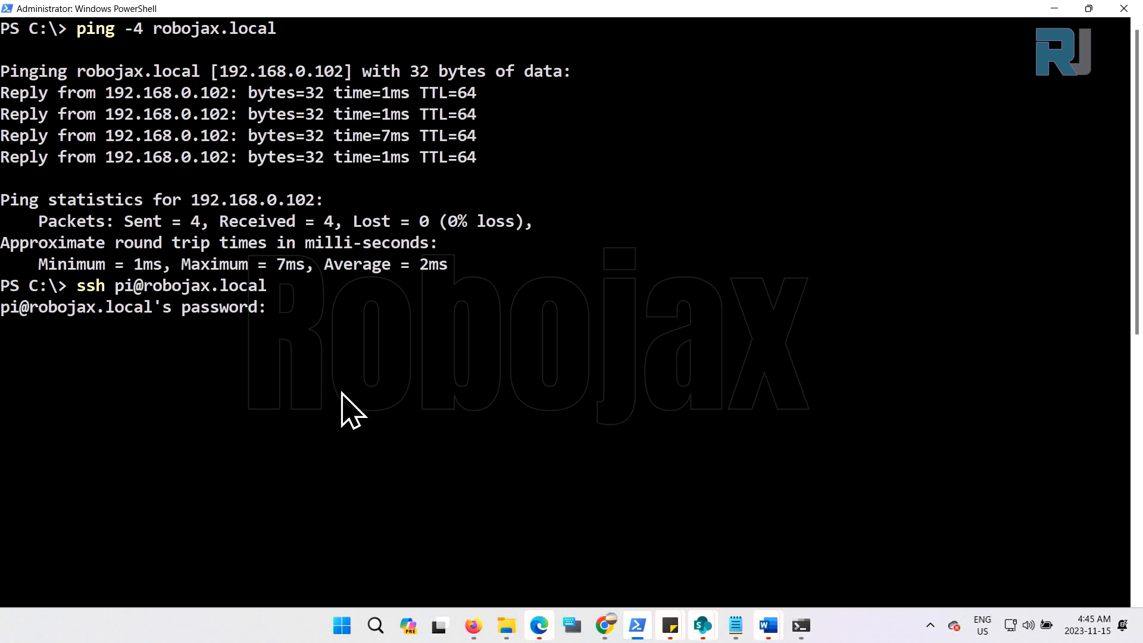
mouse_move(394, 364)
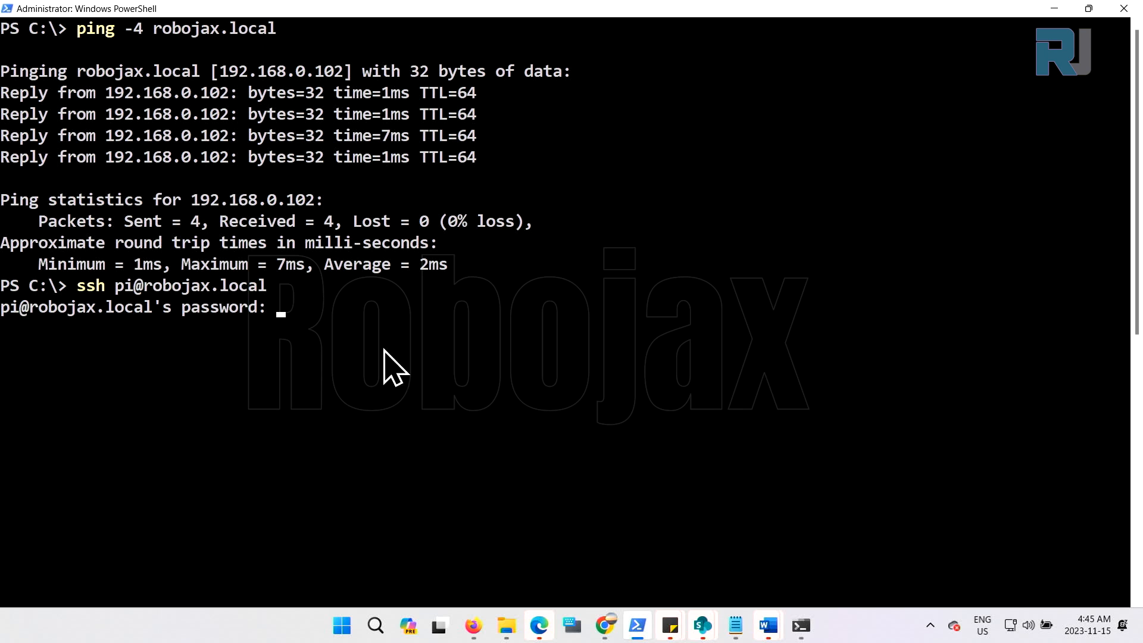
mouse_move(780, 540)
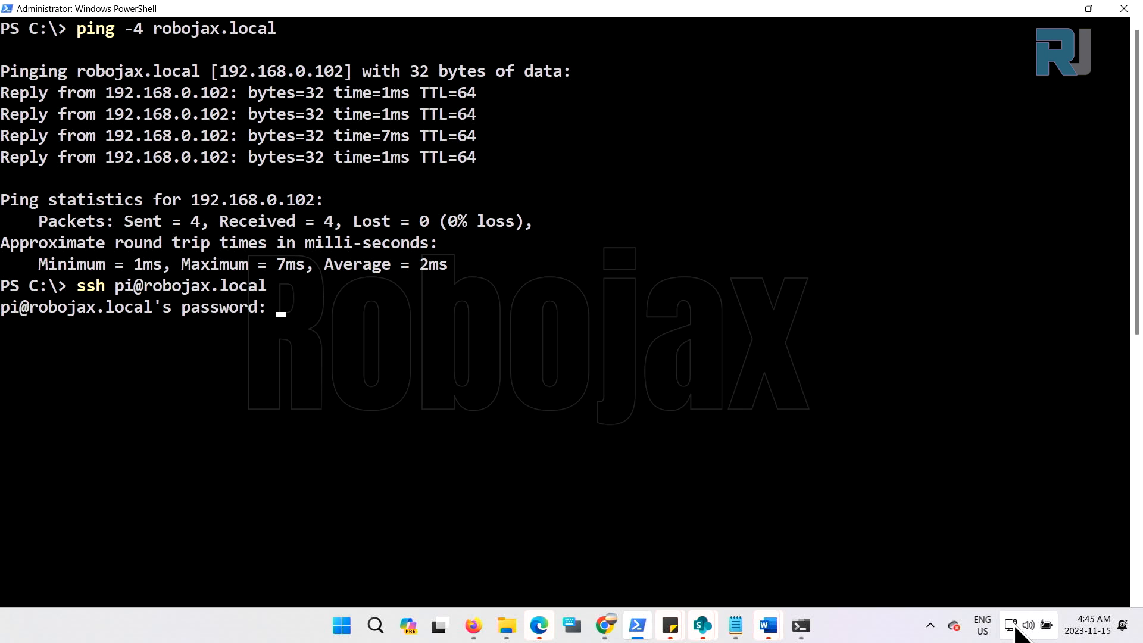
mouse_move(379, 373)
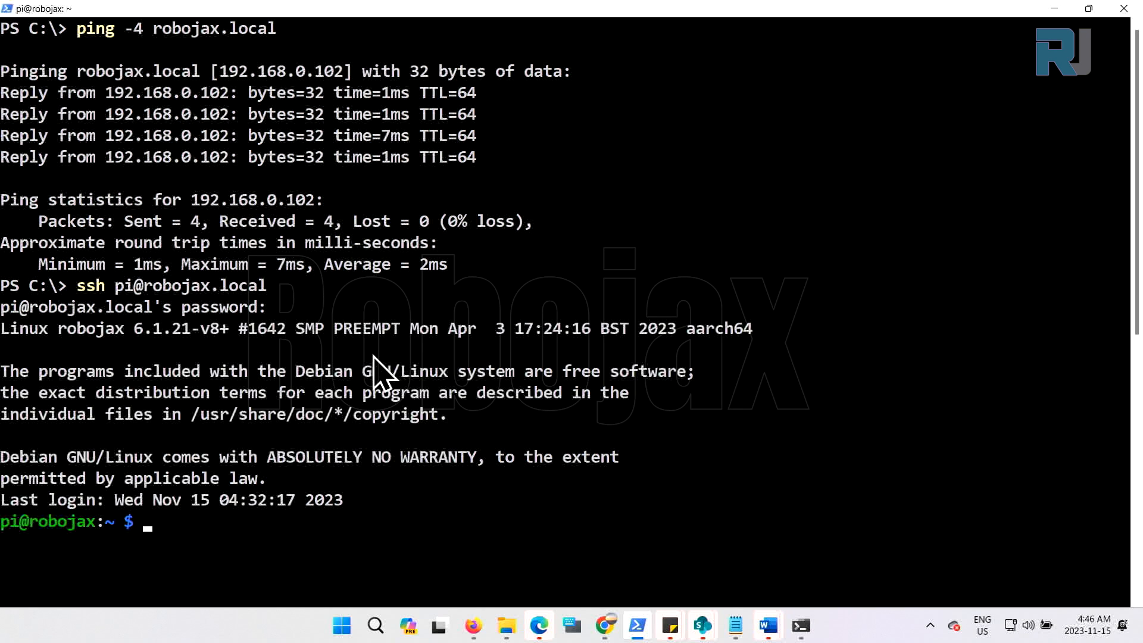
mouse_move(153, 386)
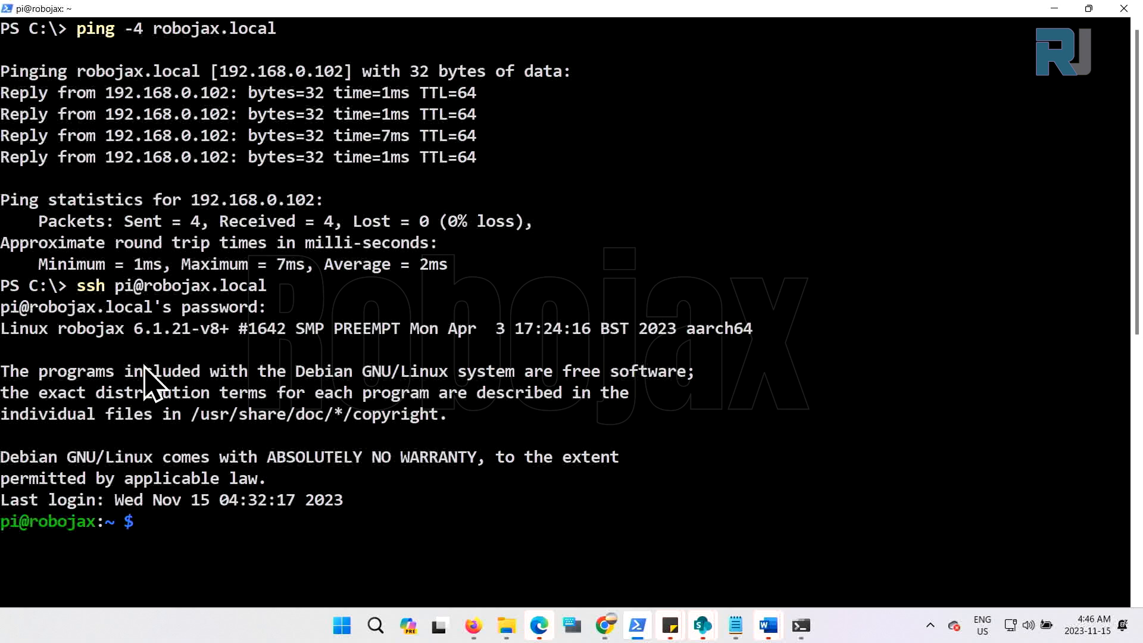
mouse_move(505, 625)
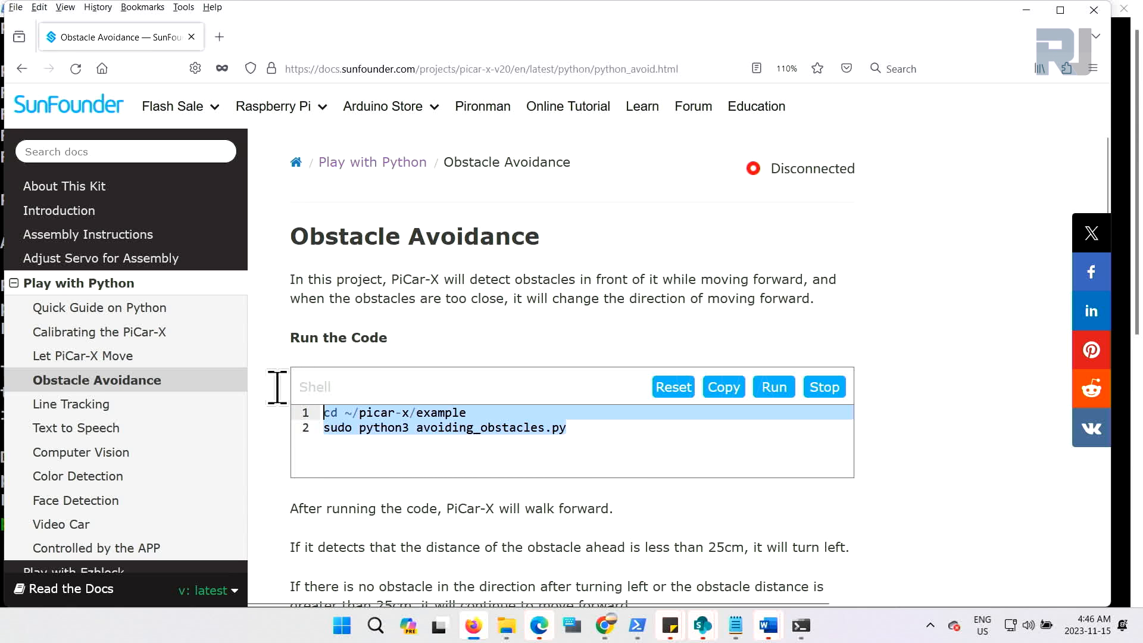
mouse_move(634, 625)
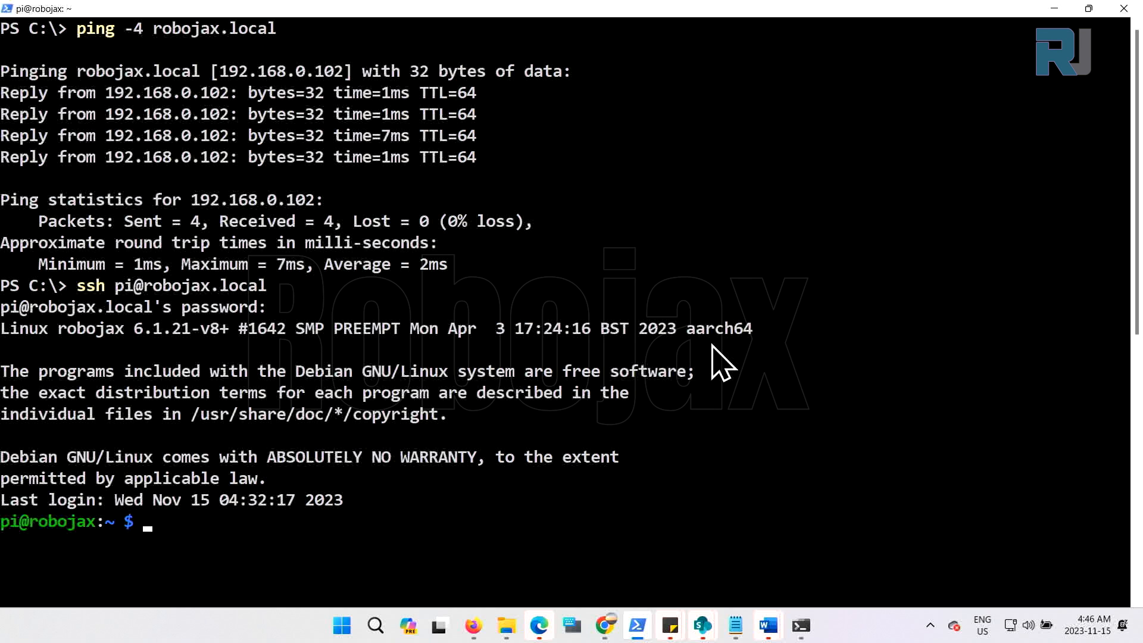
mouse_move(602, 491)
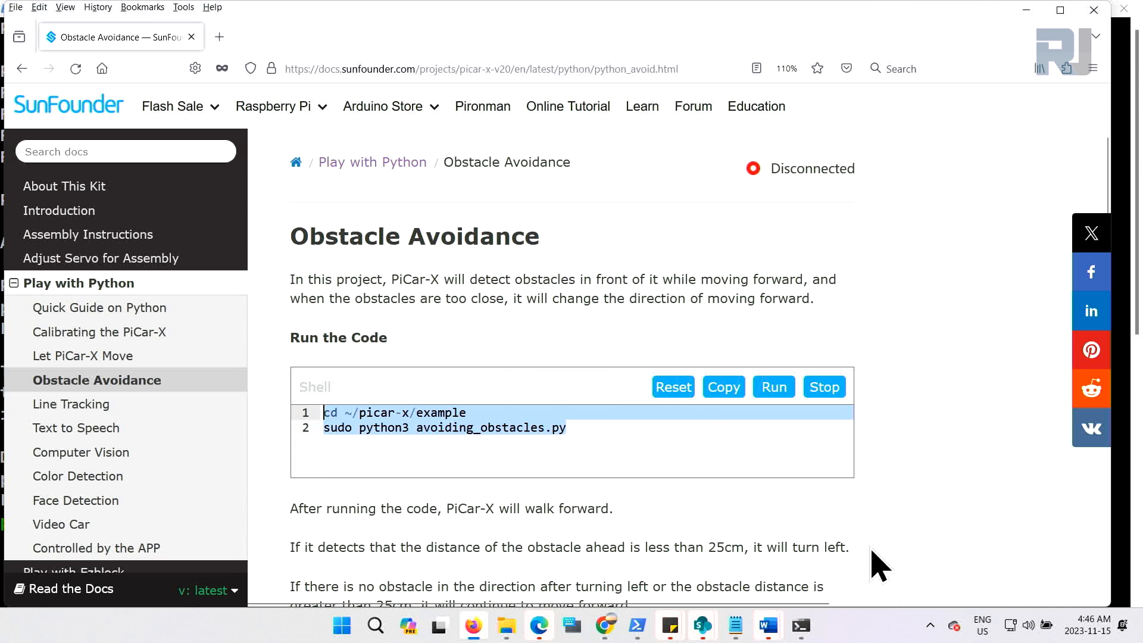
Connect the page's online shell to the Raspberry Pi at 192.168.0.102 as user pi.
click(929, 626)
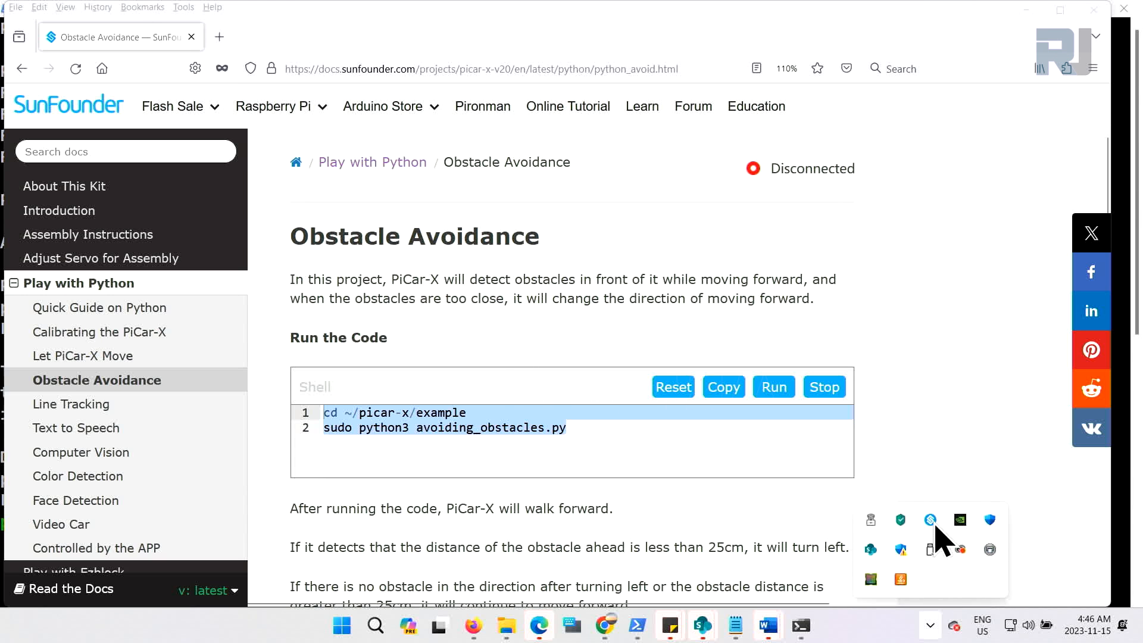
mouse_move(930, 520)
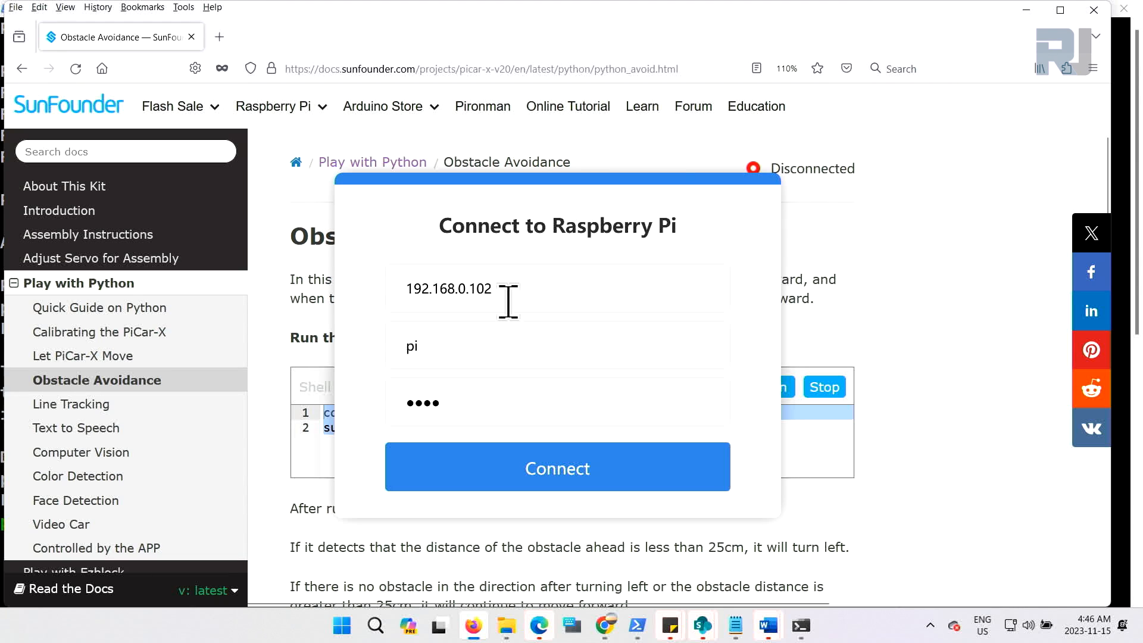
triple_click(449, 288)
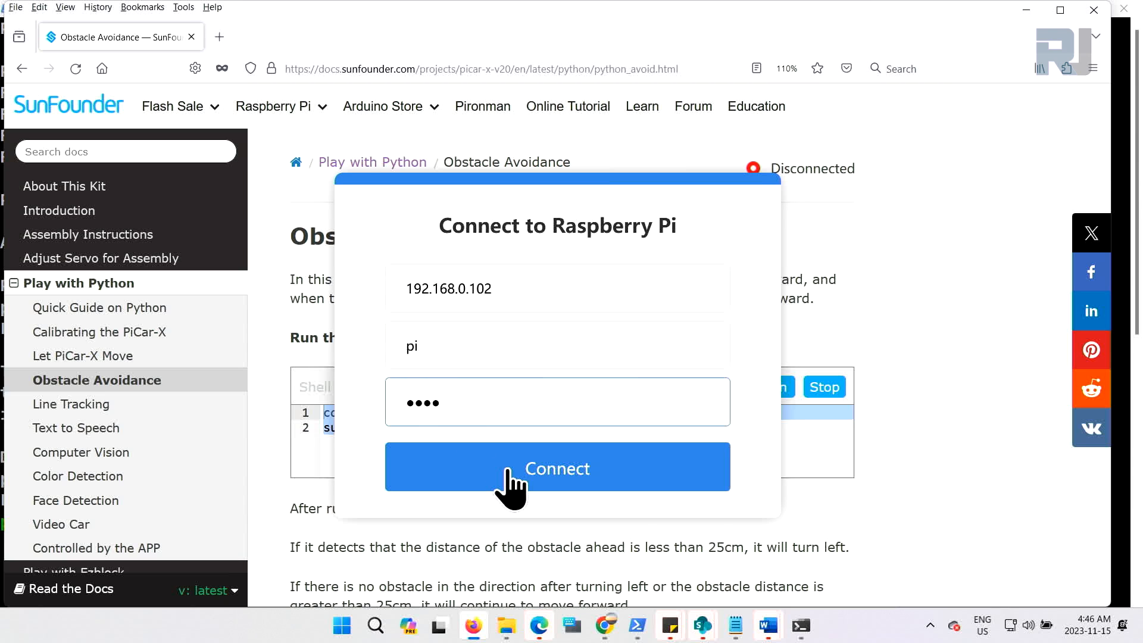
click(557, 466)
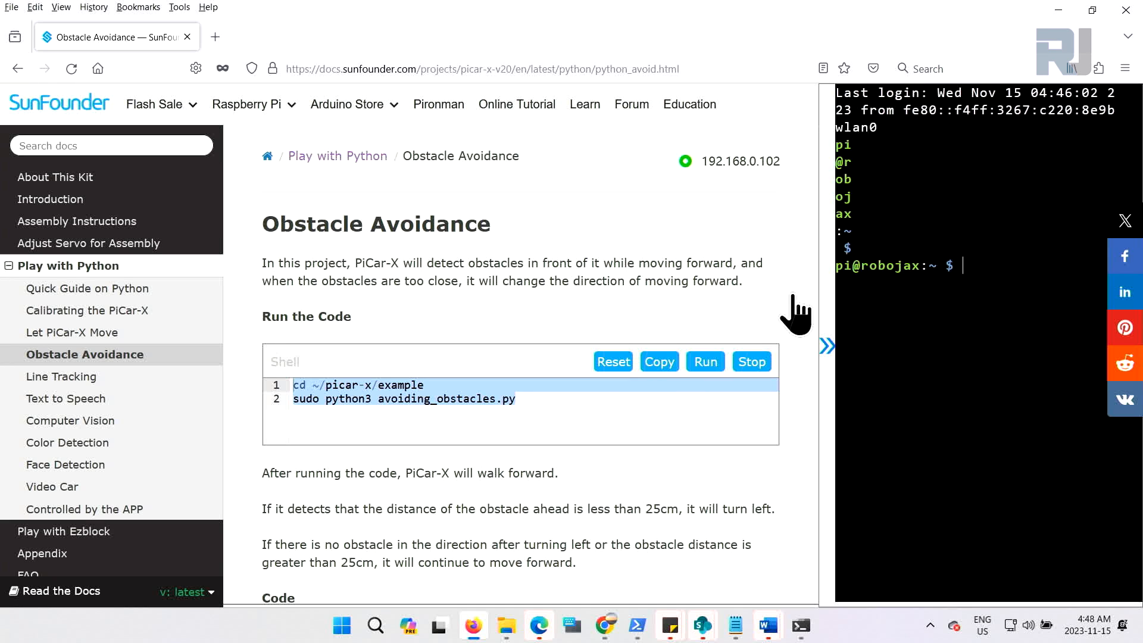
mouse_move(993, 257)
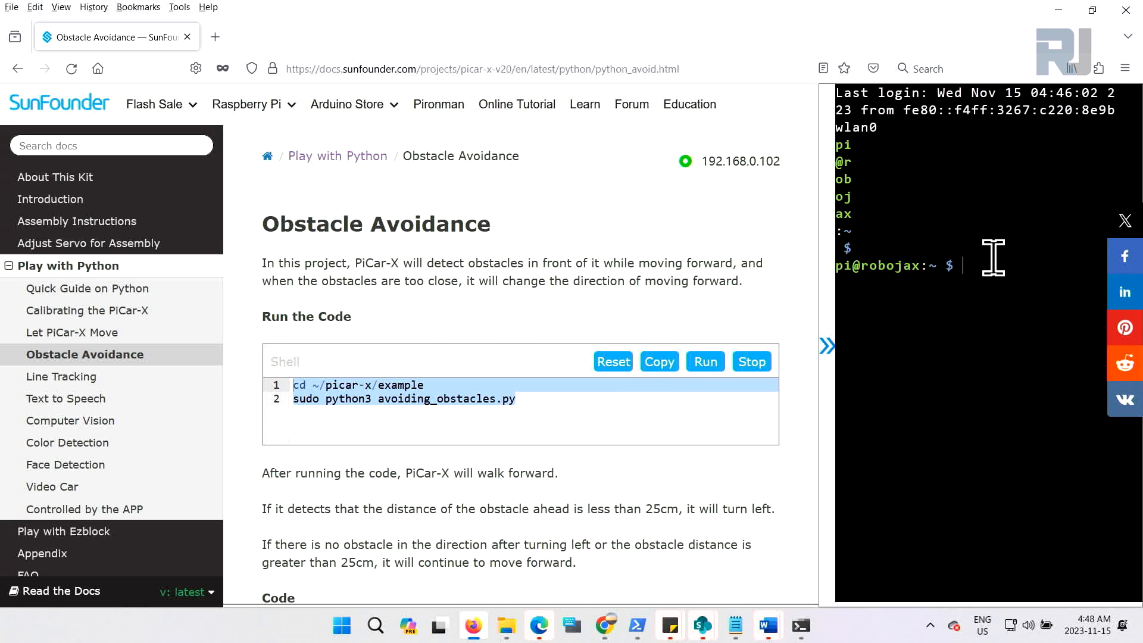
mouse_move(271, 619)
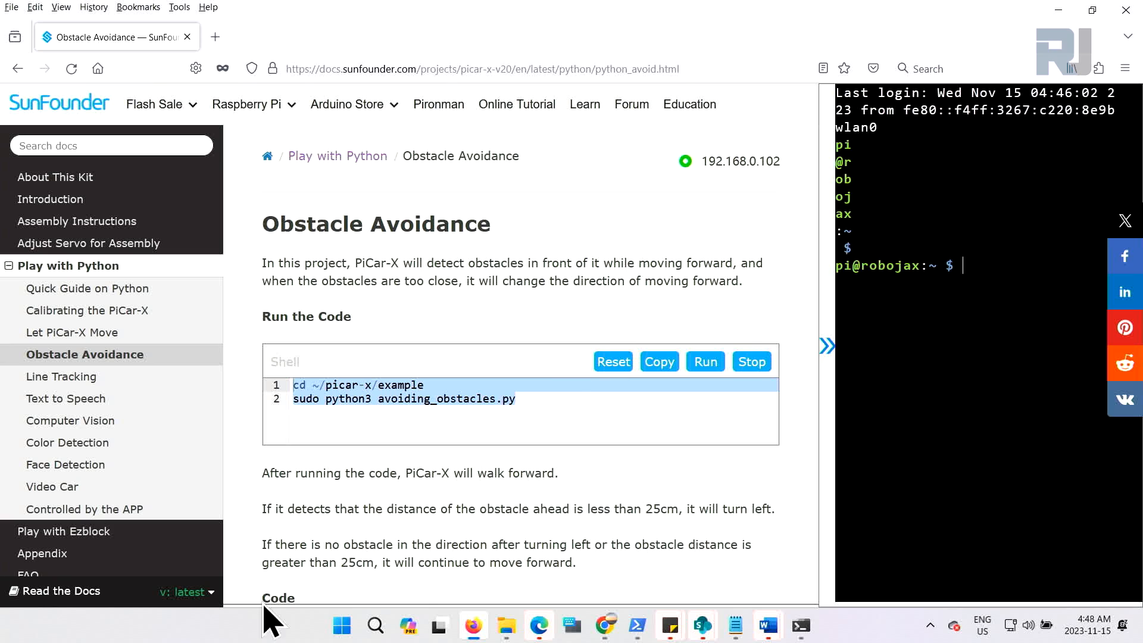
mouse_move(828, 362)
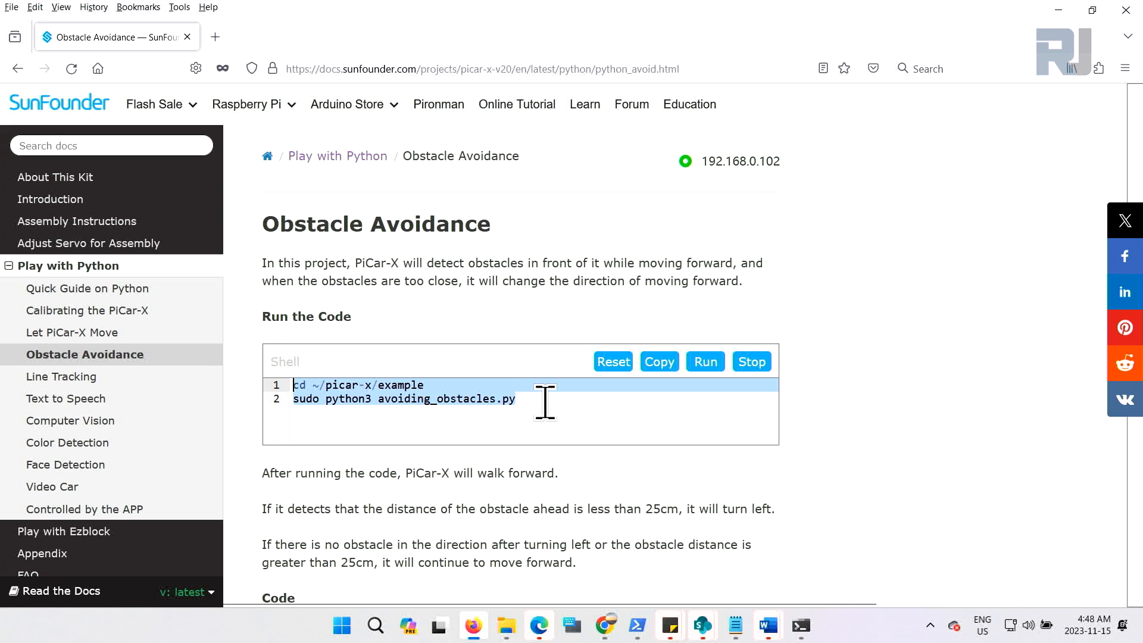
mouse_move(470, 422)
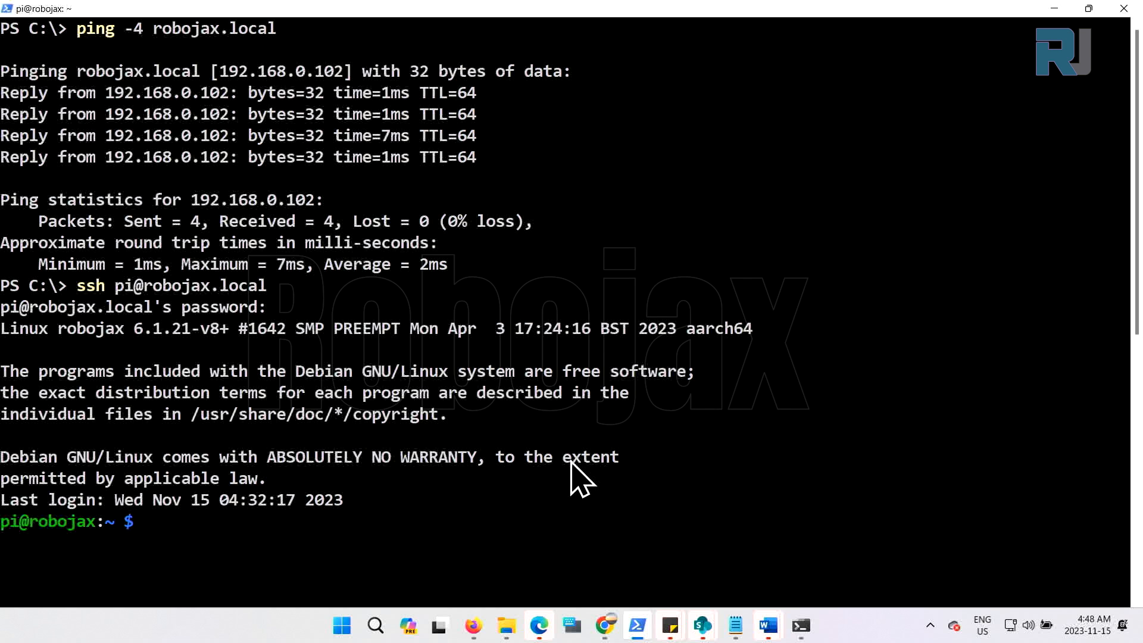
Clear the terminal and show the current working directory with pwd.
text(cle)
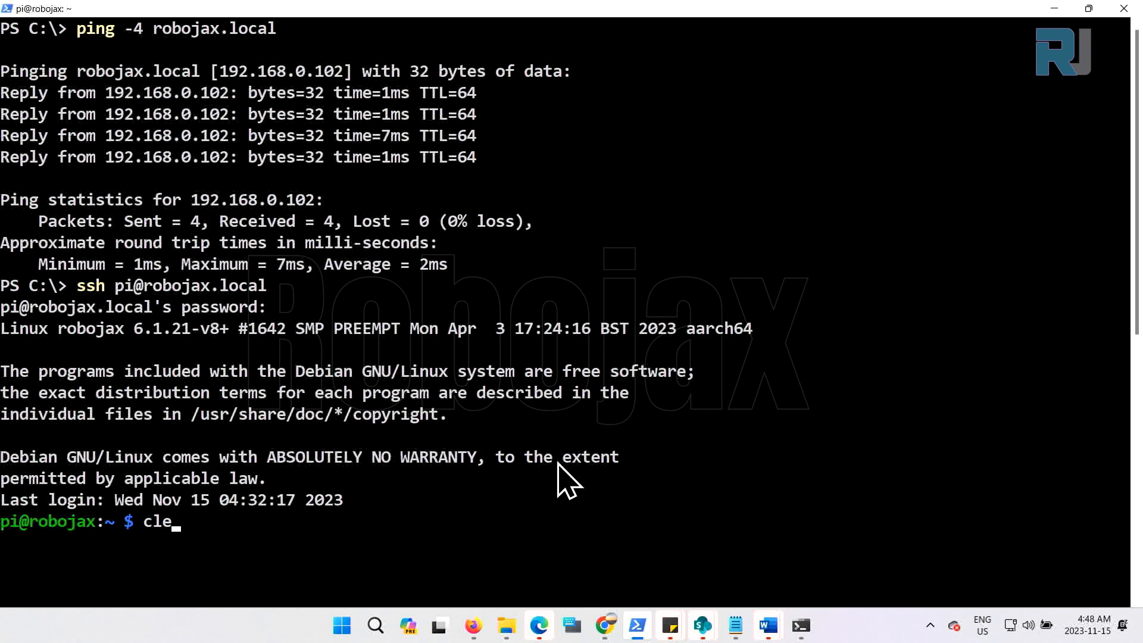
key(Return)
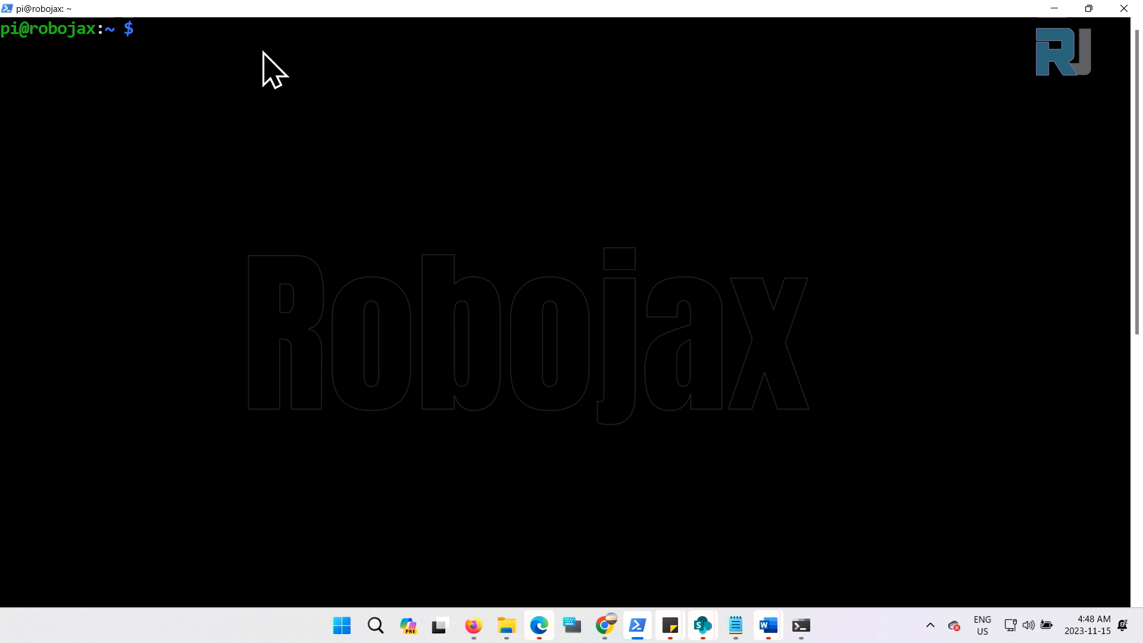
text(pwd)
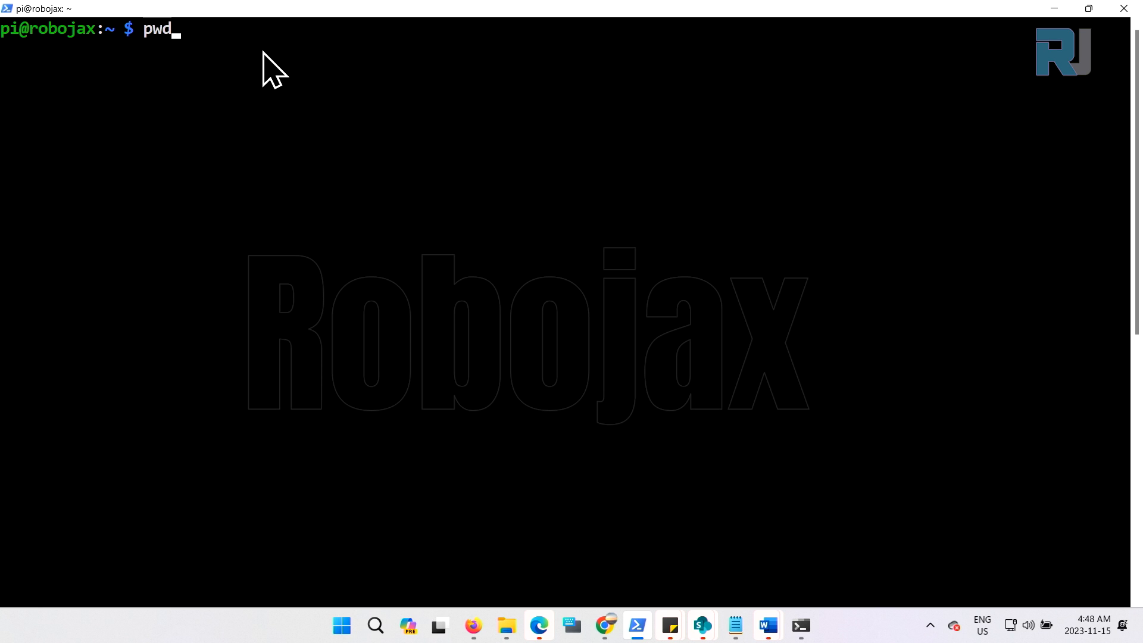
key(Return)
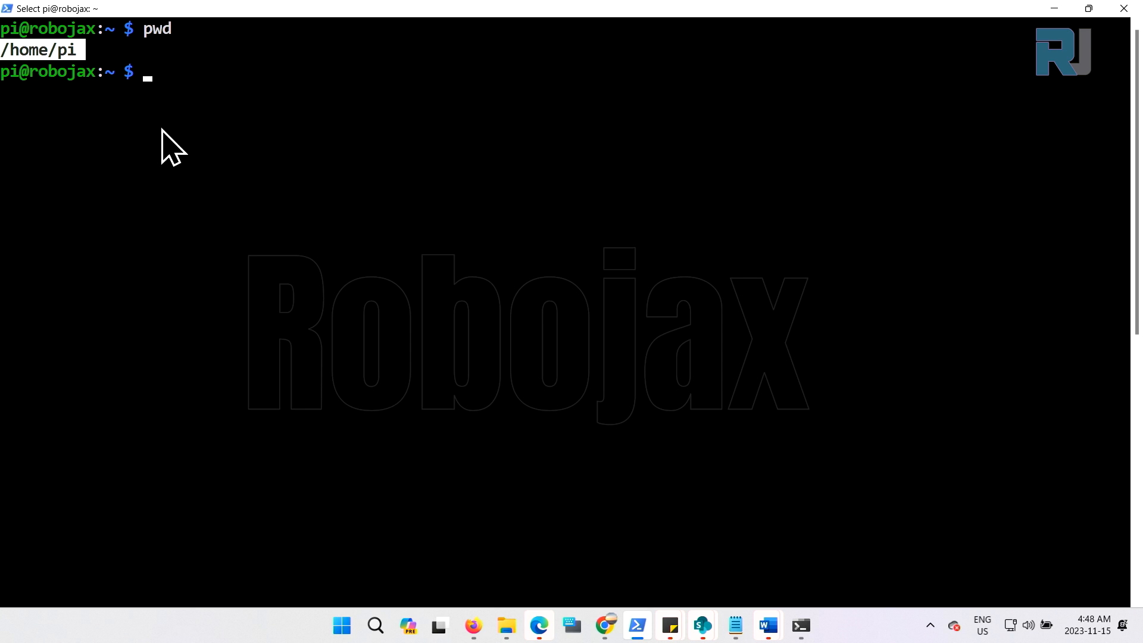
mouse_move(153, 117)
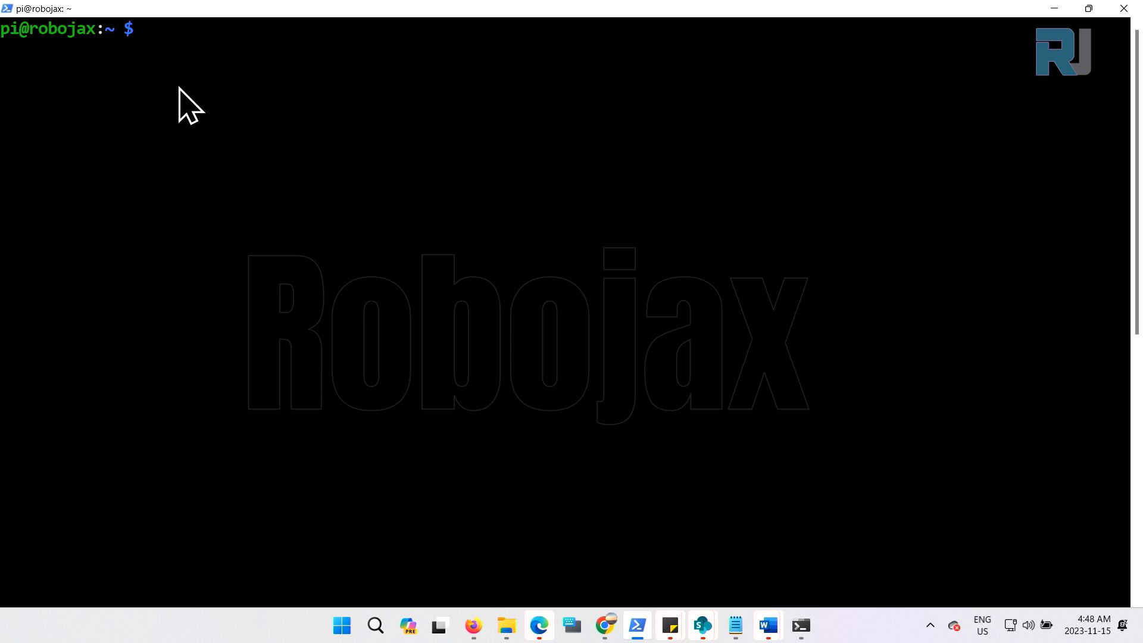
Change into the picar-x/example folder using Tab completion.
text(cd pi)
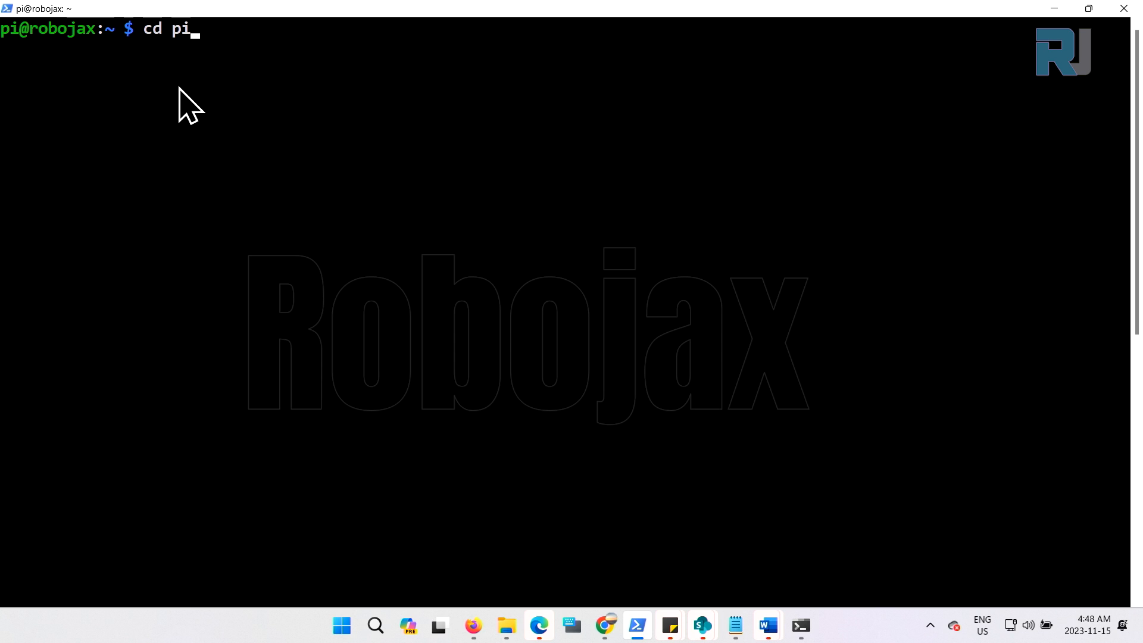
key(Tab)
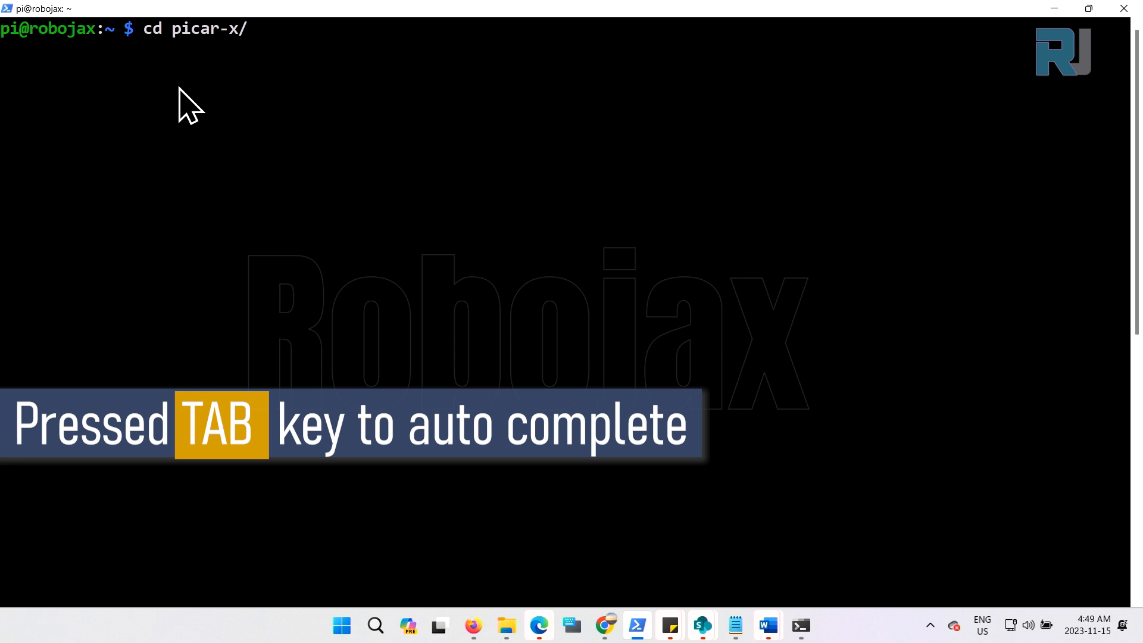
key(Return)
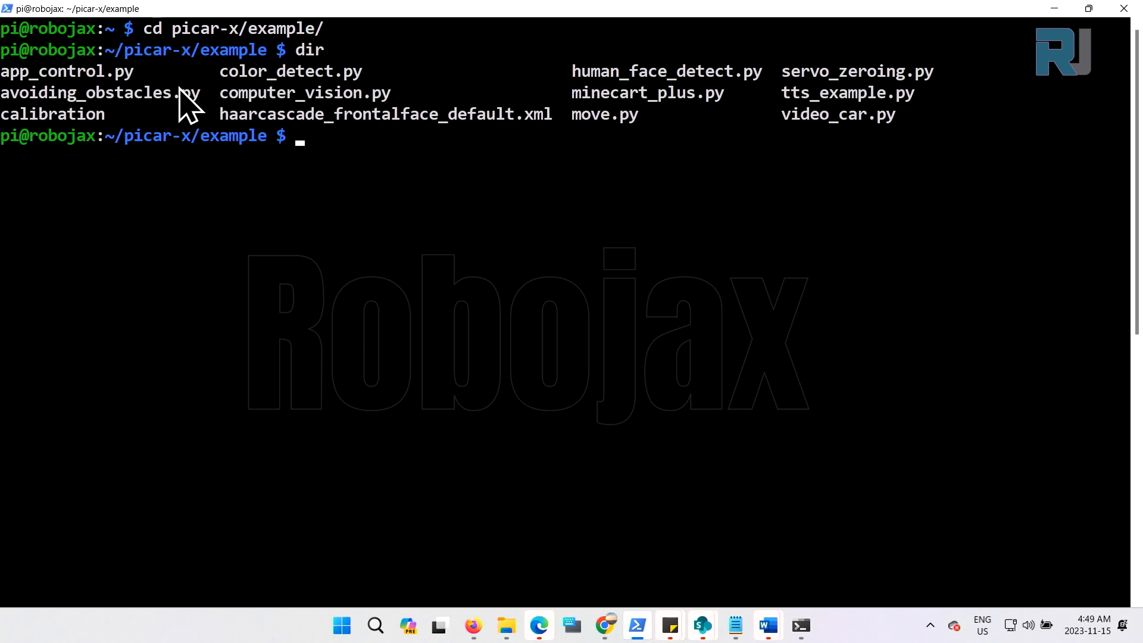
mouse_move(670, 138)
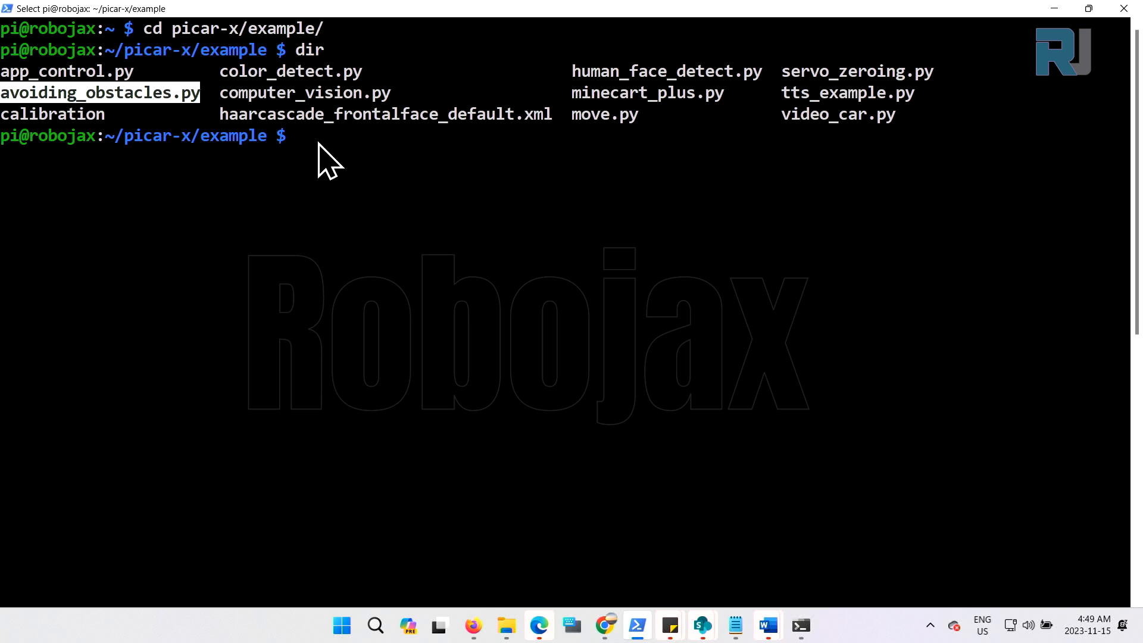
Enter sudo python3 avoiding_obstacles.py at the prompt, completing the file name with Tab.
text(s)
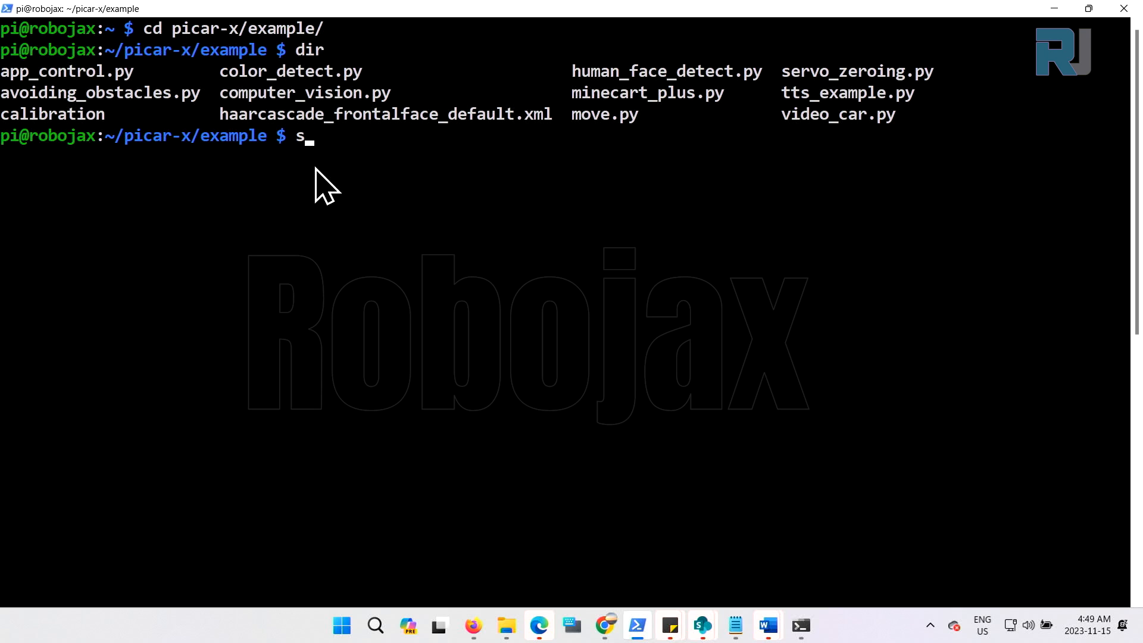
text(udo)
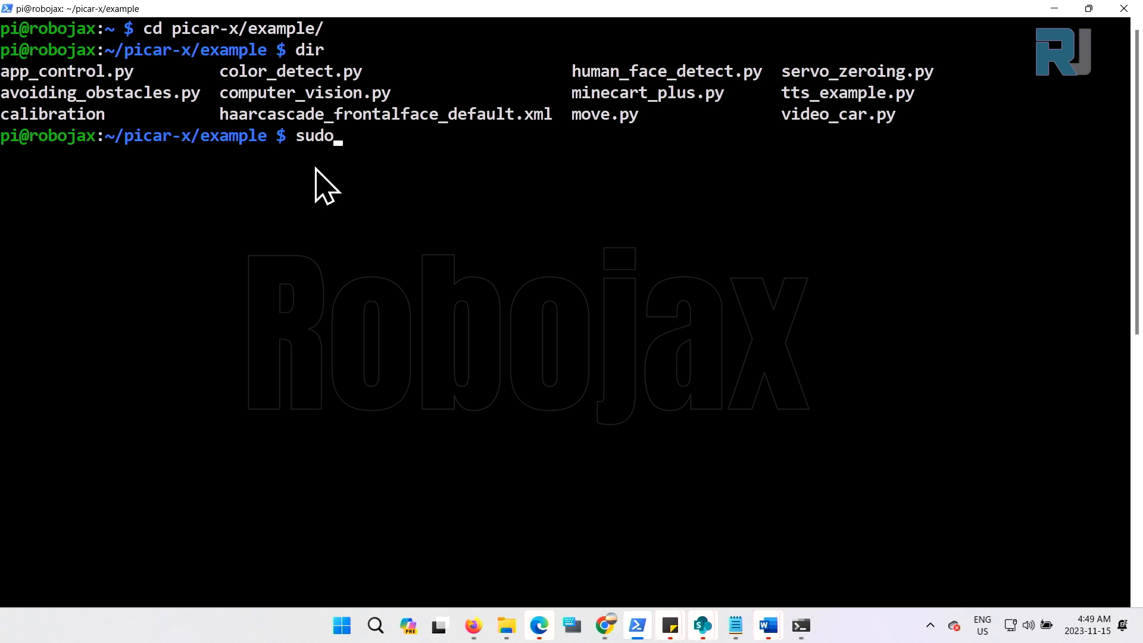
text(pytho)
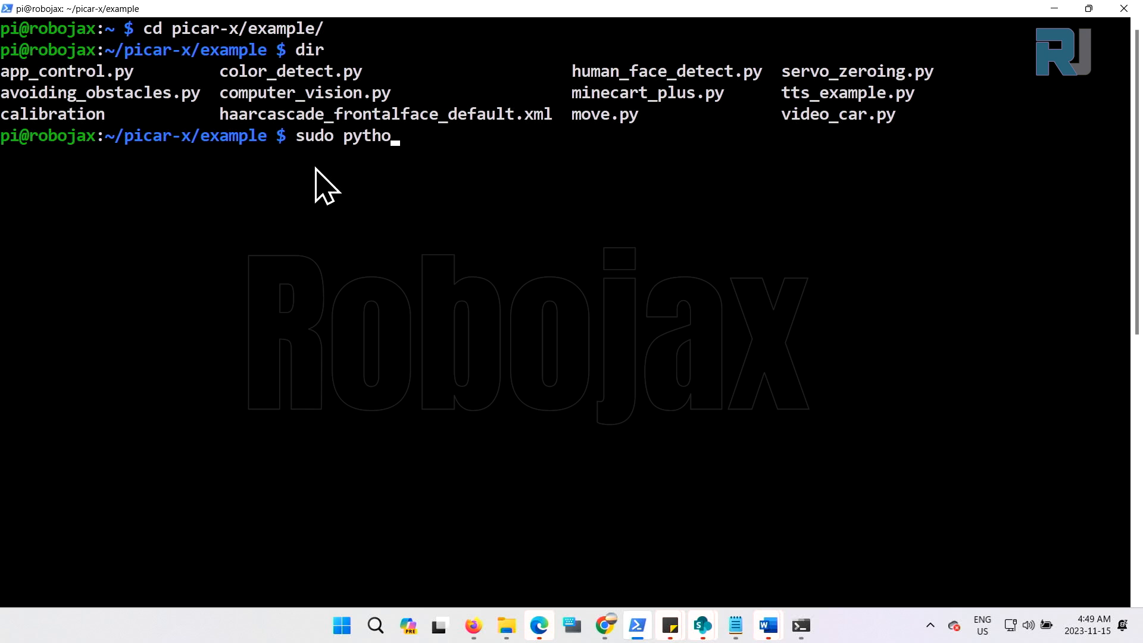
text(n3)
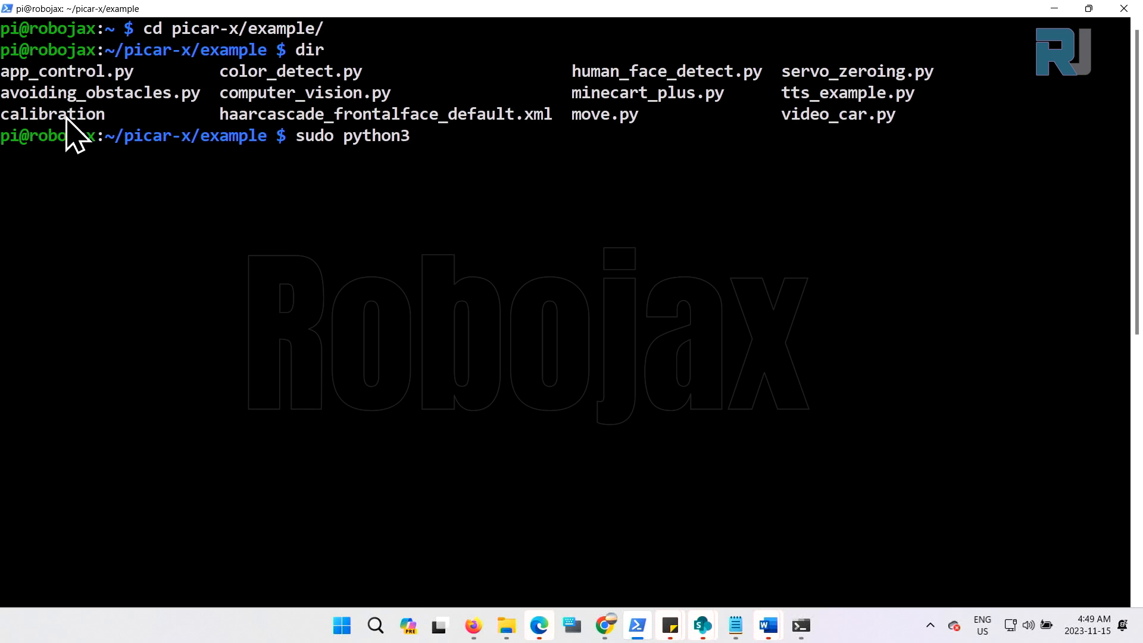
click(434, 136)
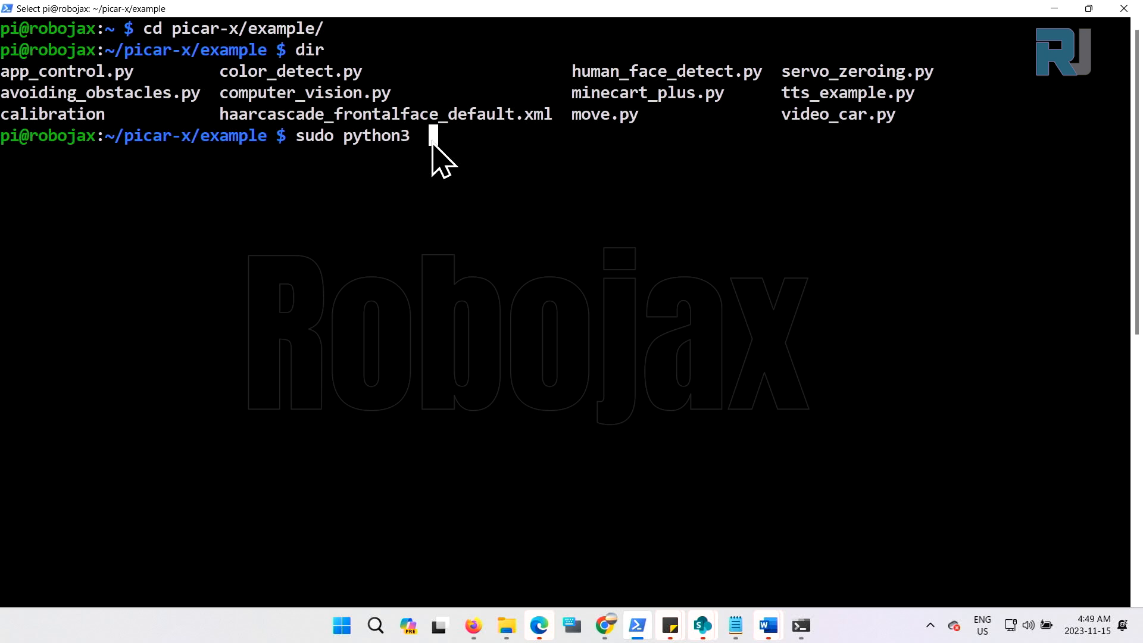
text(av)
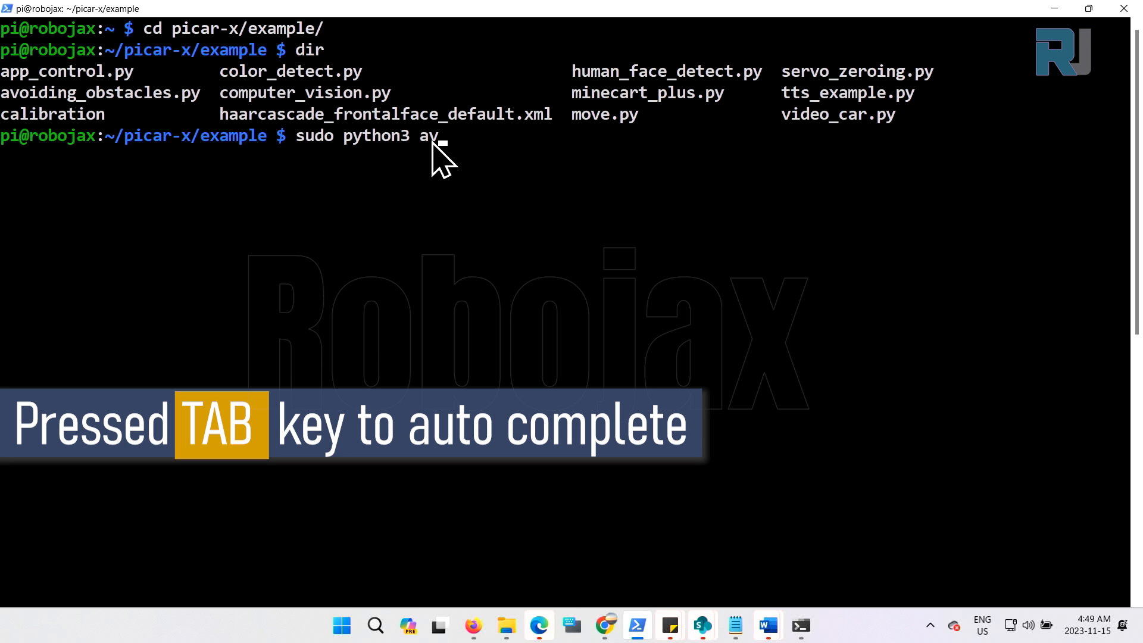
key(tab)
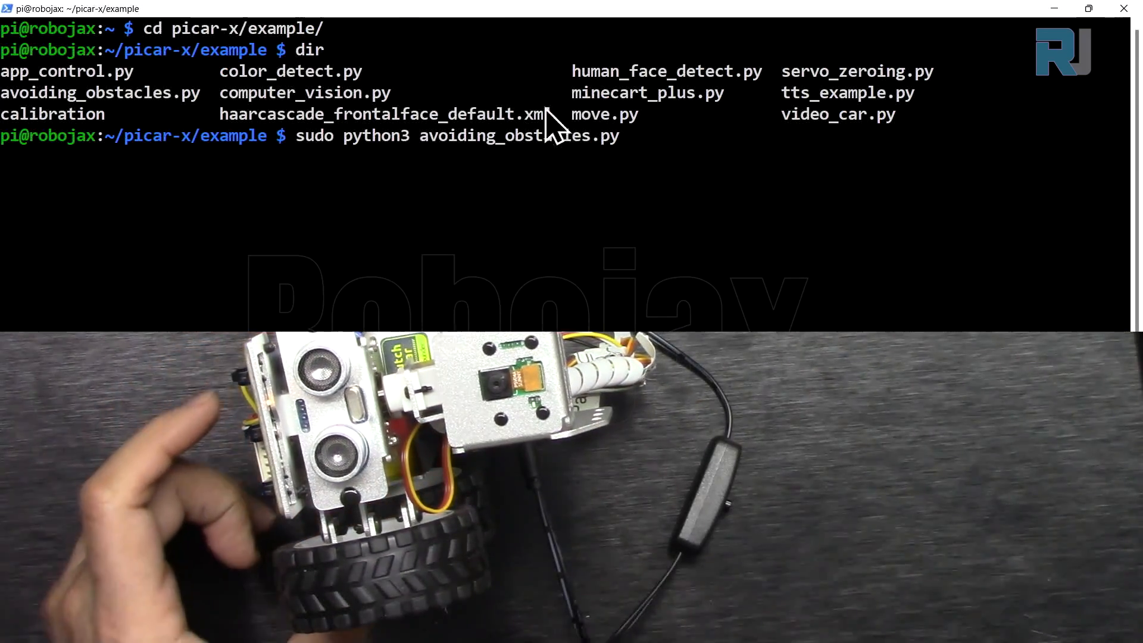
Run avoiding_obstacles.py, watch its distance readings, then stop it with Ctrl+C.
key(Return)
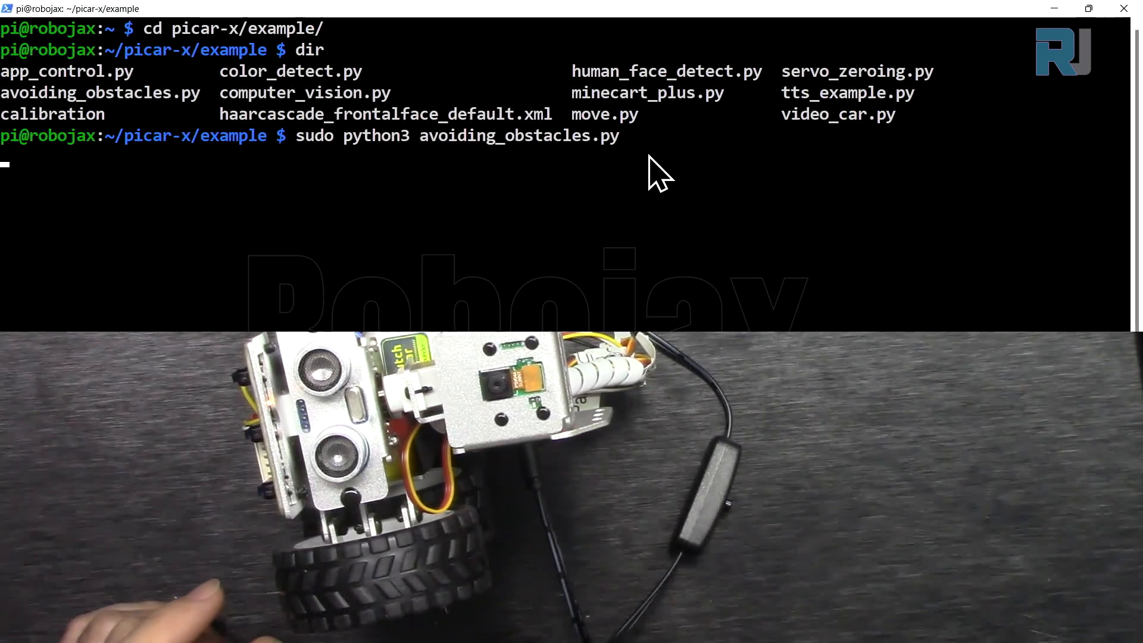
key(Return)
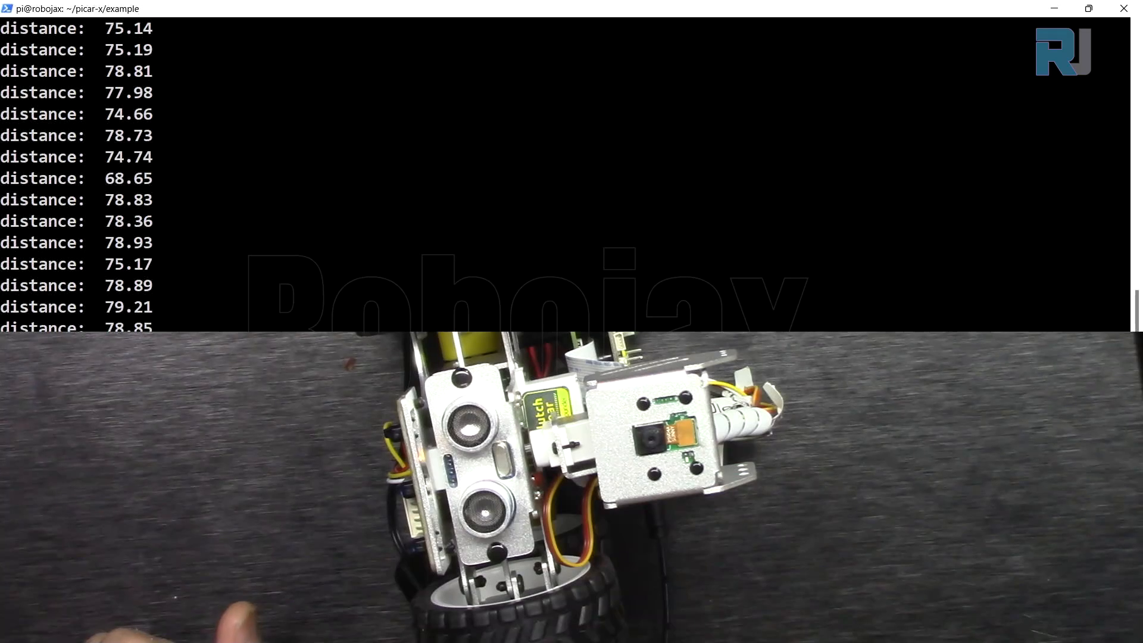
key(ctrl+c)
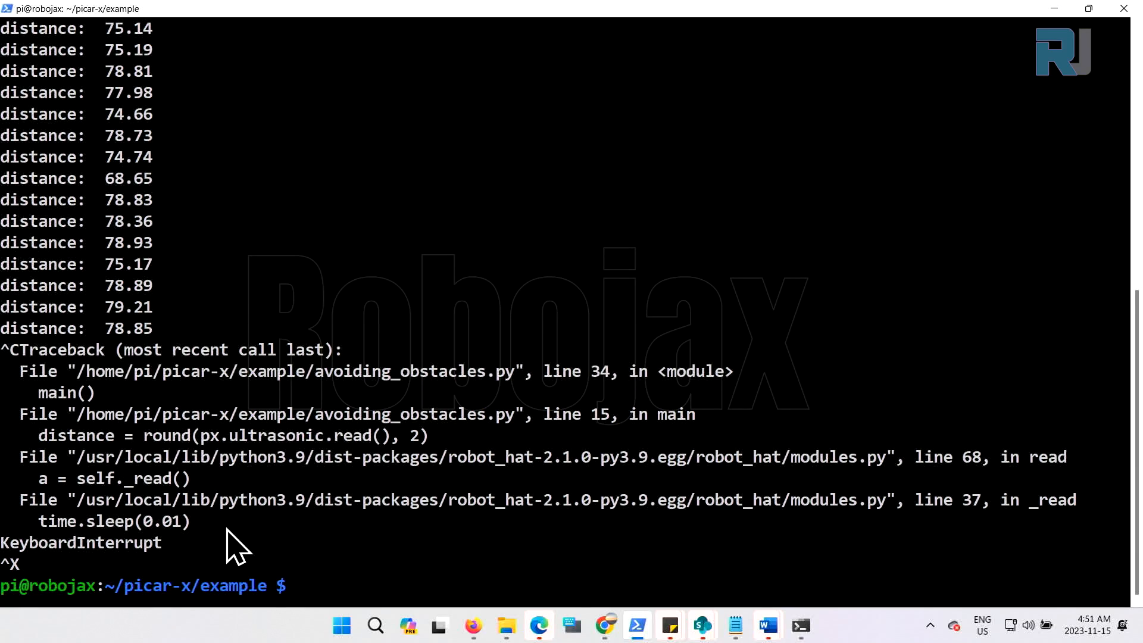
List the example scripts with dir and prepare nano avoiding_obstacles.py via Tab completion.
text(dir)
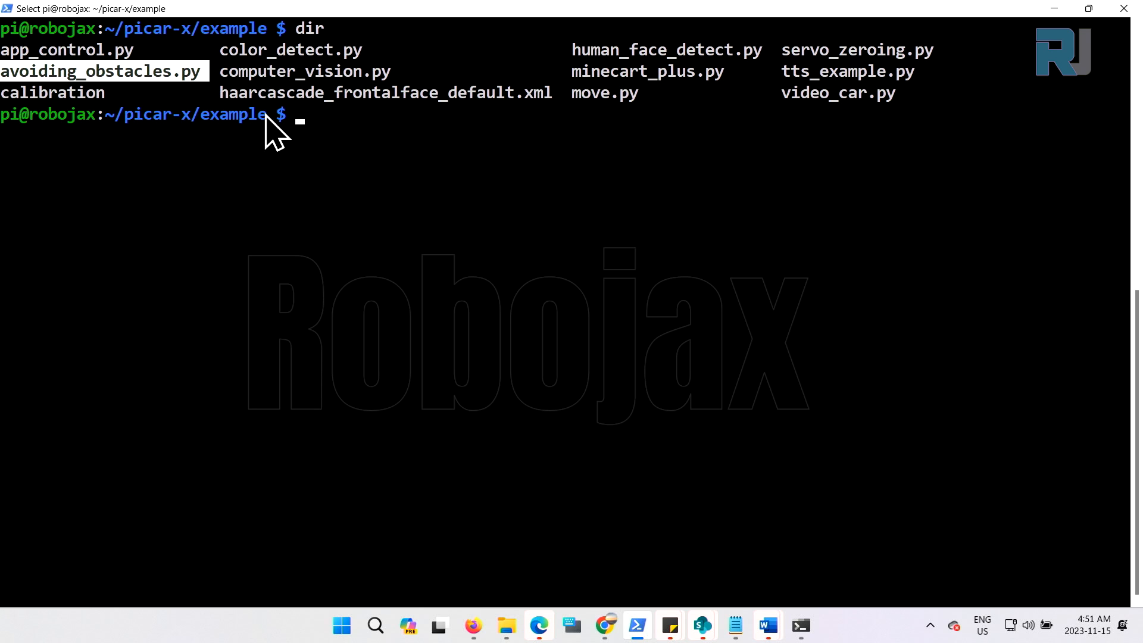
text(n)
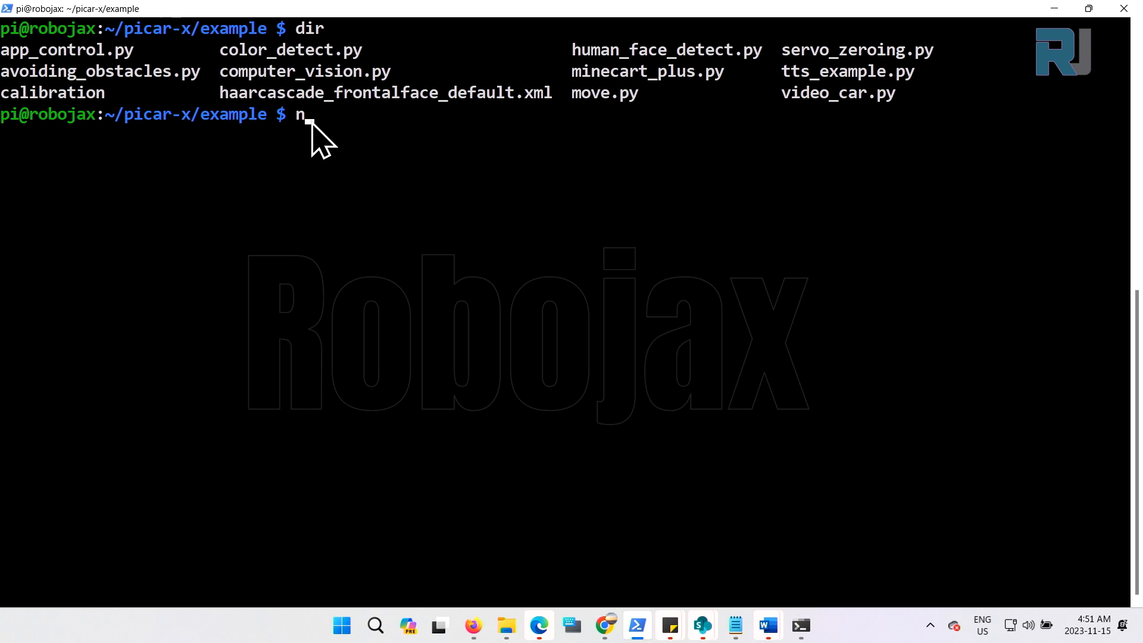
text(ano)
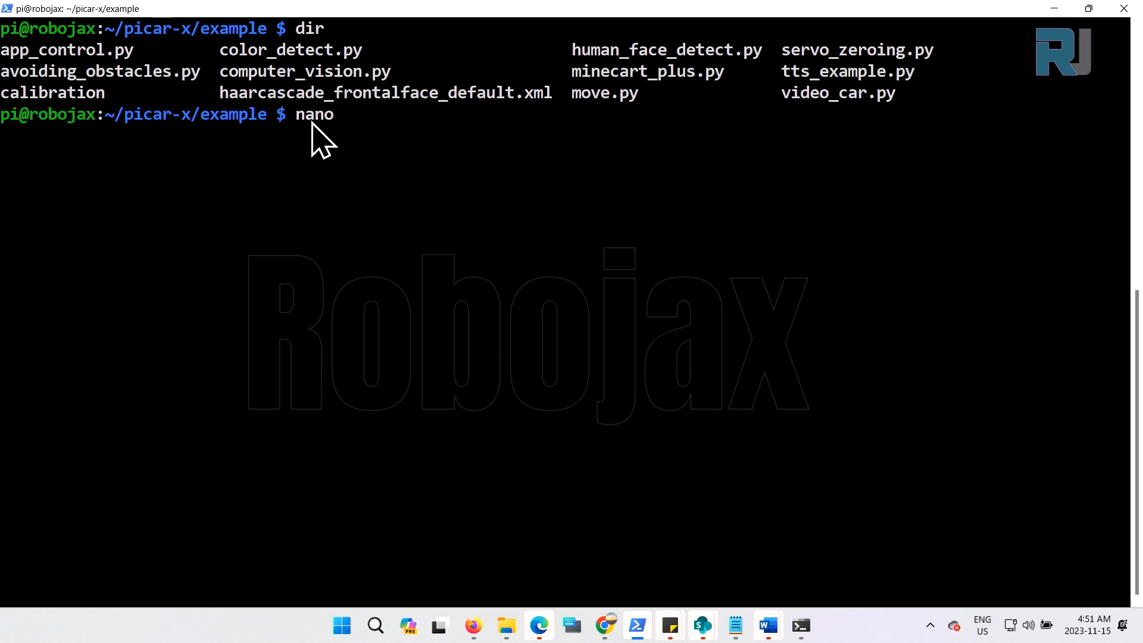
key(Tab)
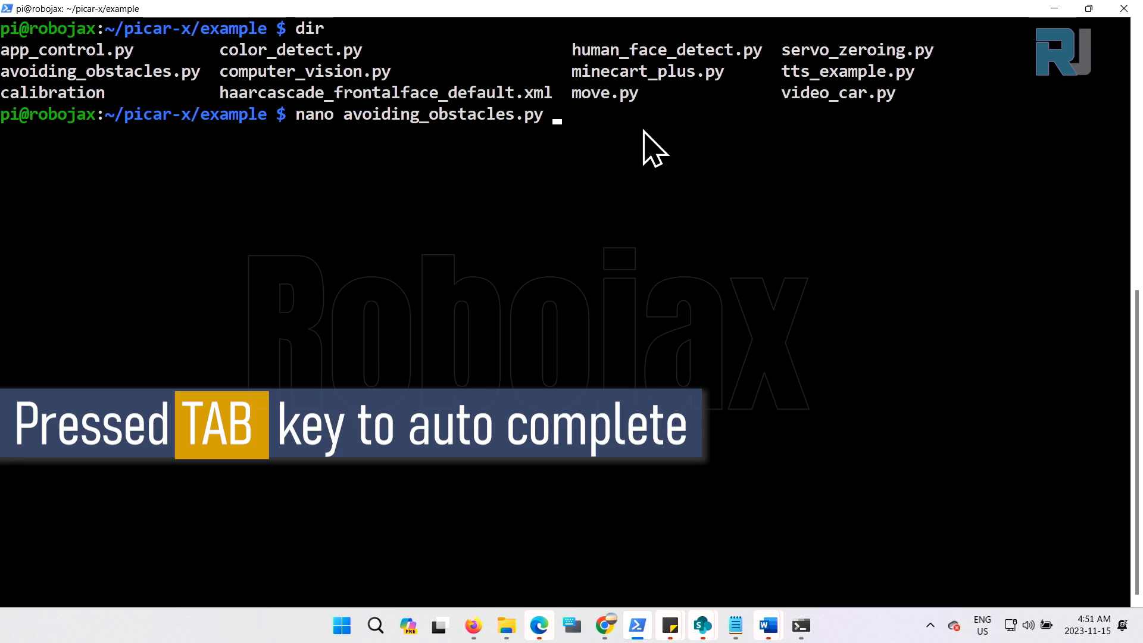
Load avoiding_obstacles.py in nano and review POWER 50 with SafeDistance 40.
key(Return)
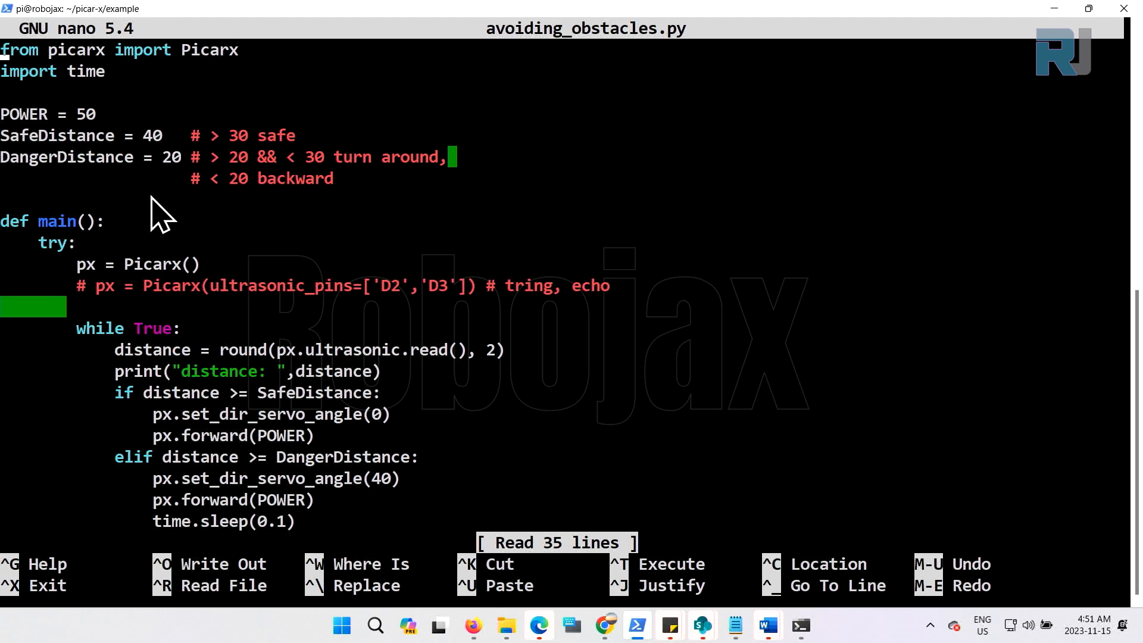
mouse_move(260, 244)
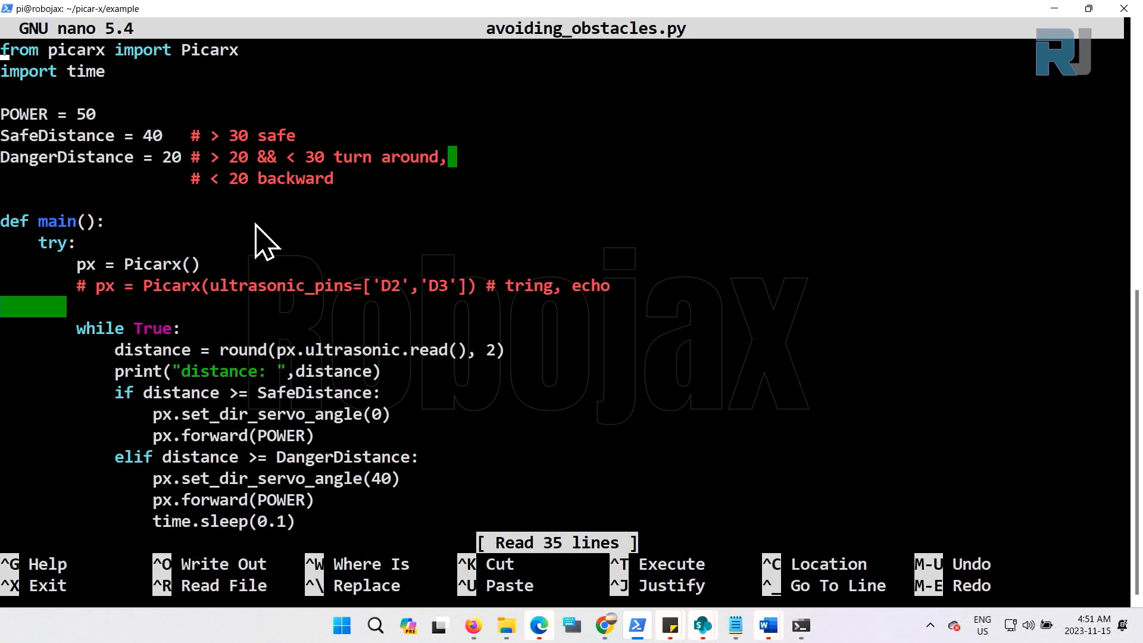
mouse_move(515, 54)
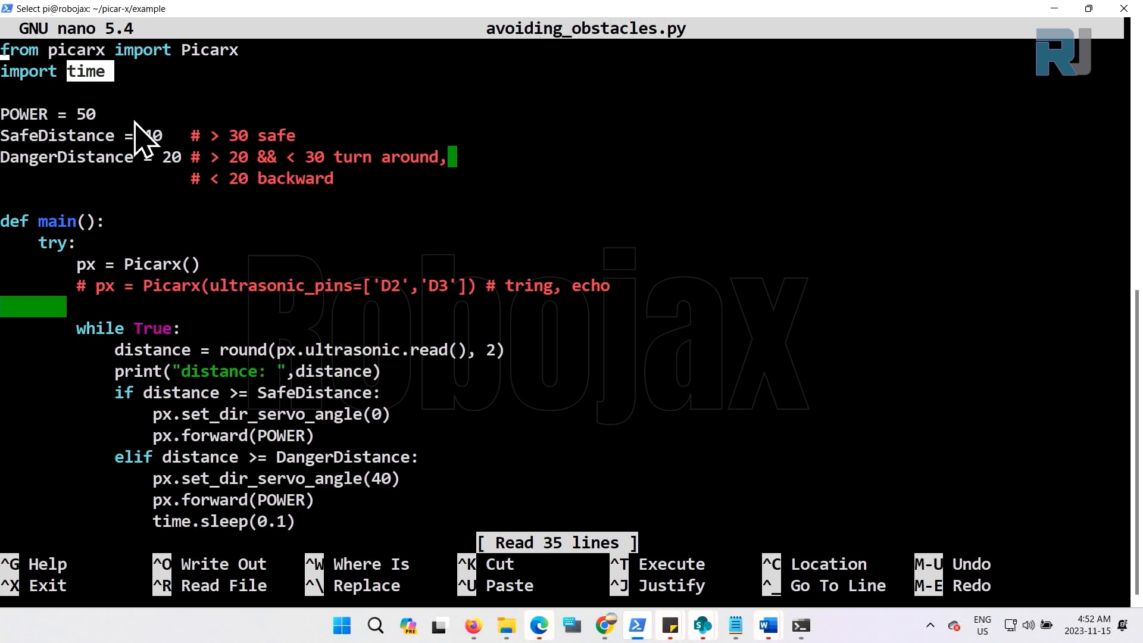
text(40)
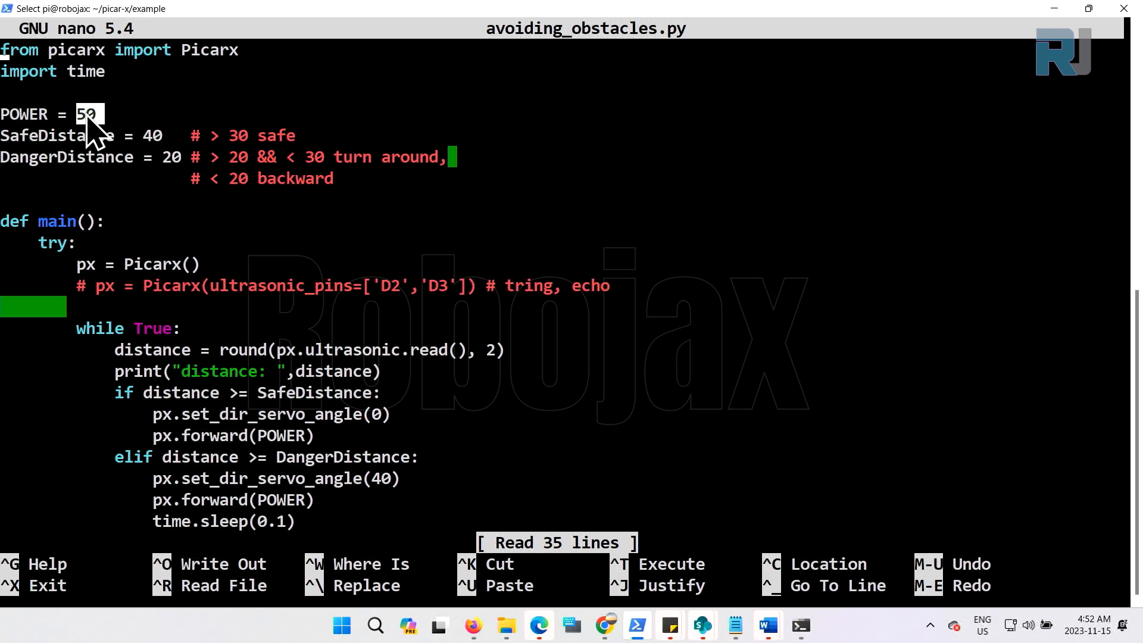
mouse_move(73, 164)
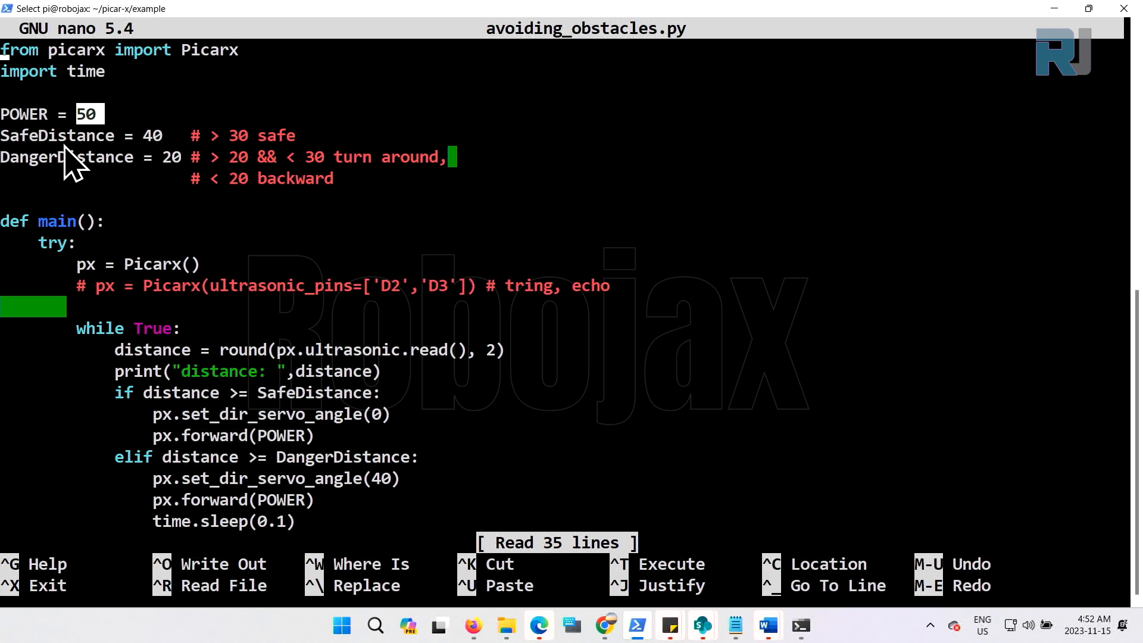
mouse_move(157, 161)
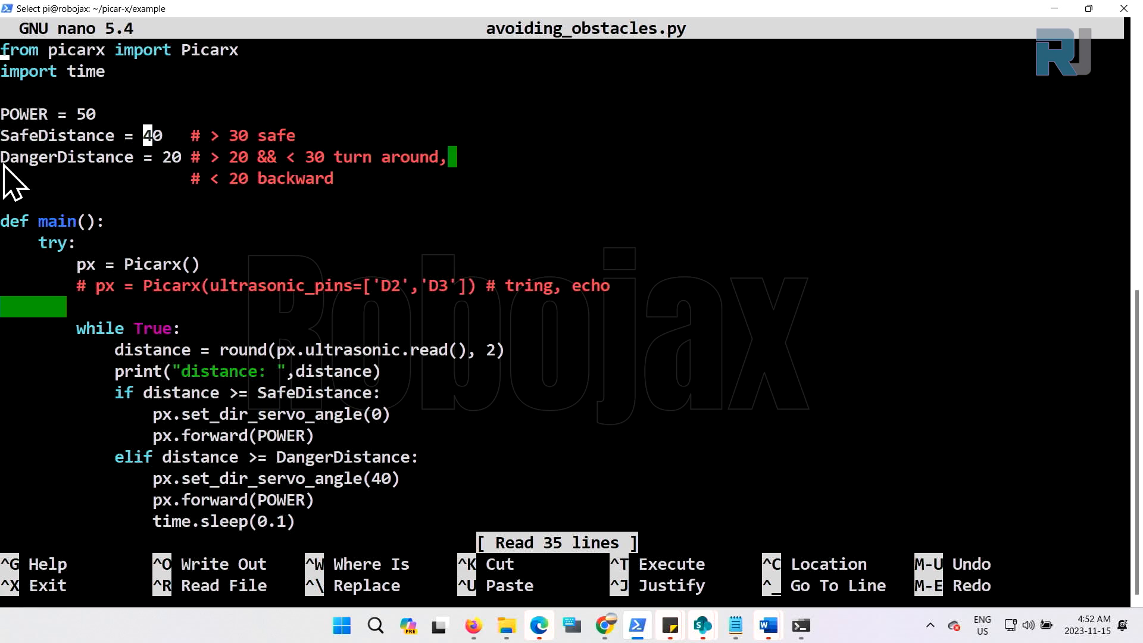
mouse_move(110, 193)
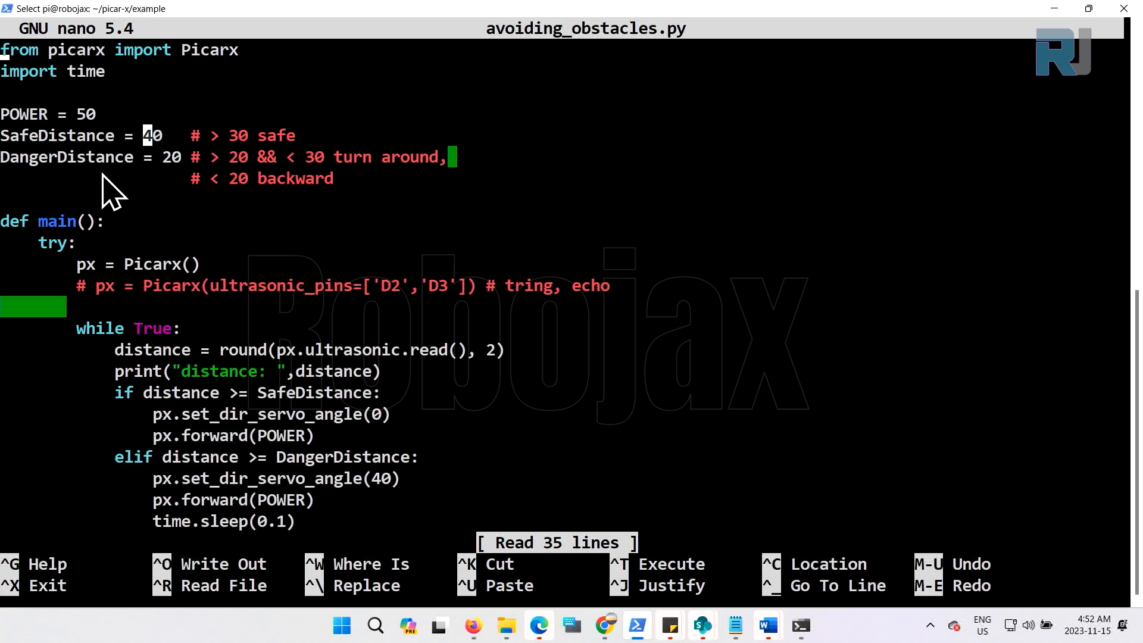
mouse_move(124, 175)
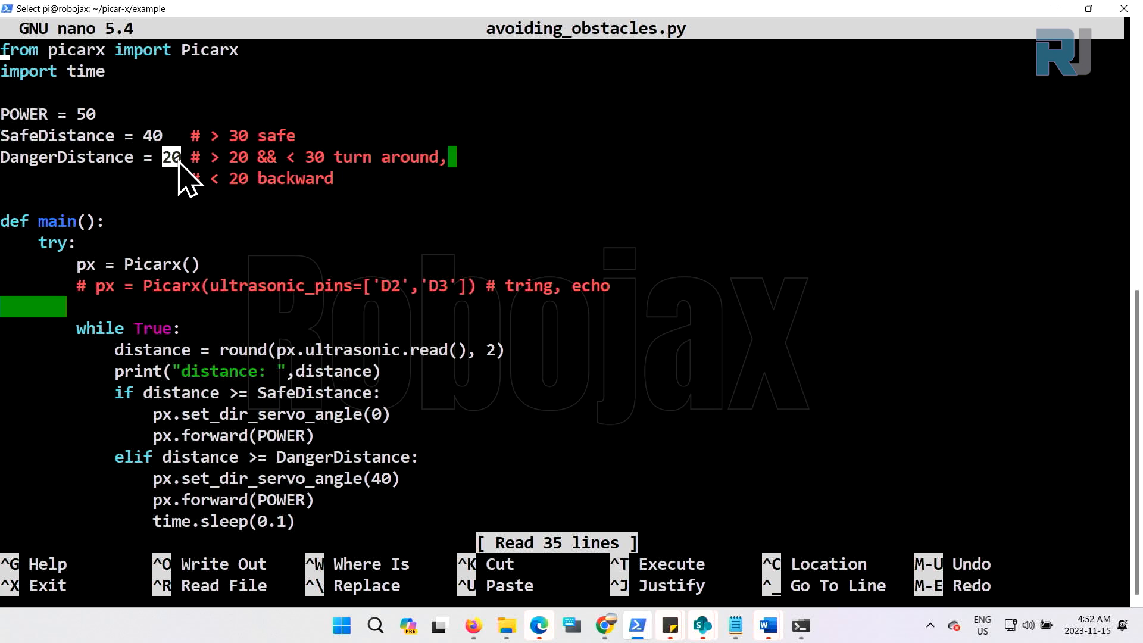
mouse_move(150, 215)
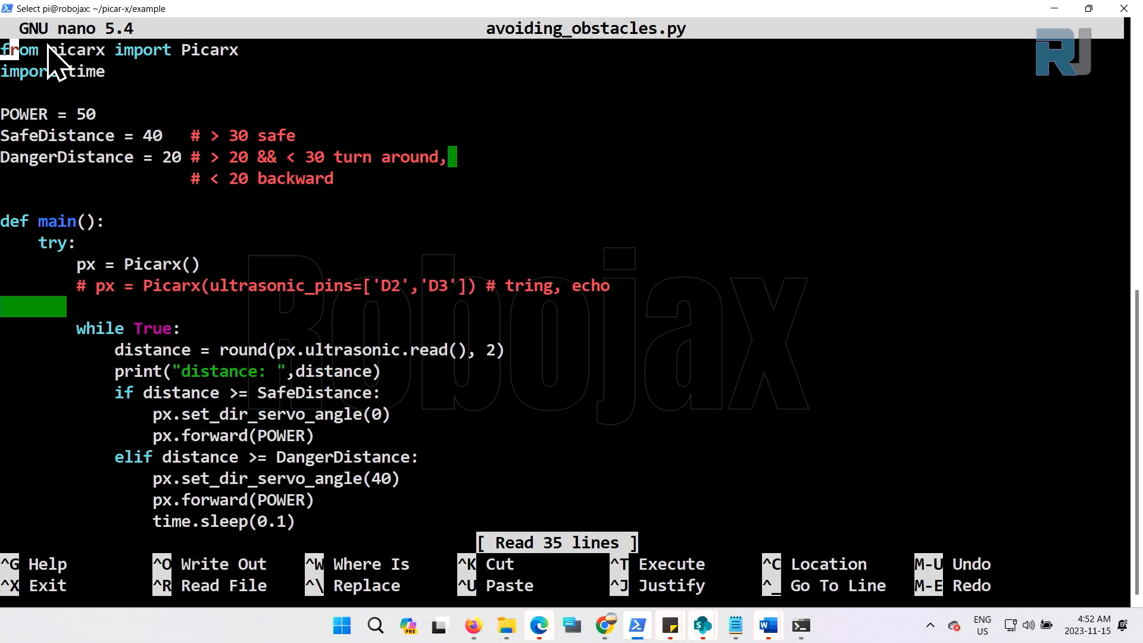
key(Down)
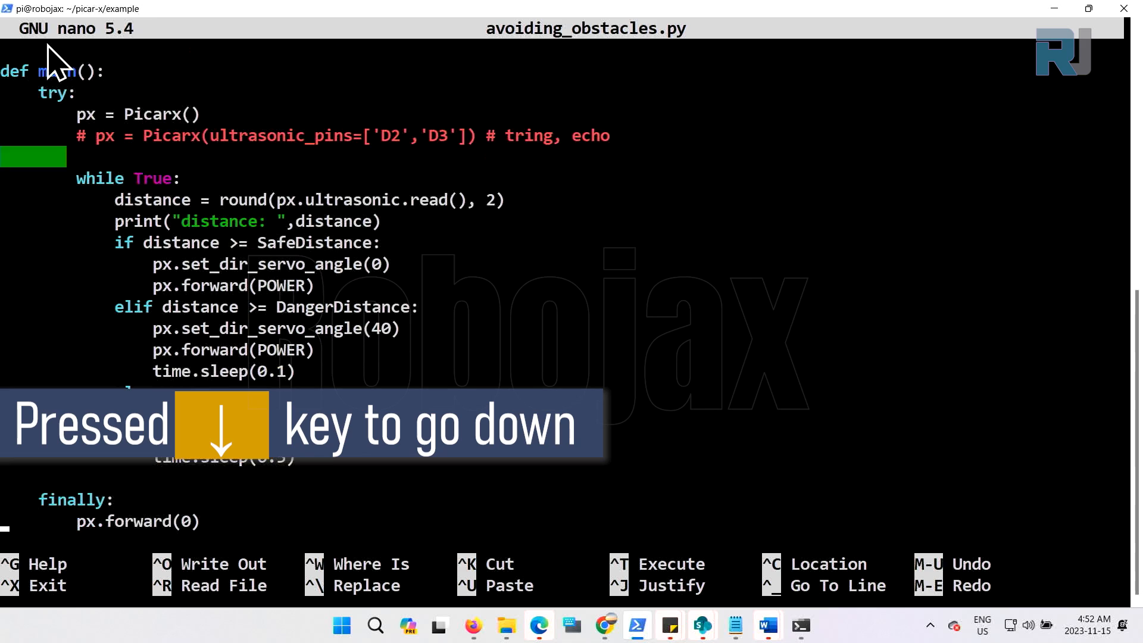
key(Down)
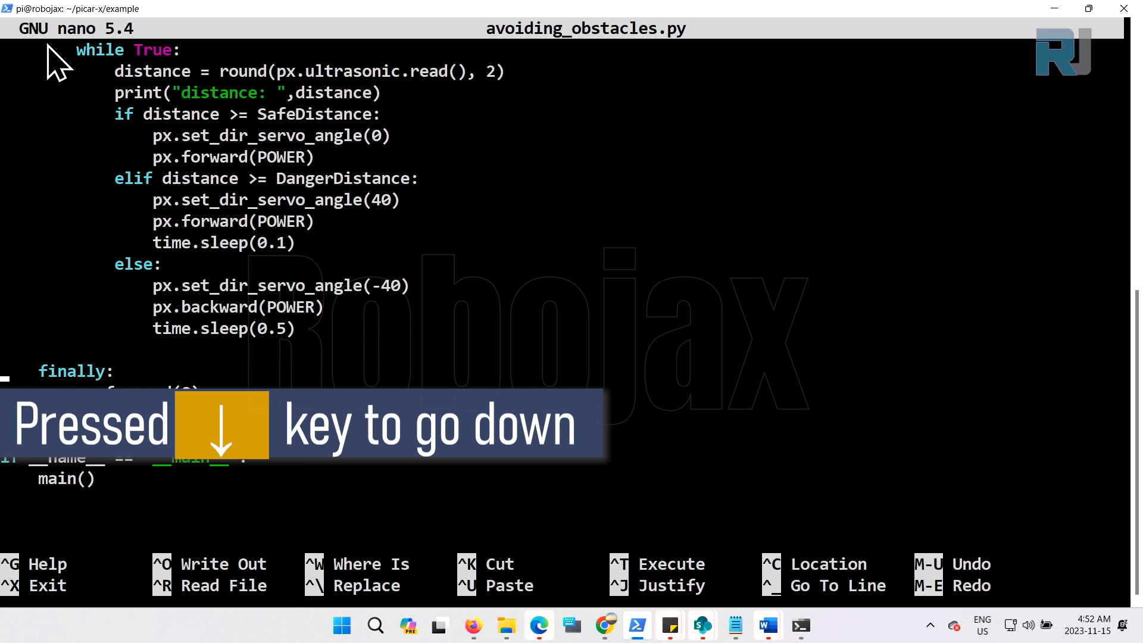
key(Down)
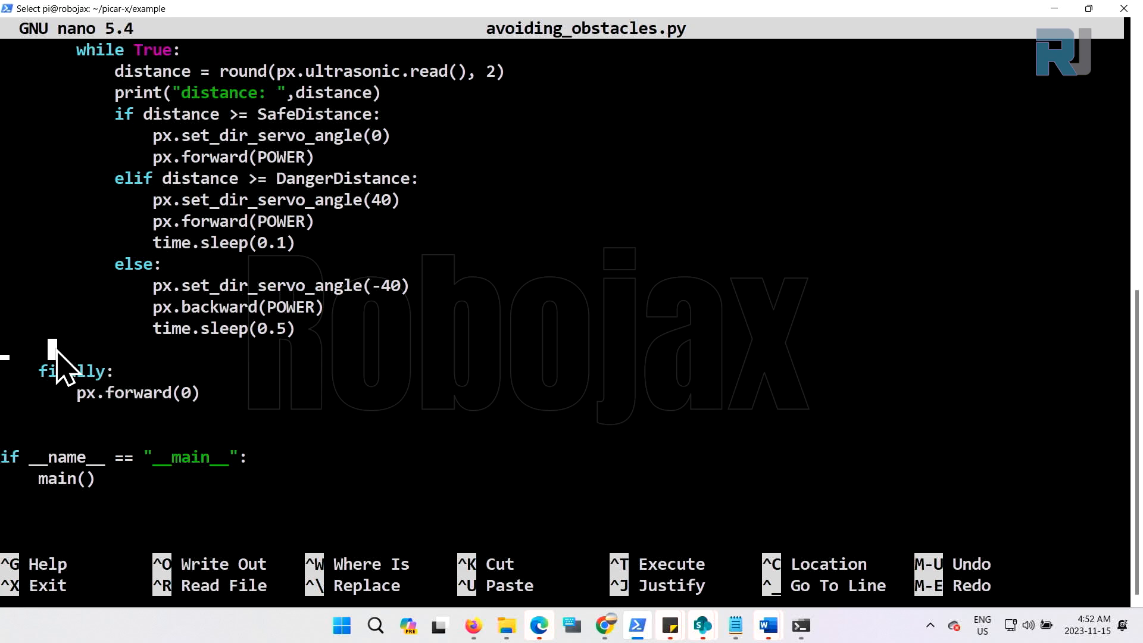
double_click(136, 391)
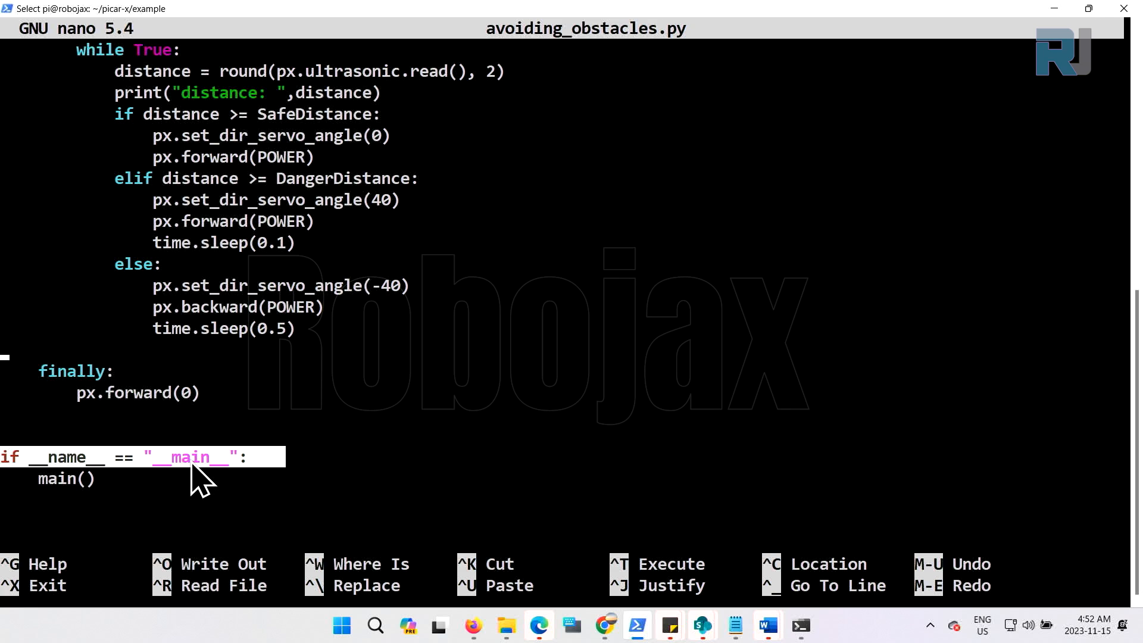
click(65, 479)
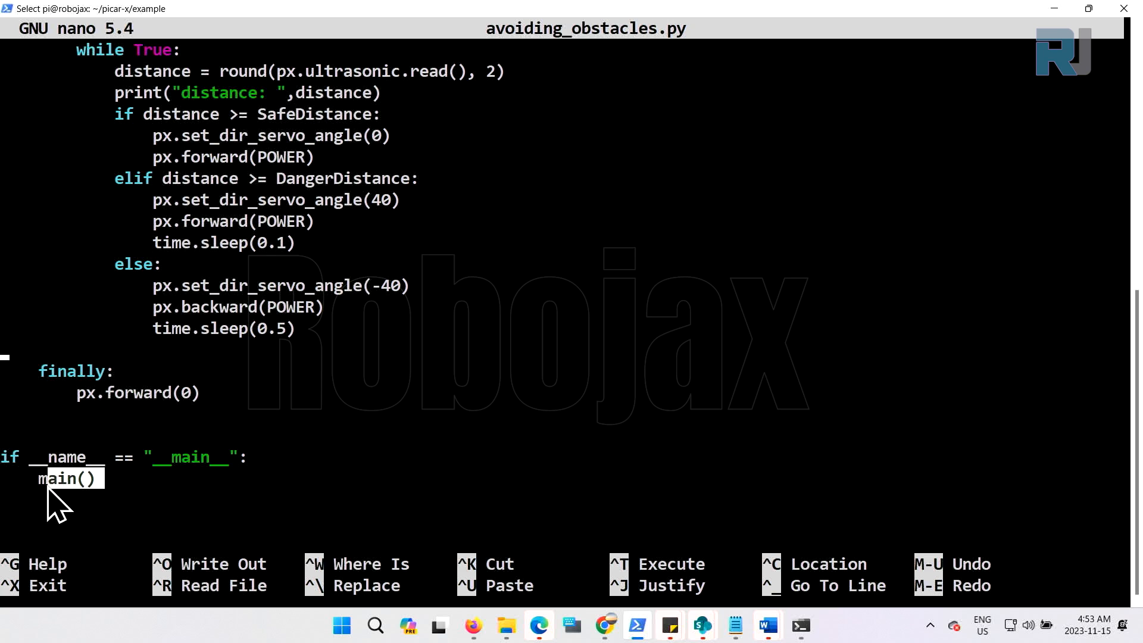
mouse_move(106, 405)
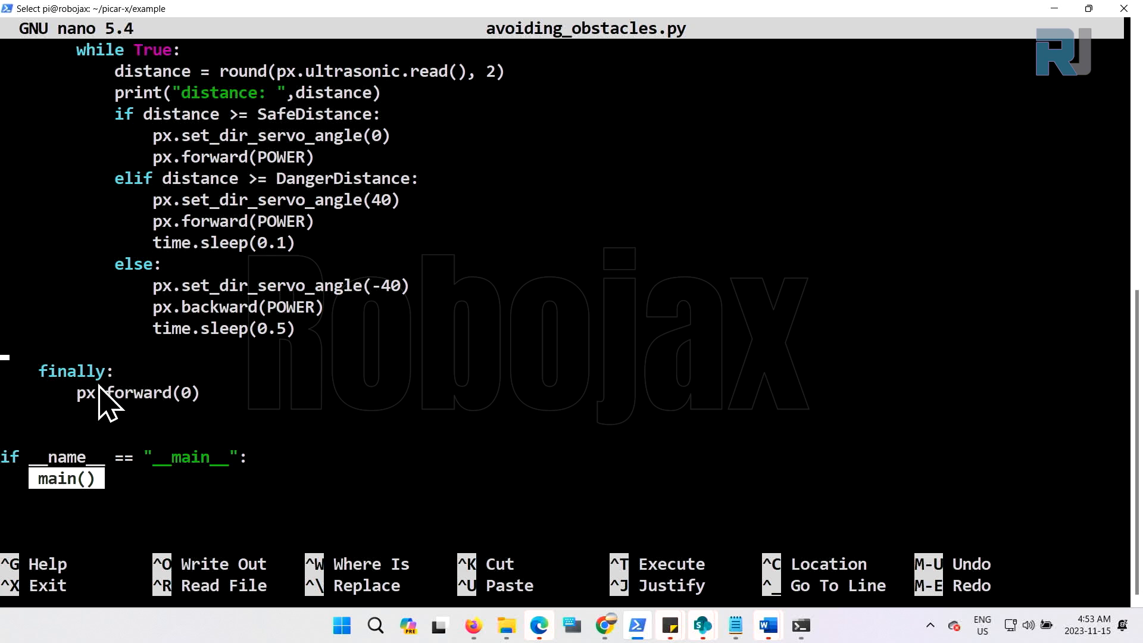
mouse_move(33, 492)
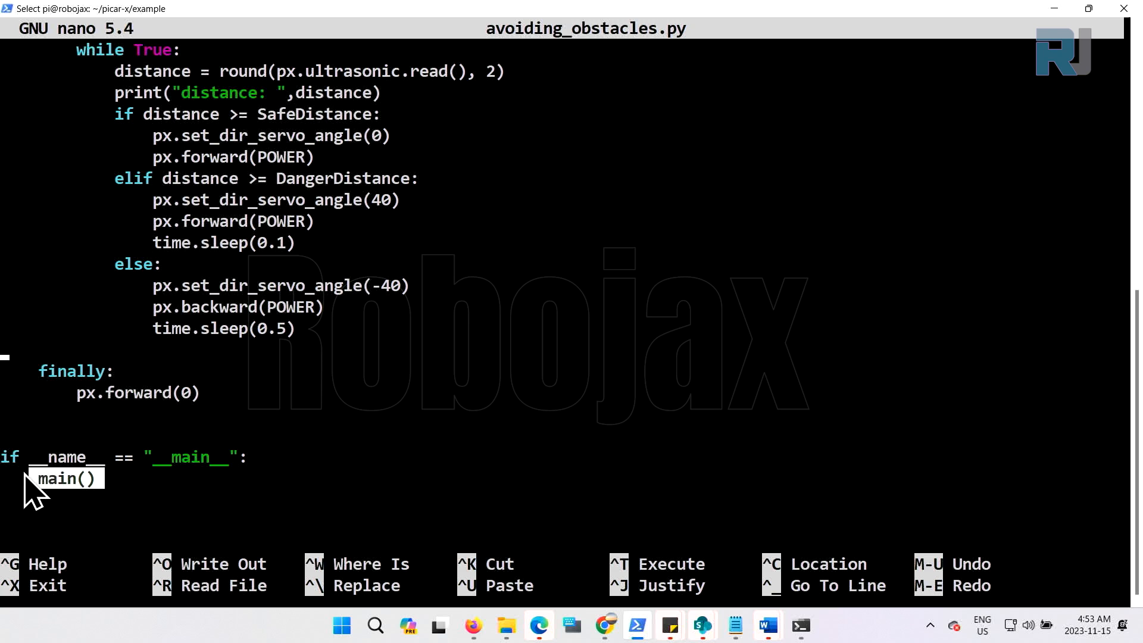
mouse_move(111, 525)
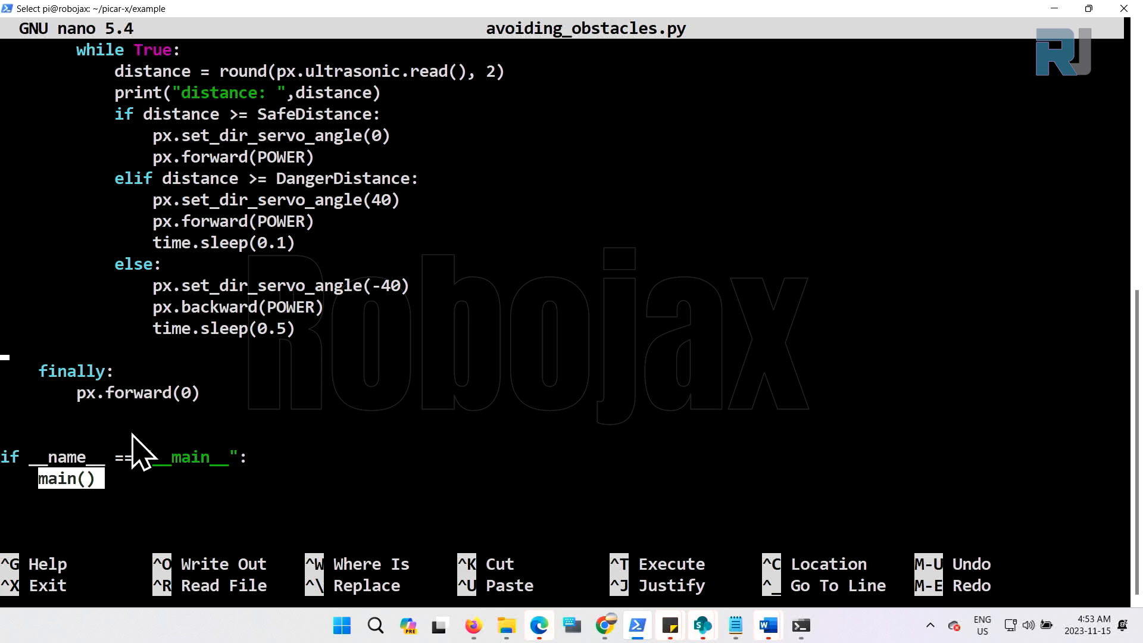
scroll(up, 3)
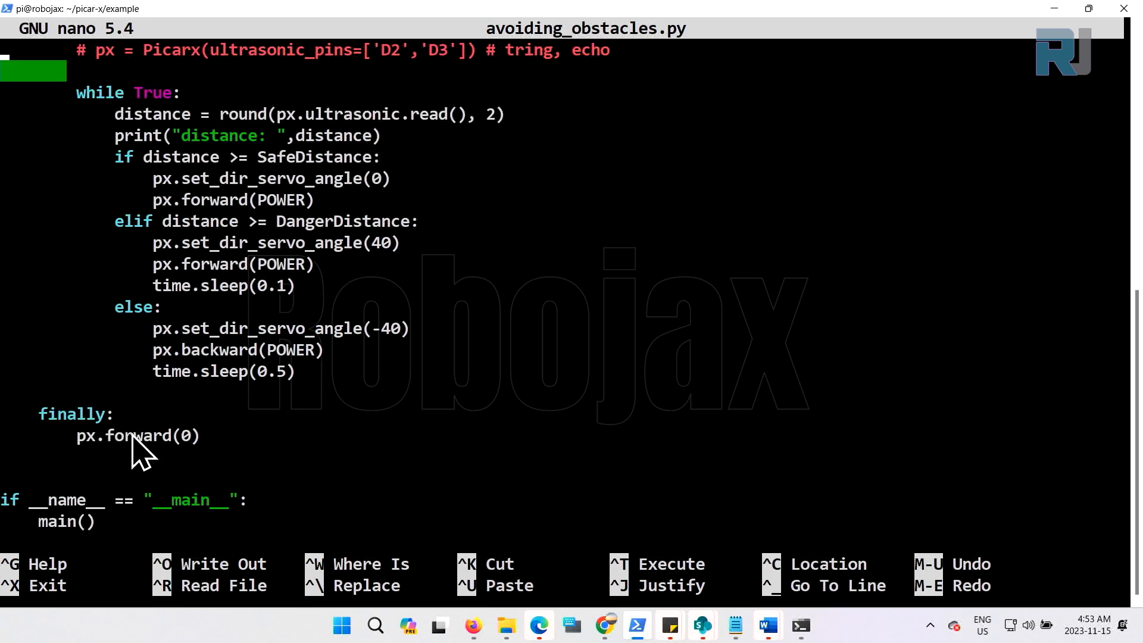
scroll(up, 3)
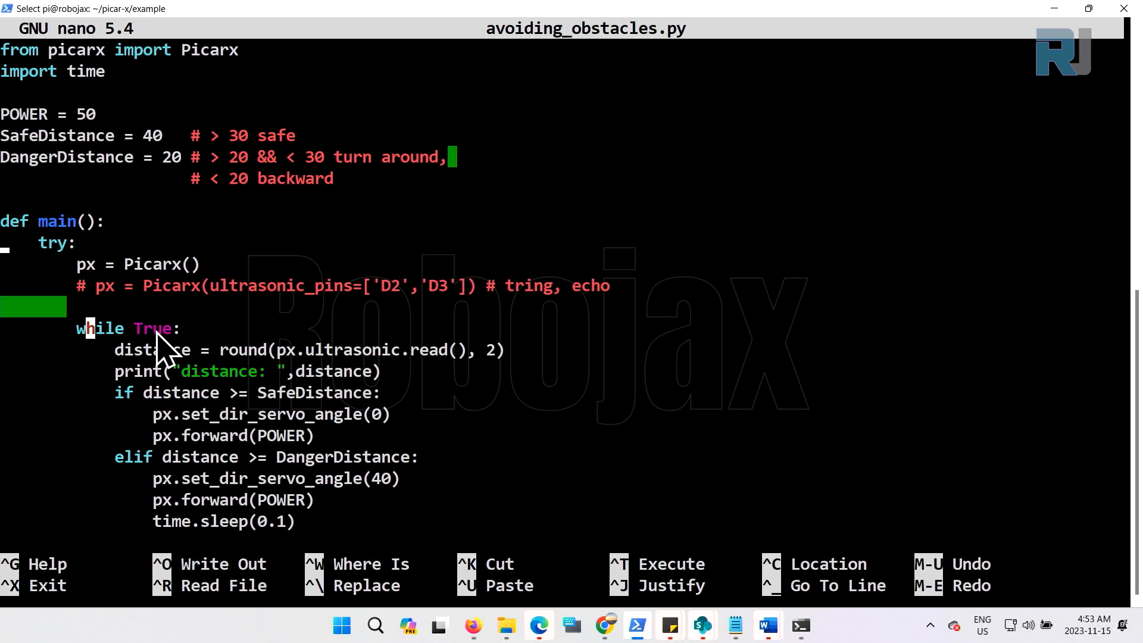
Walk through the while-loop distance checks and set DangerDistance to 20.
double_click(154, 329)
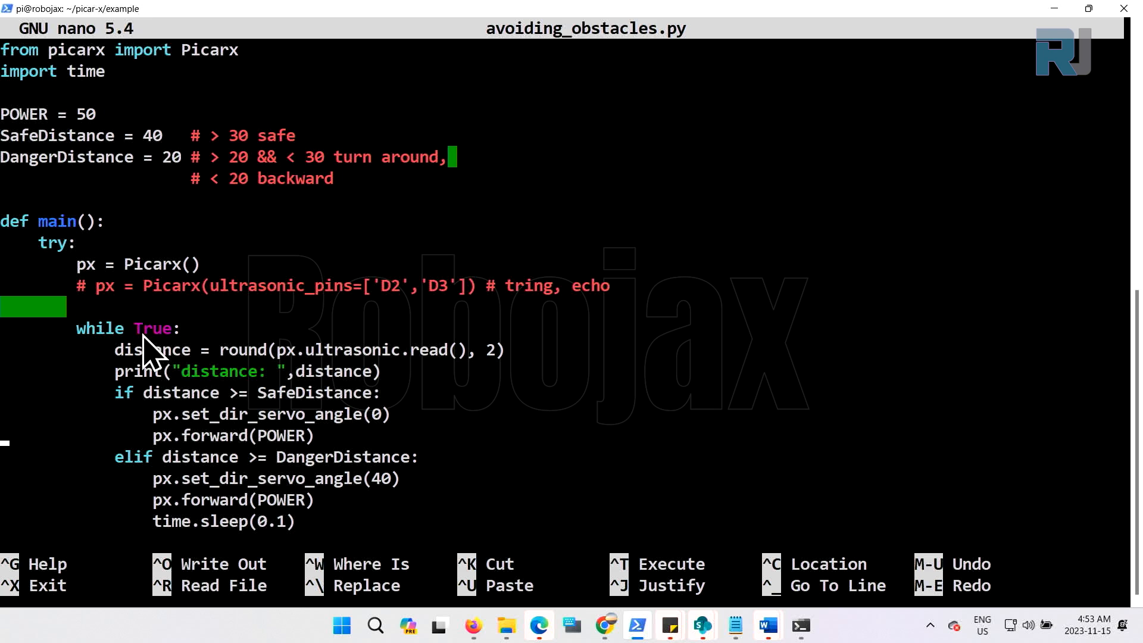
scroll(down, 3)
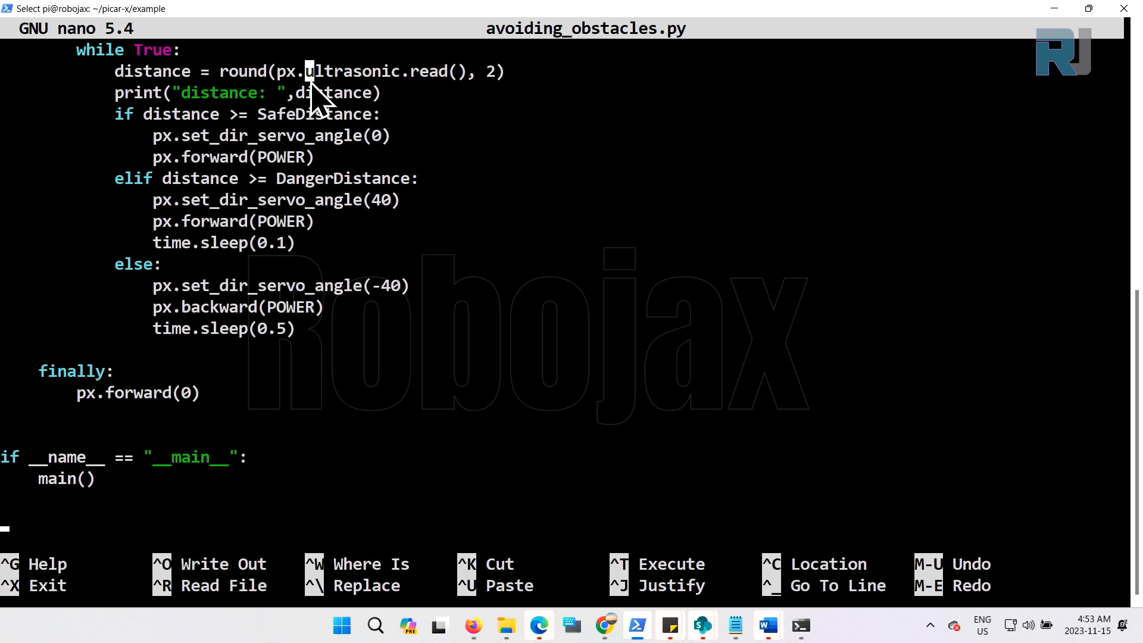
mouse_move(285, 96)
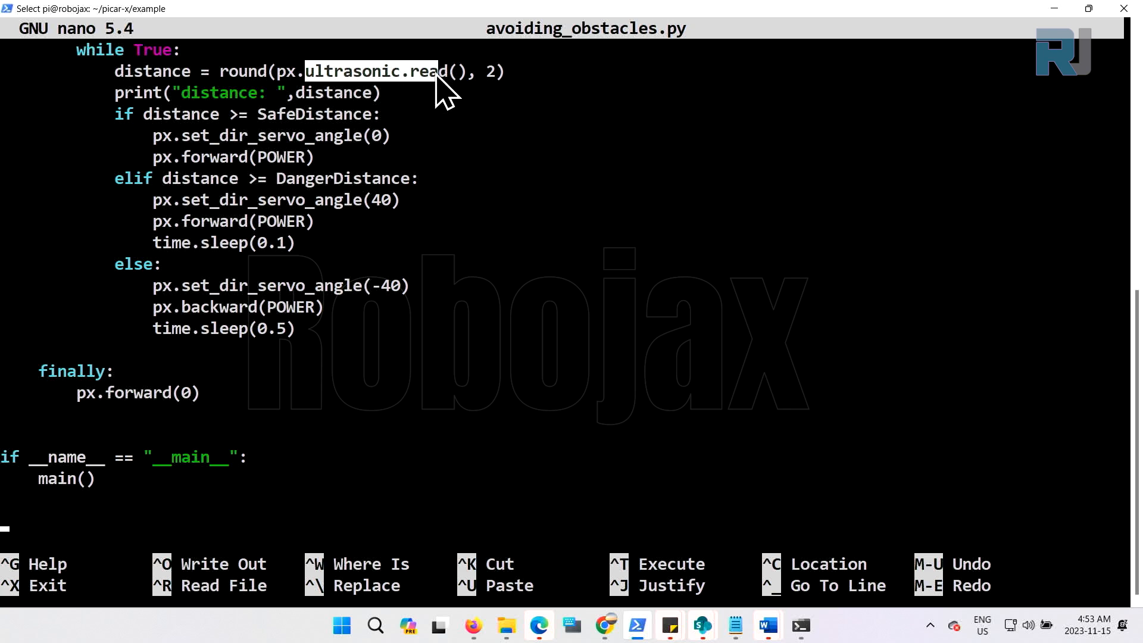
mouse_move(277, 102)
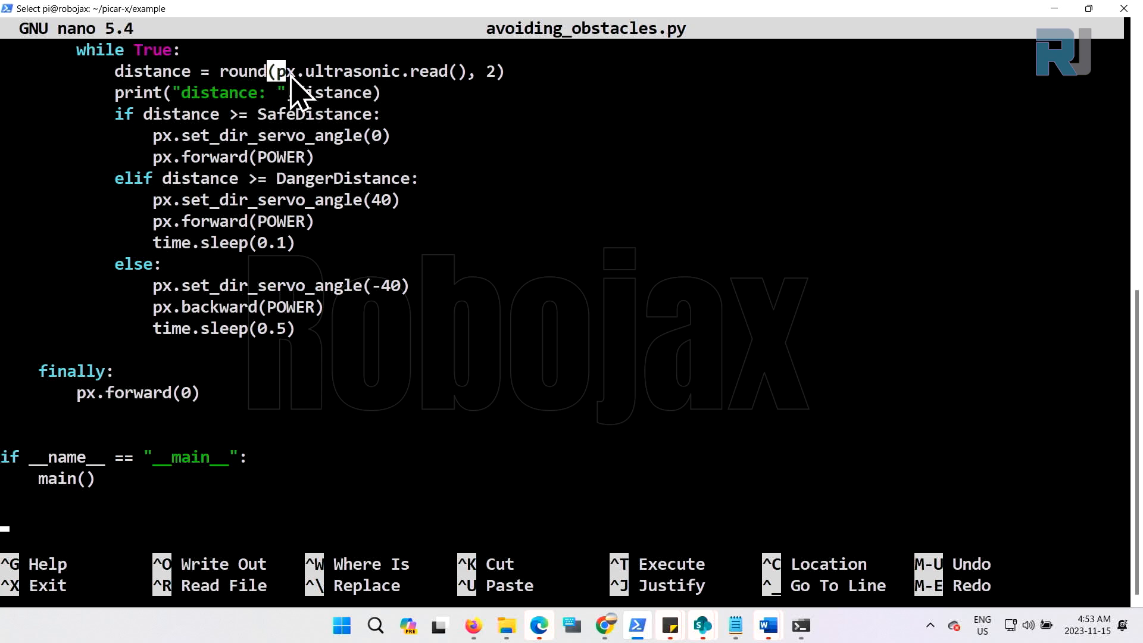
double_click(243, 70)
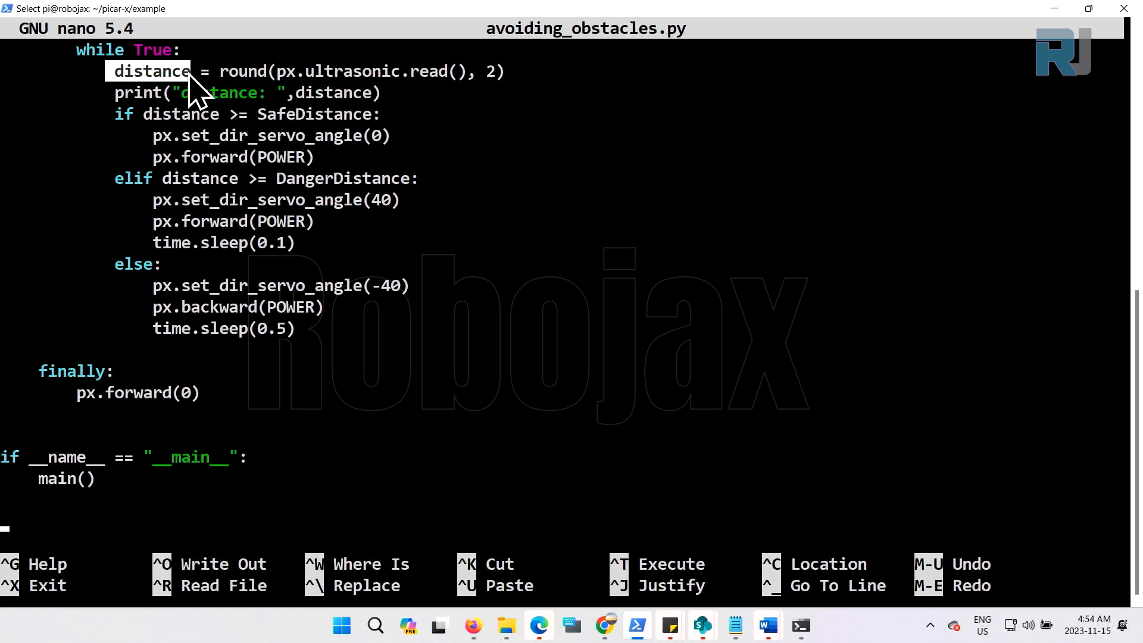
mouse_move(223, 110)
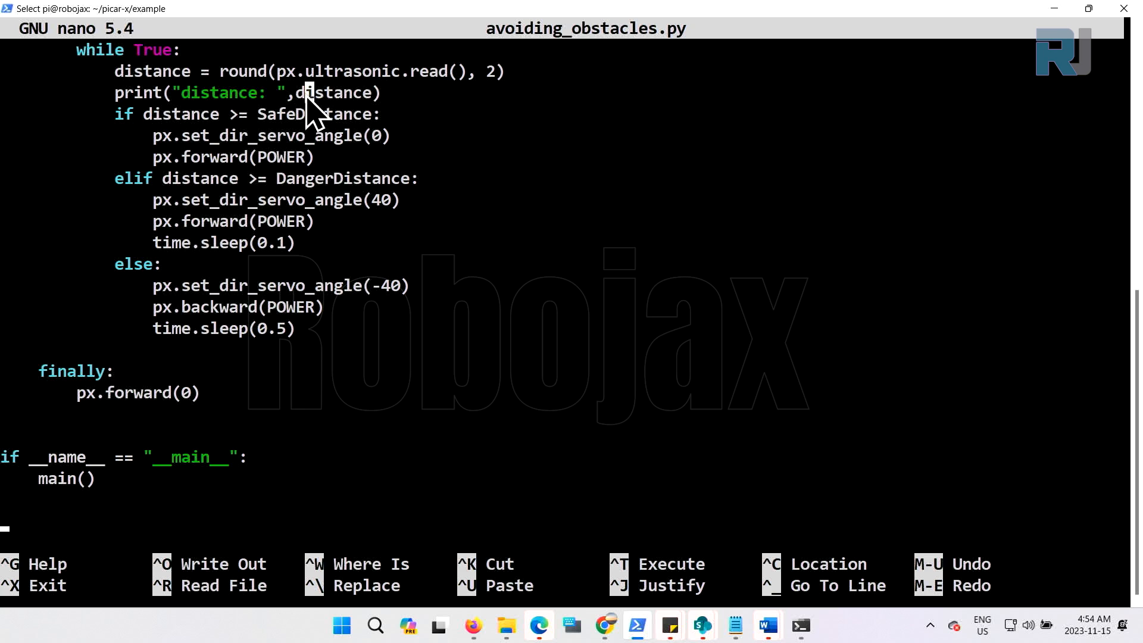
mouse_move(117, 117)
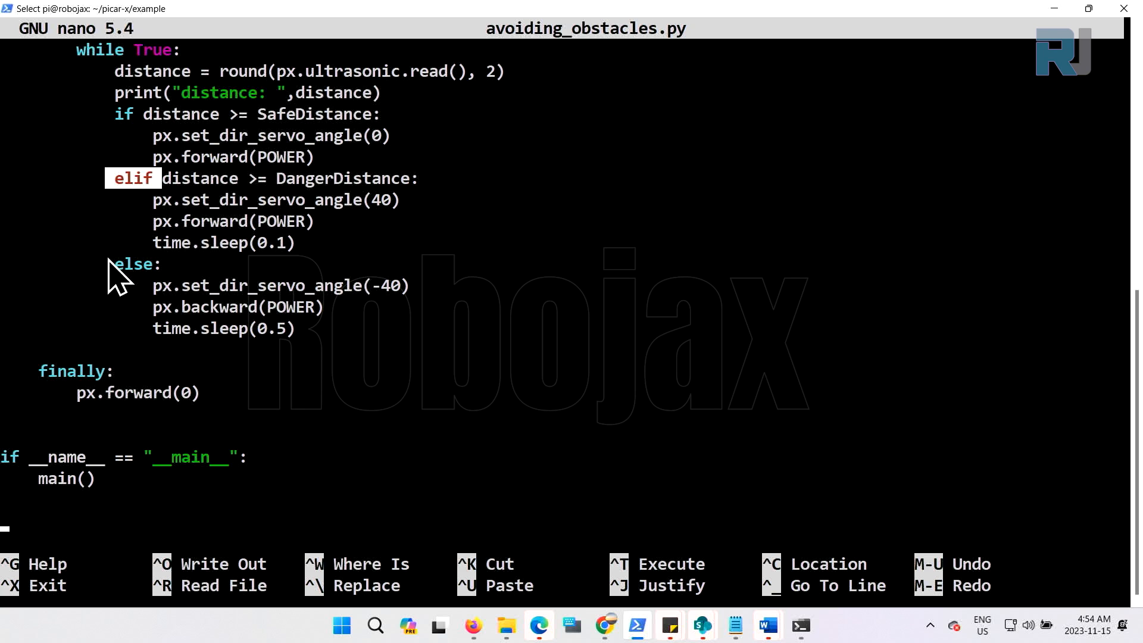
mouse_move(168, 333)
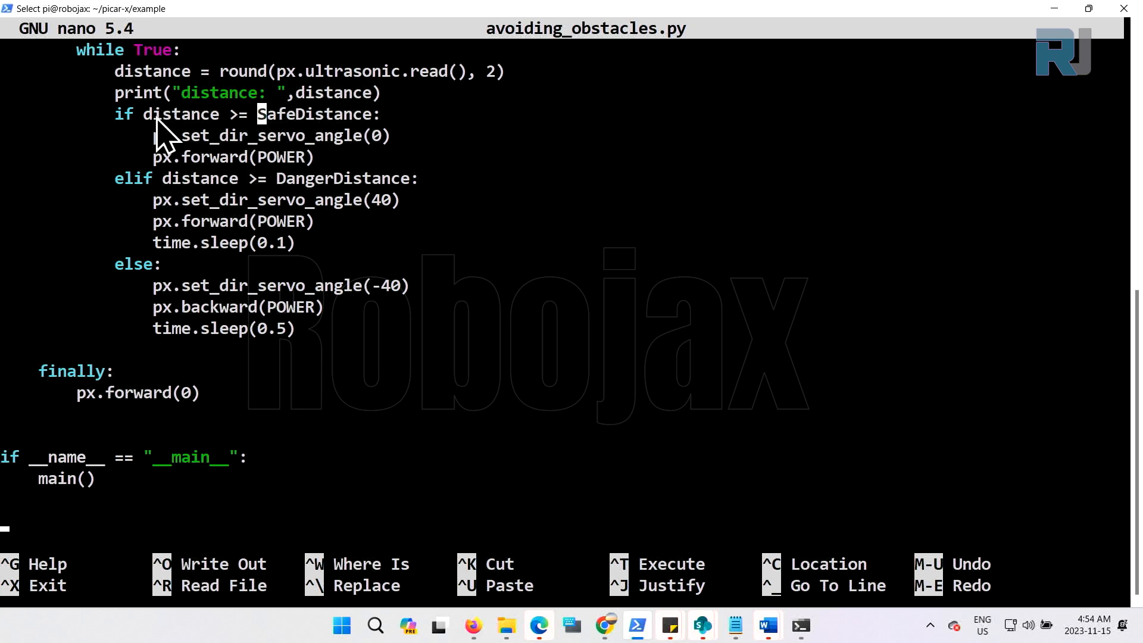
mouse_move(317, 141)
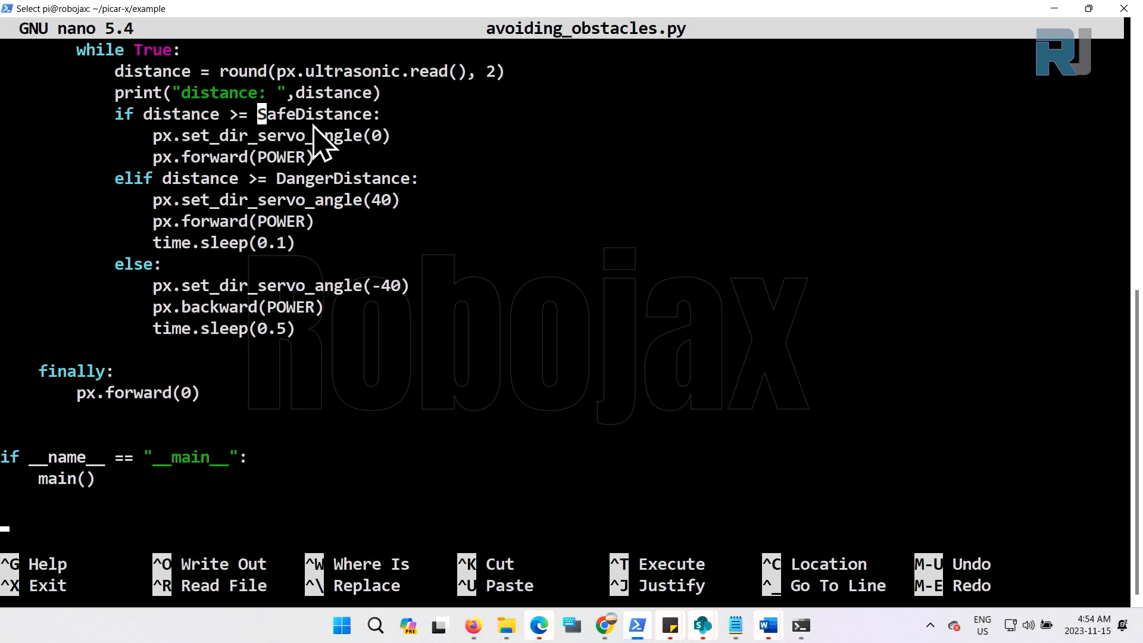
scroll(up, 3)
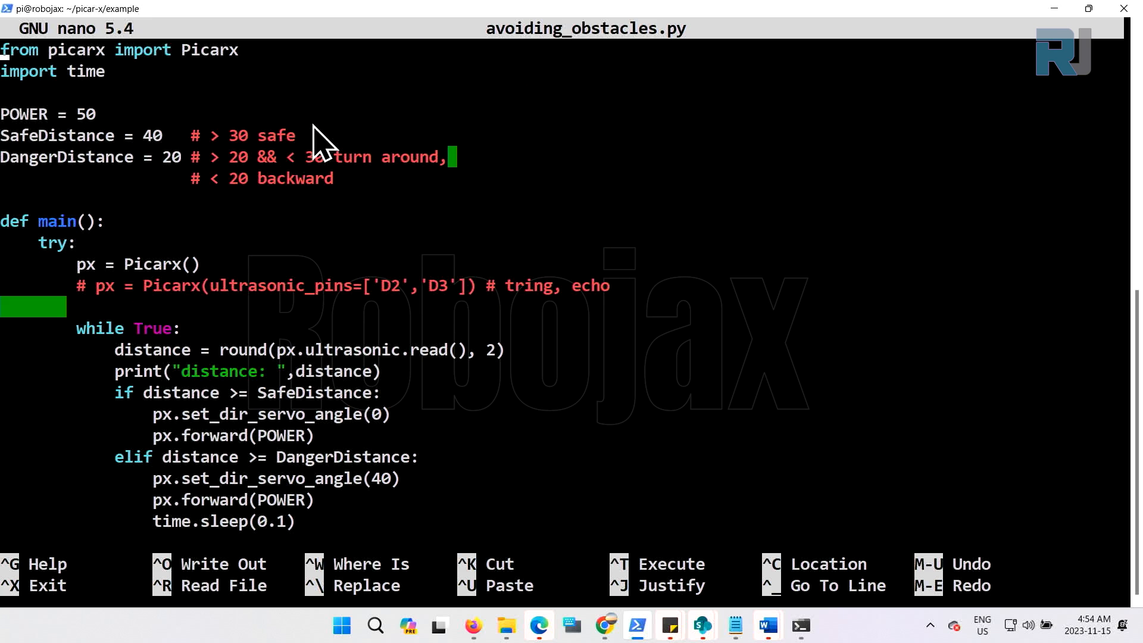
mouse_move(171, 157)
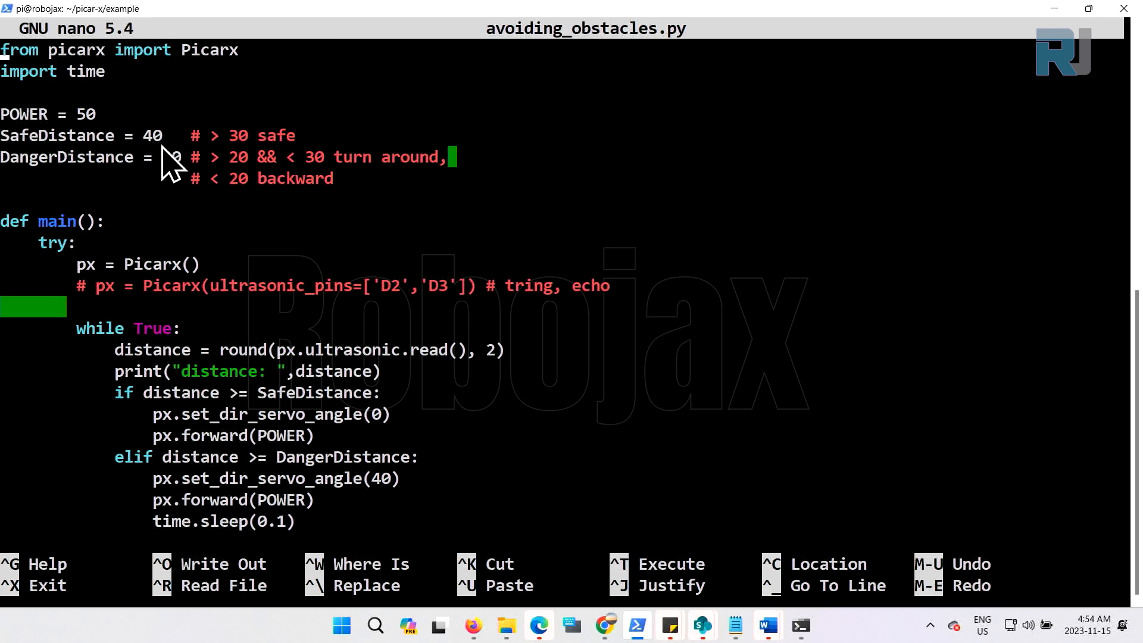
text(20)
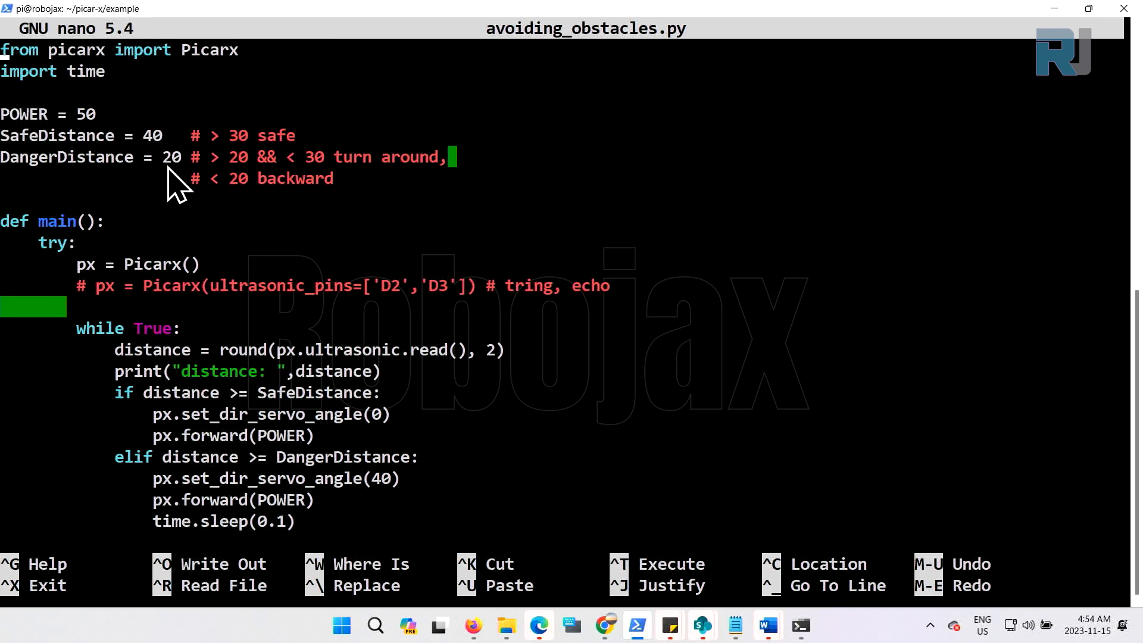
scroll(down, 3)
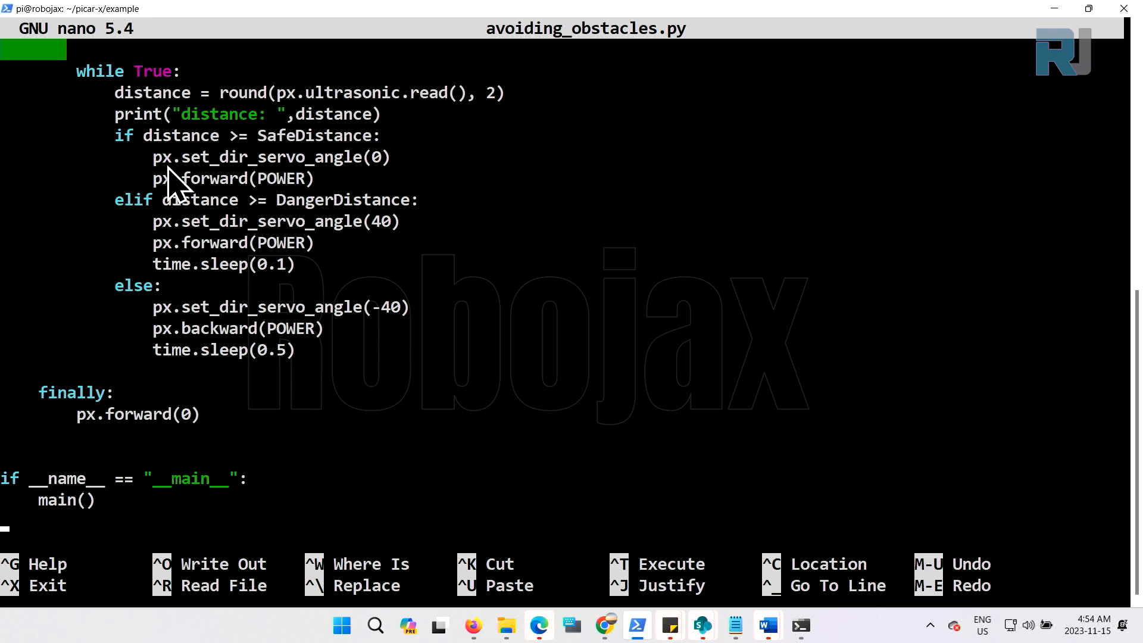
mouse_move(226, 161)
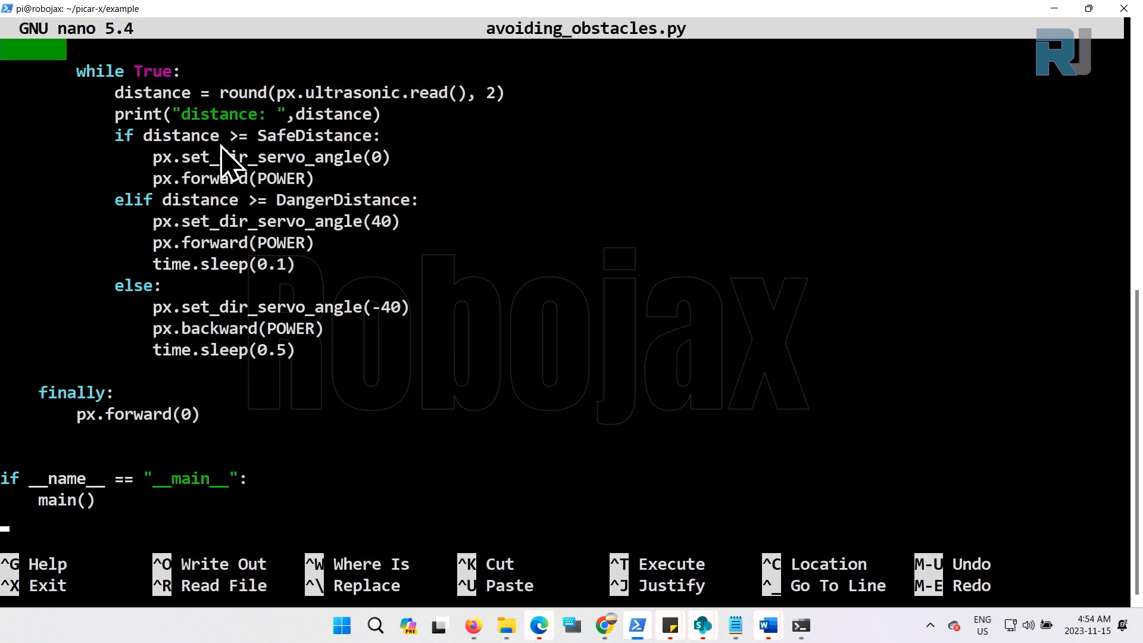
double_click(303, 135)
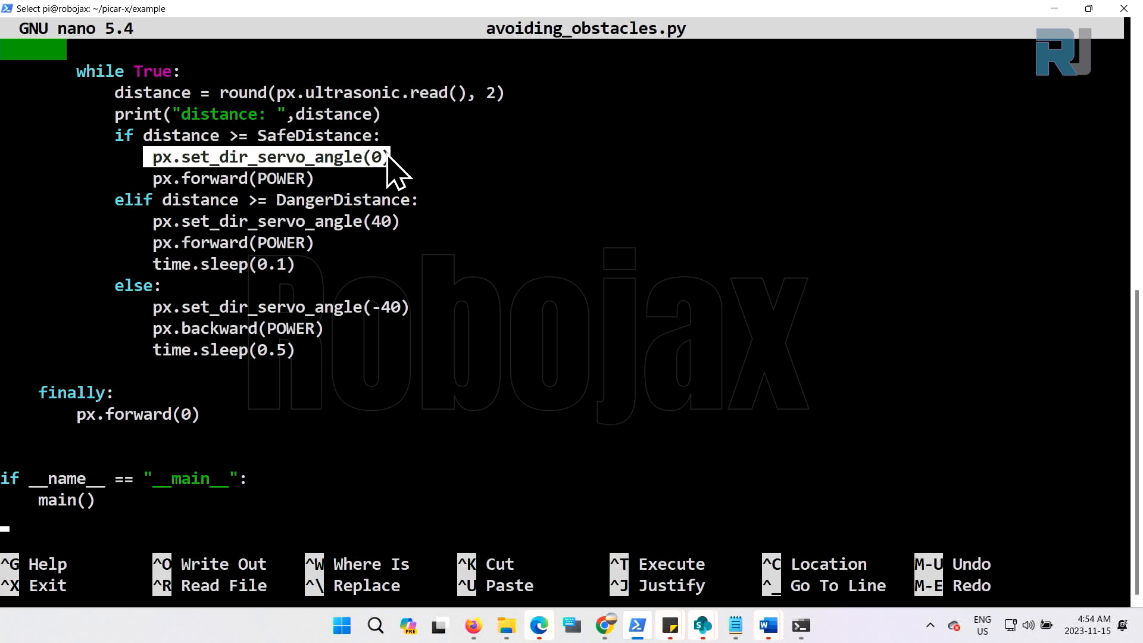
mouse_move(299, 186)
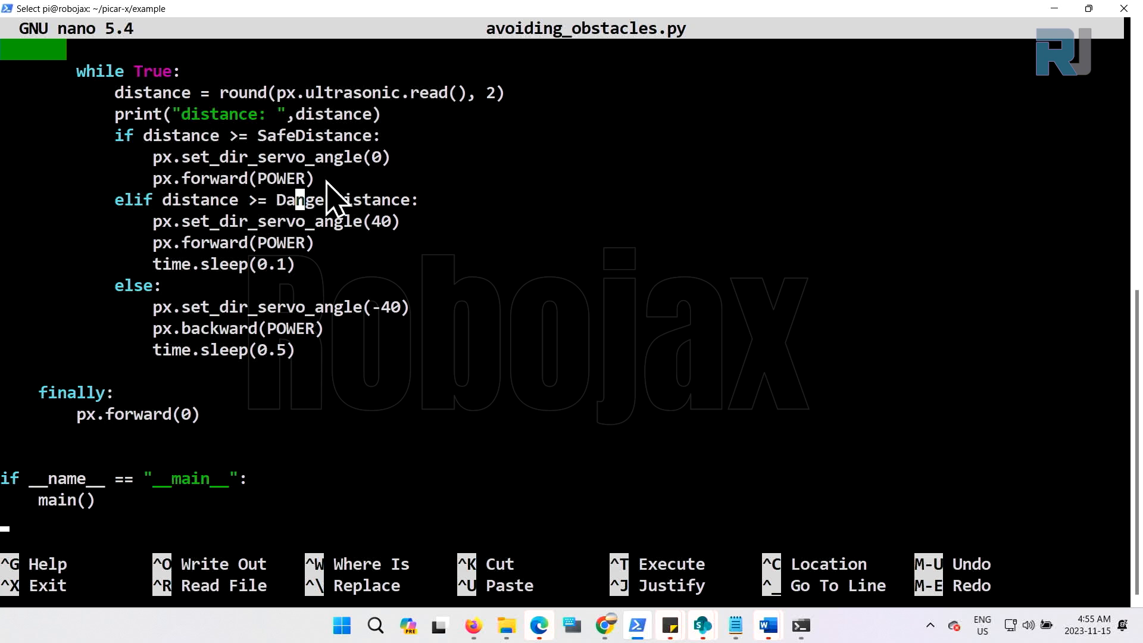
mouse_move(306, 227)
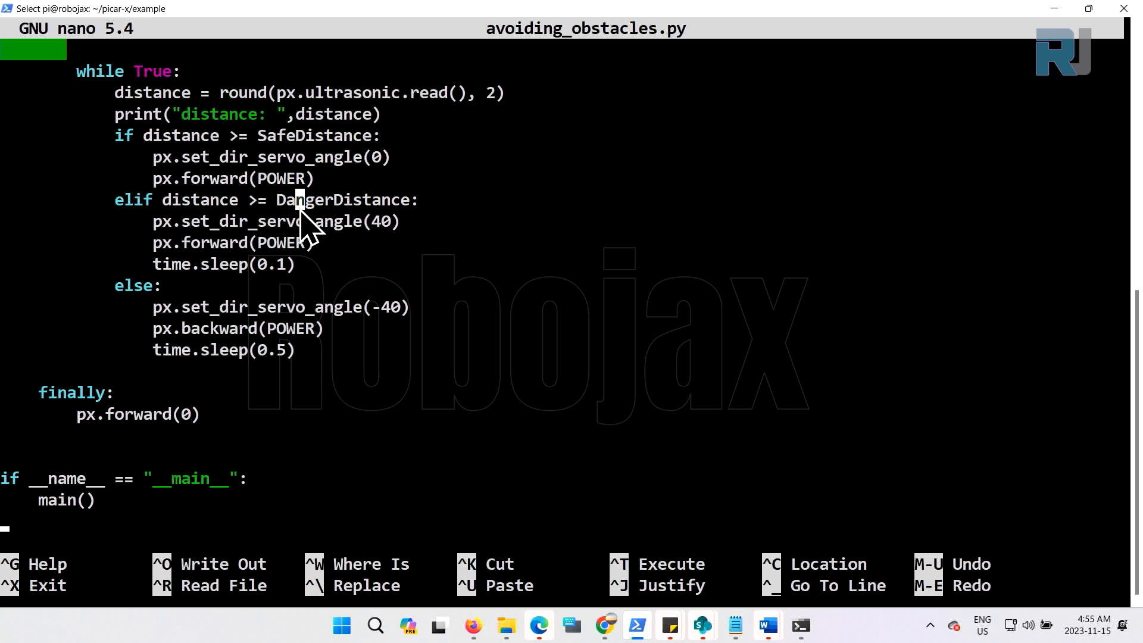
mouse_move(259, 223)
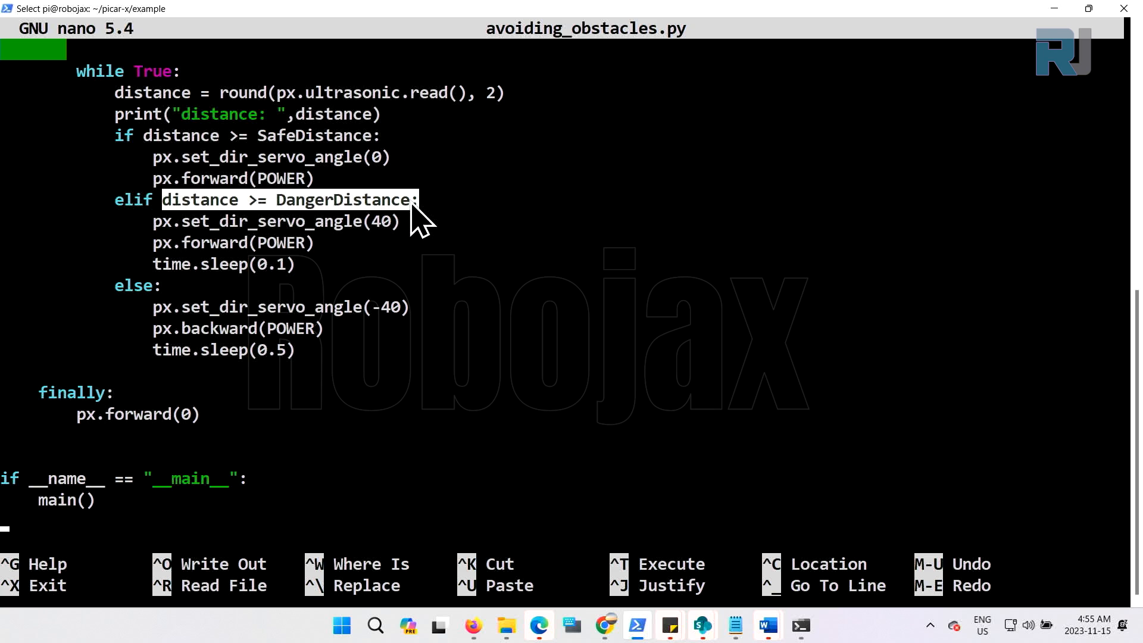
mouse_move(227, 234)
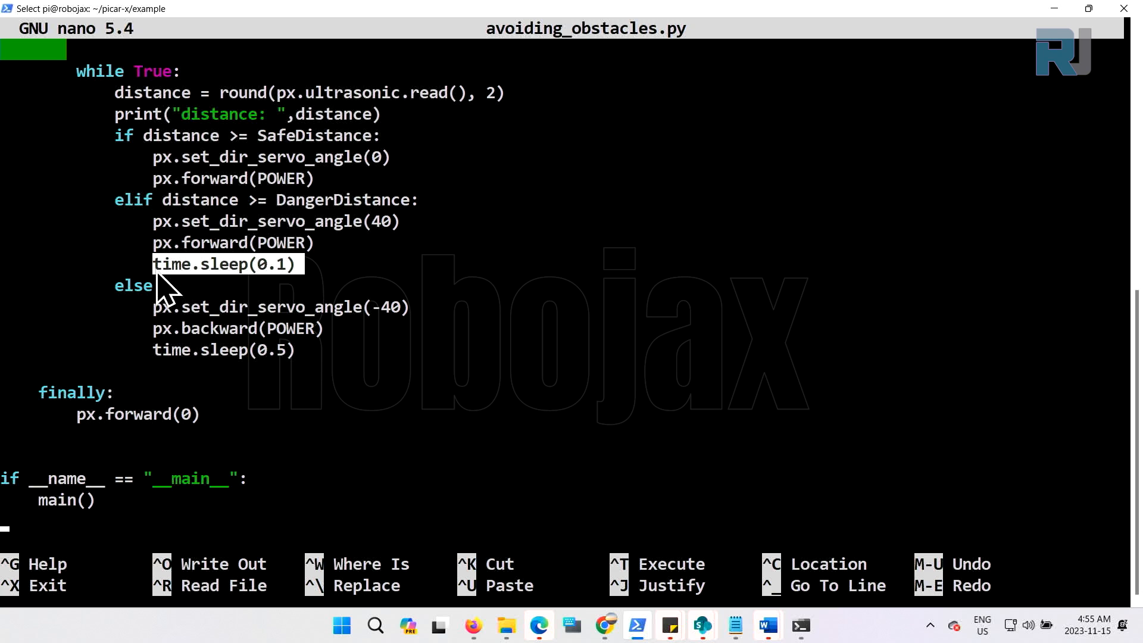
mouse_move(251, 274)
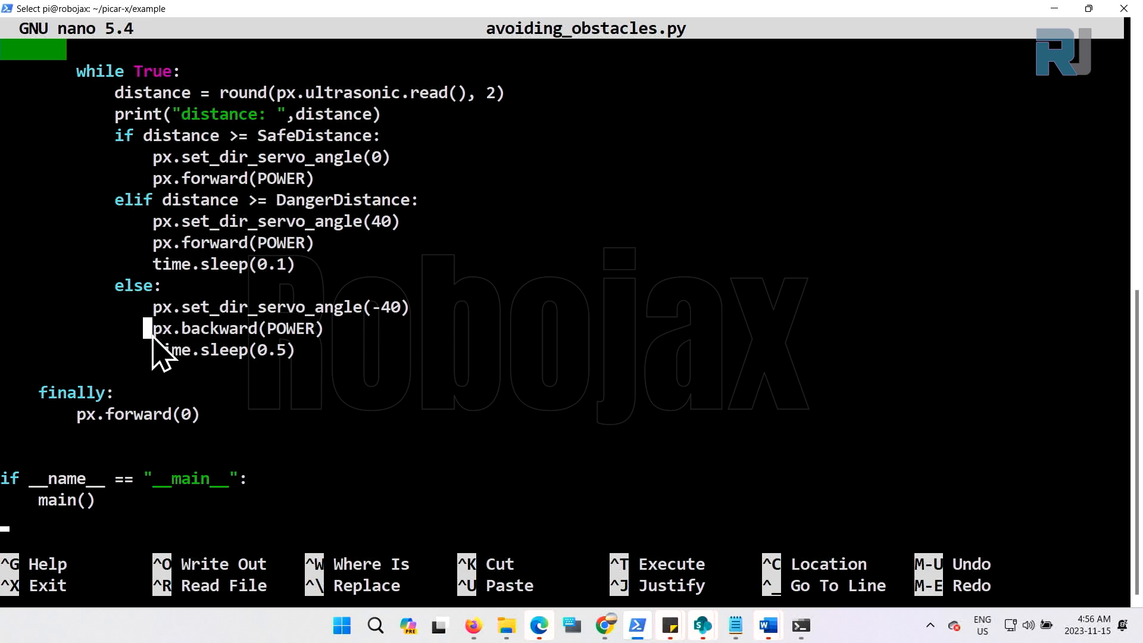
double_click(225, 350)
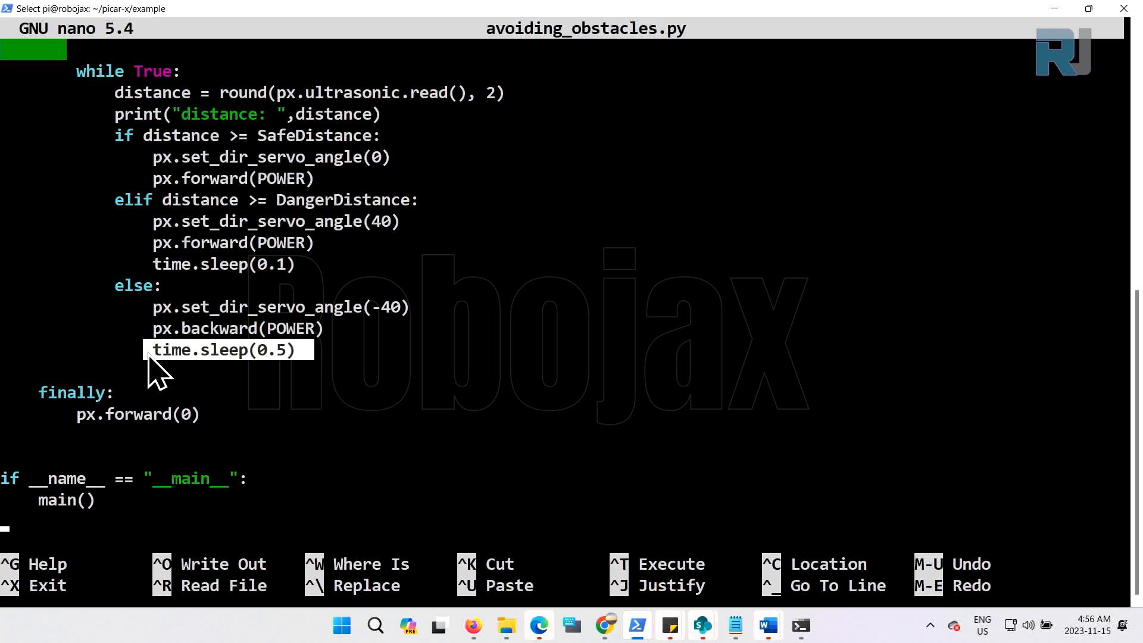
mouse_move(207, 237)
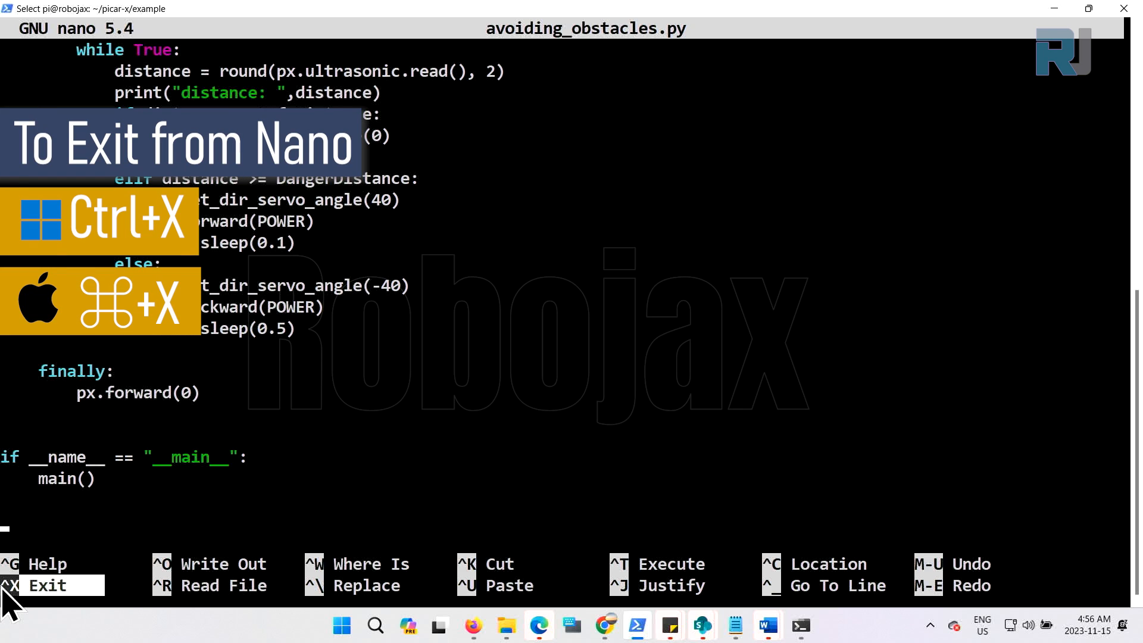
key(ctrl+x)
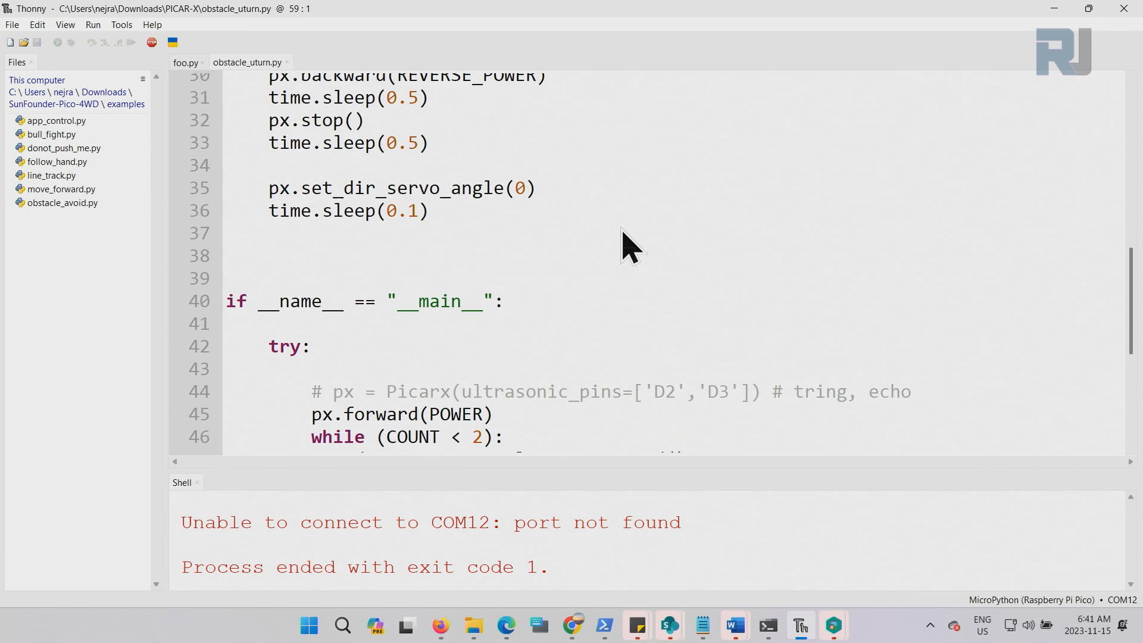
scroll(up, 3)
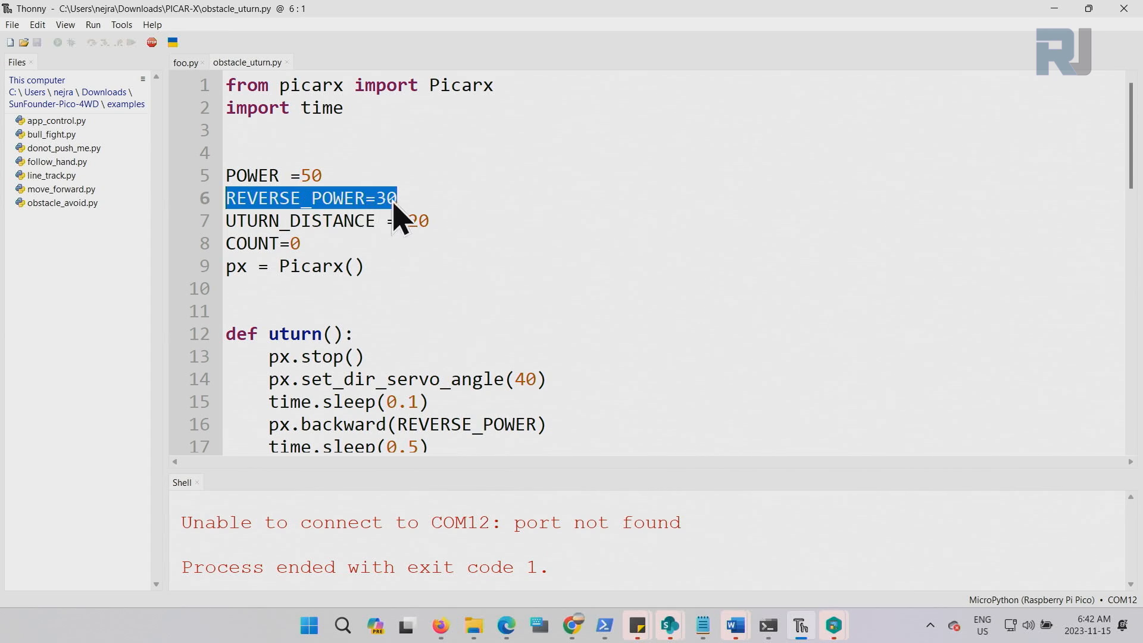
double_click(415, 221)
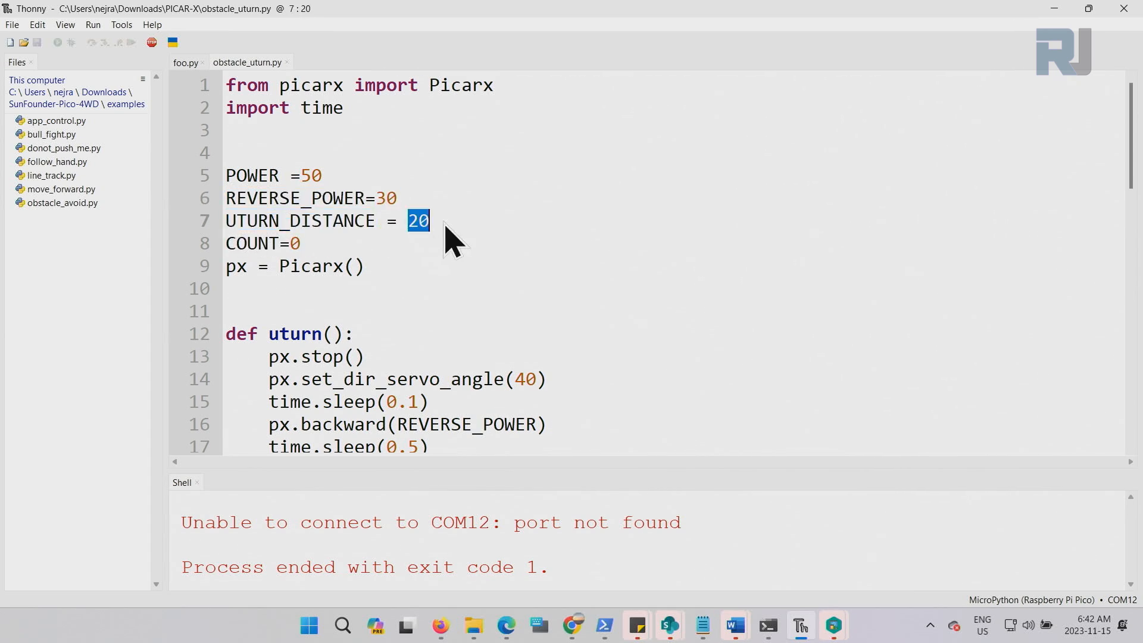
double_click(262, 243)
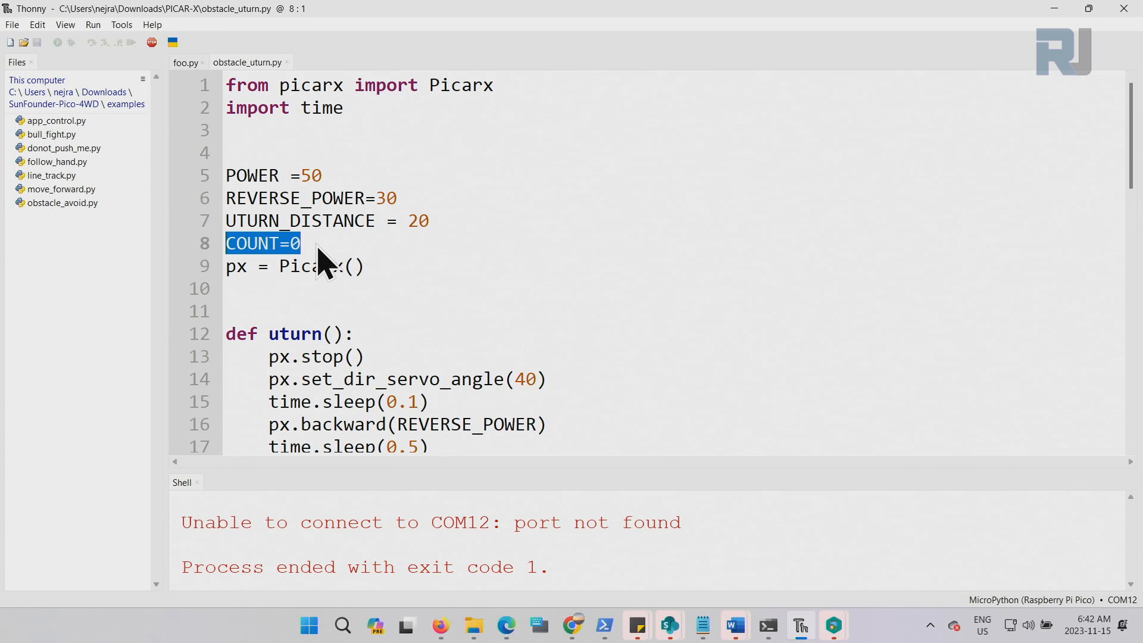
mouse_move(375, 285)
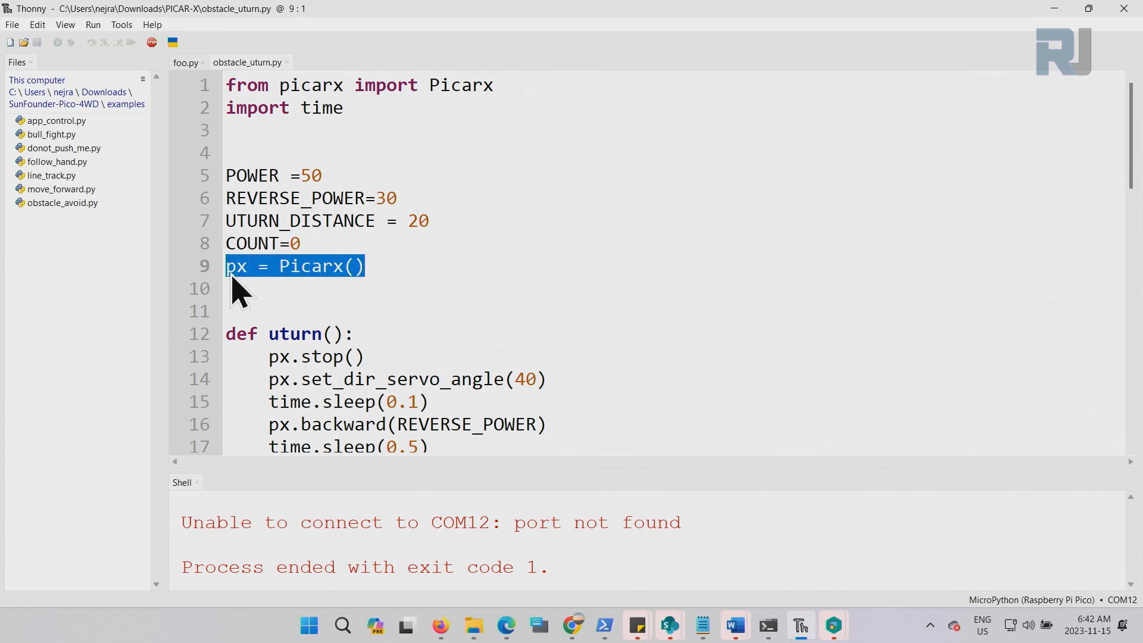
click(304, 265)
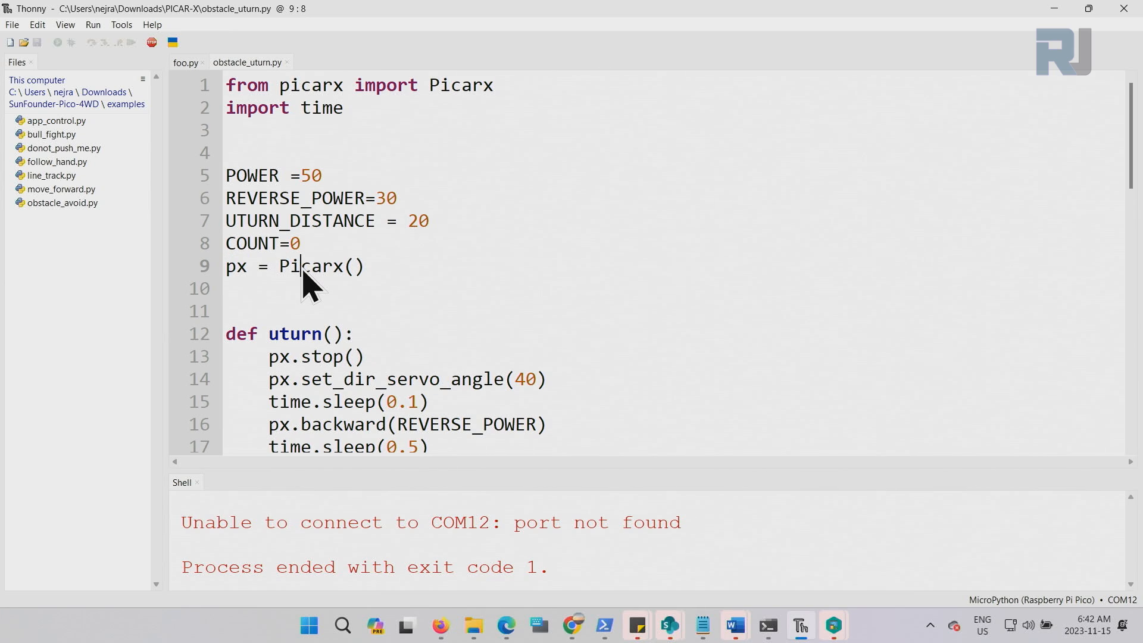
double_click(295, 262)
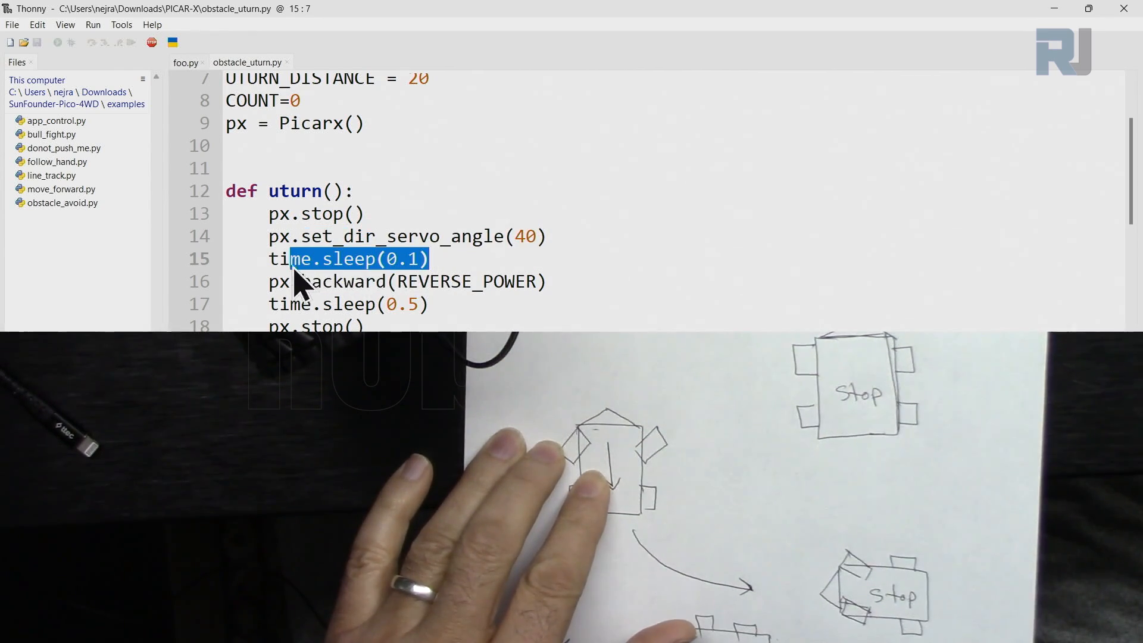
click(545, 281)
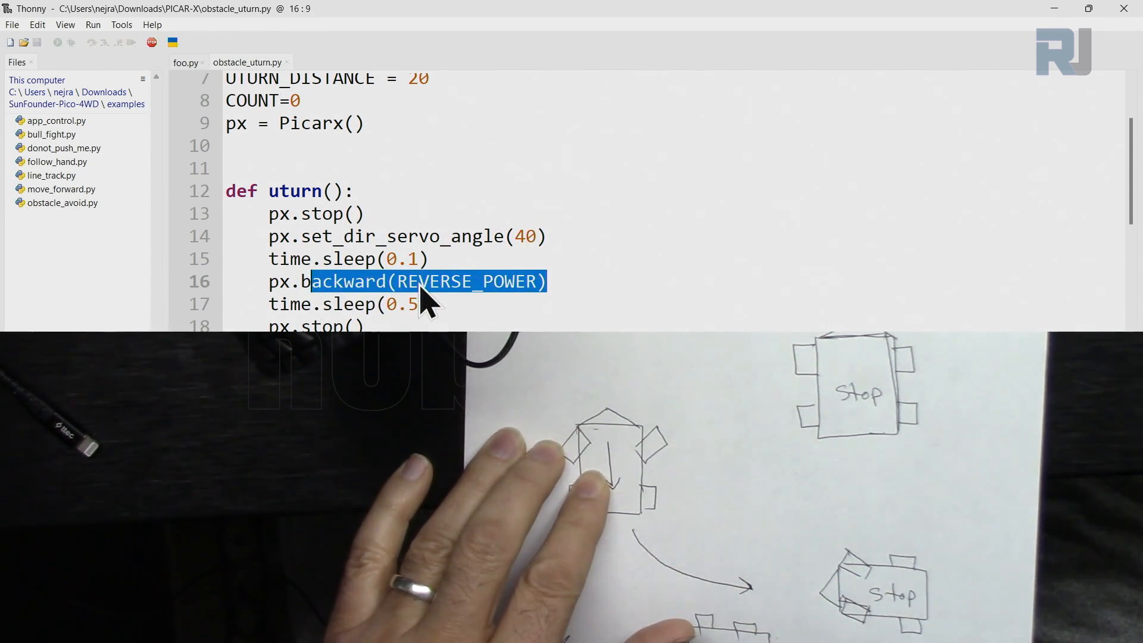
scroll(down, 3)
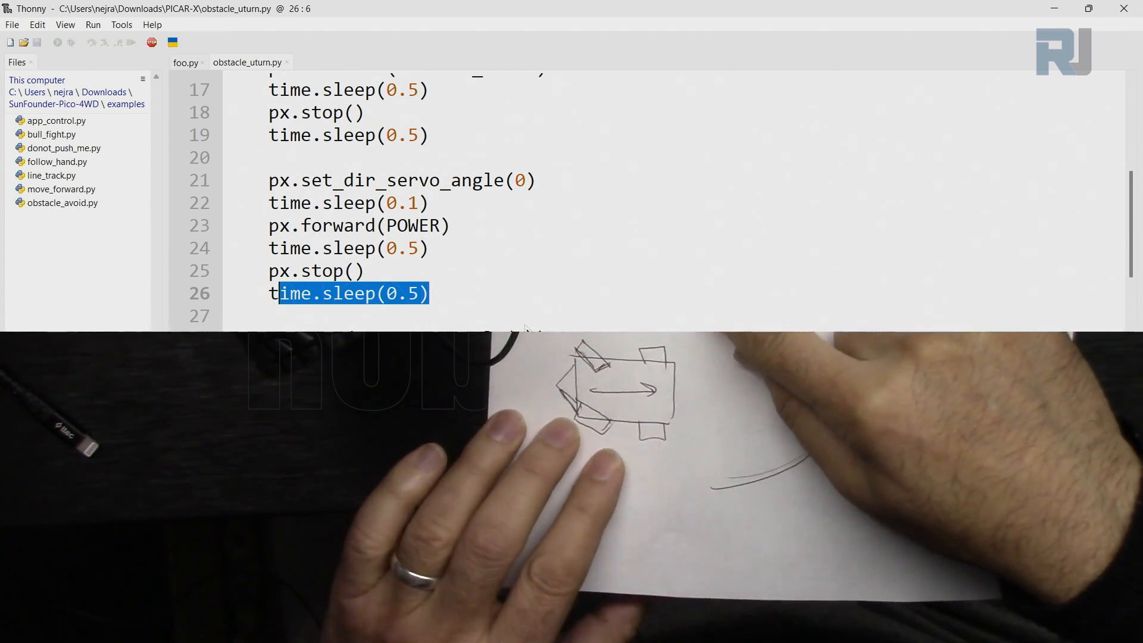
scroll(down, 3)
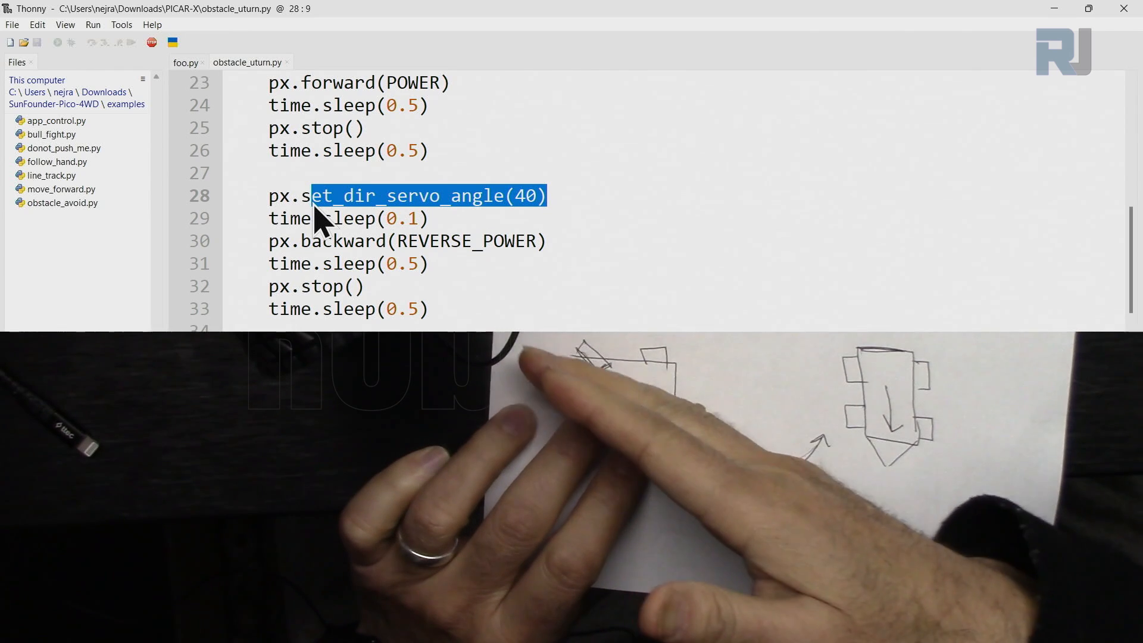
mouse_move(502, 262)
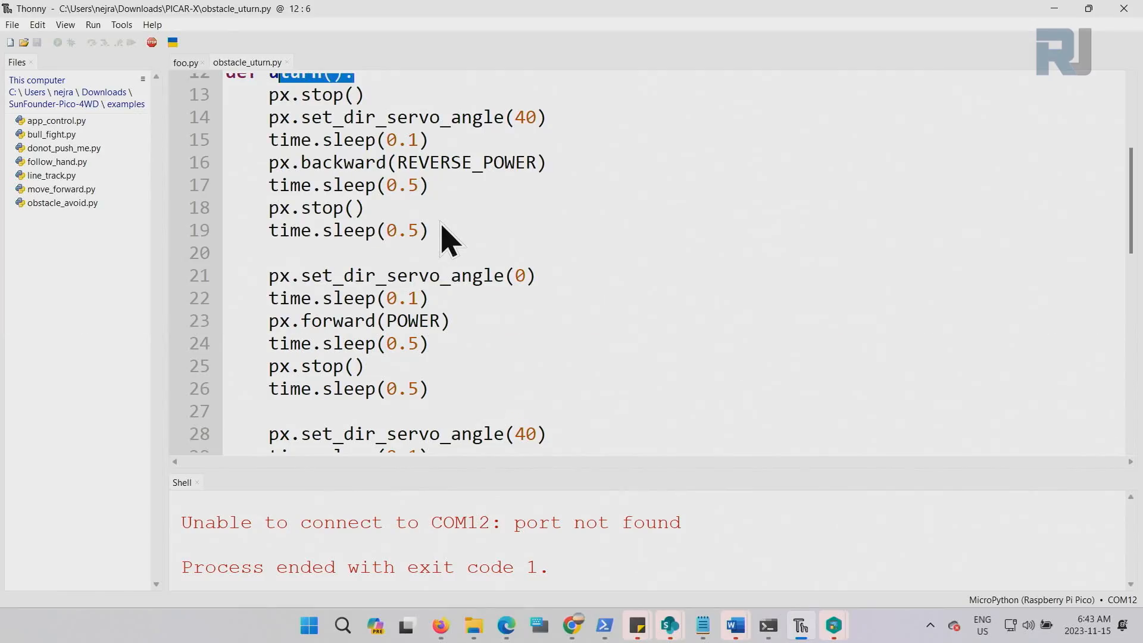
scroll(down, 3)
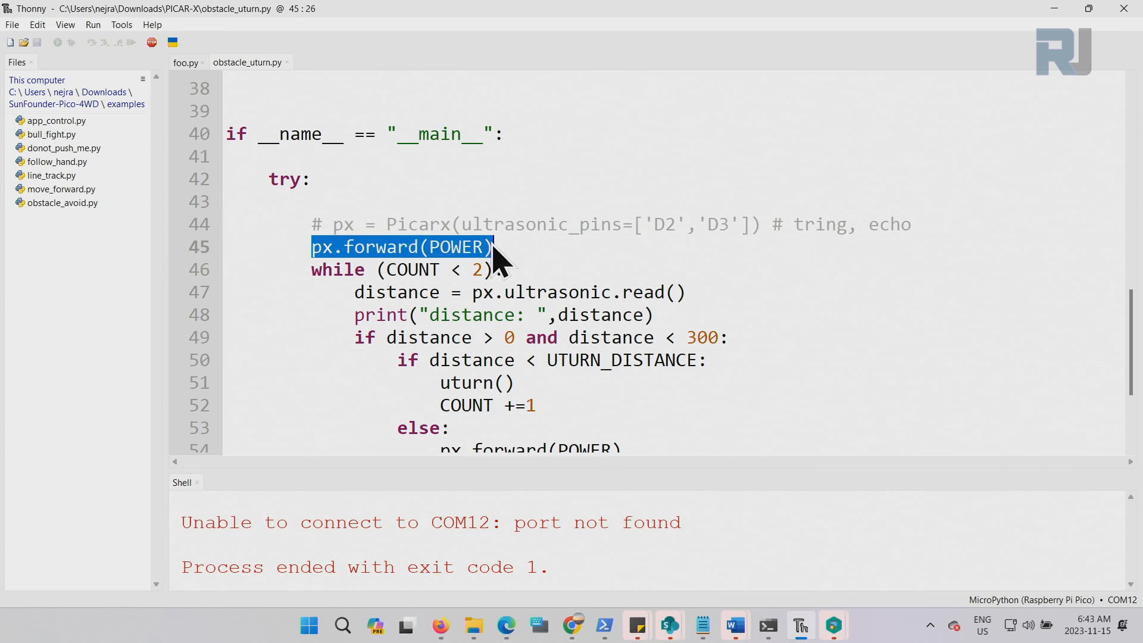
double_click(336, 270)
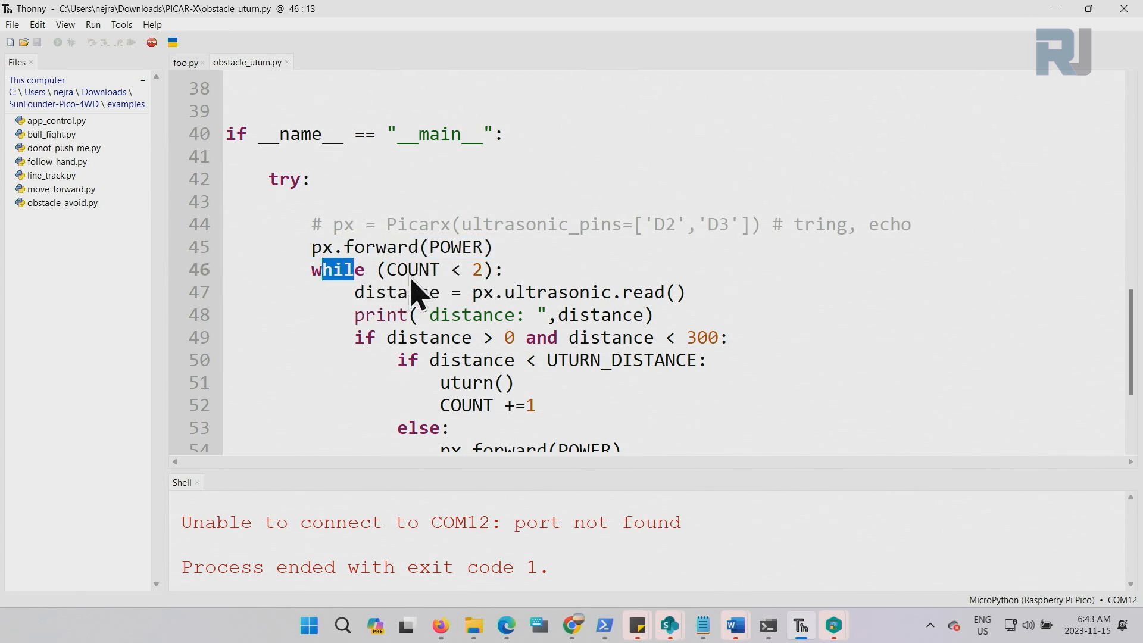
double_click(407, 270)
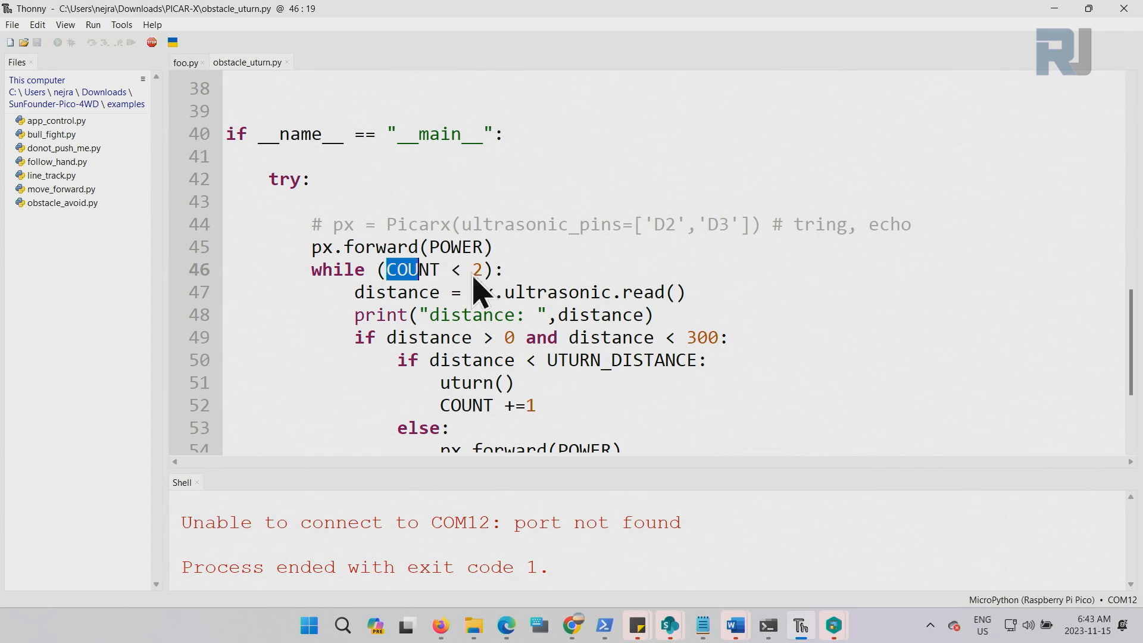
mouse_move(758, 361)
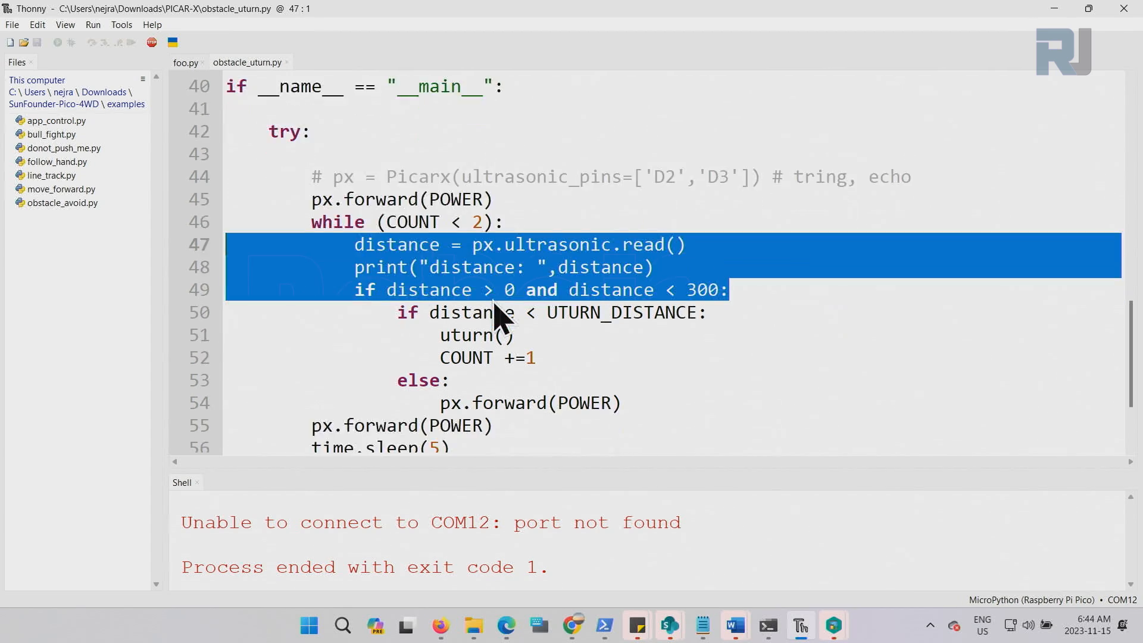
click(538, 288)
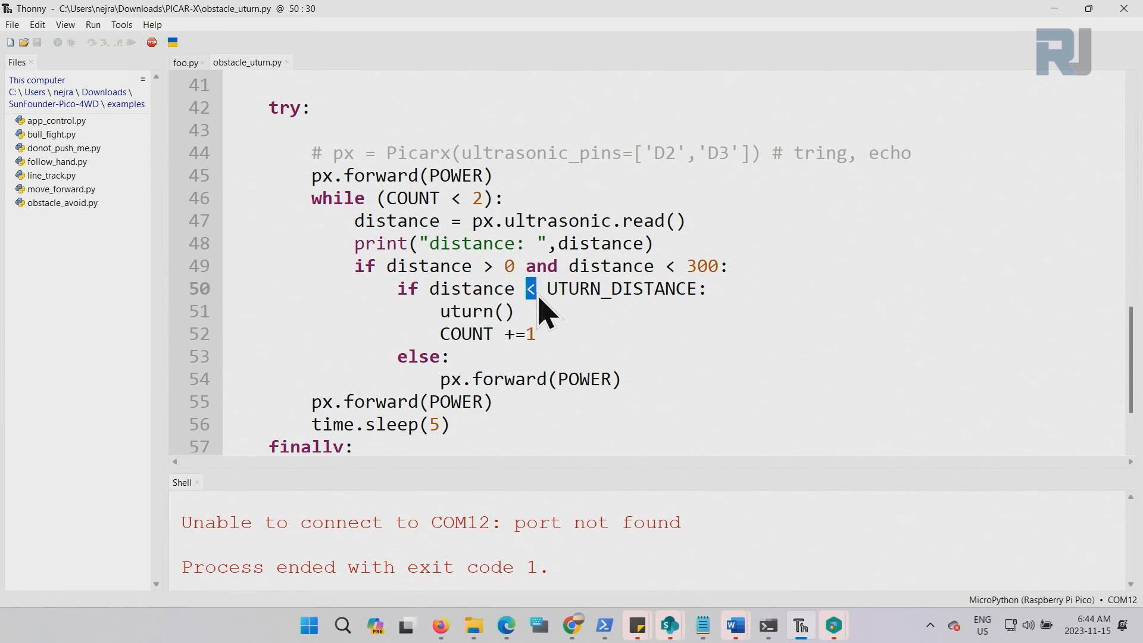
double_click(623, 289)
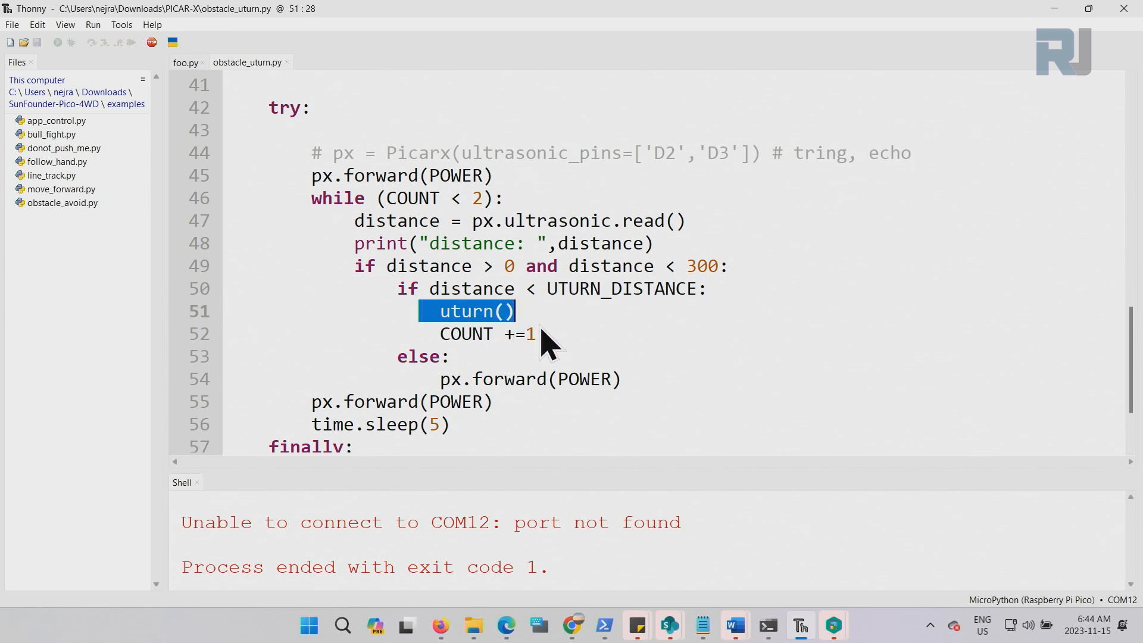
mouse_move(521, 354)
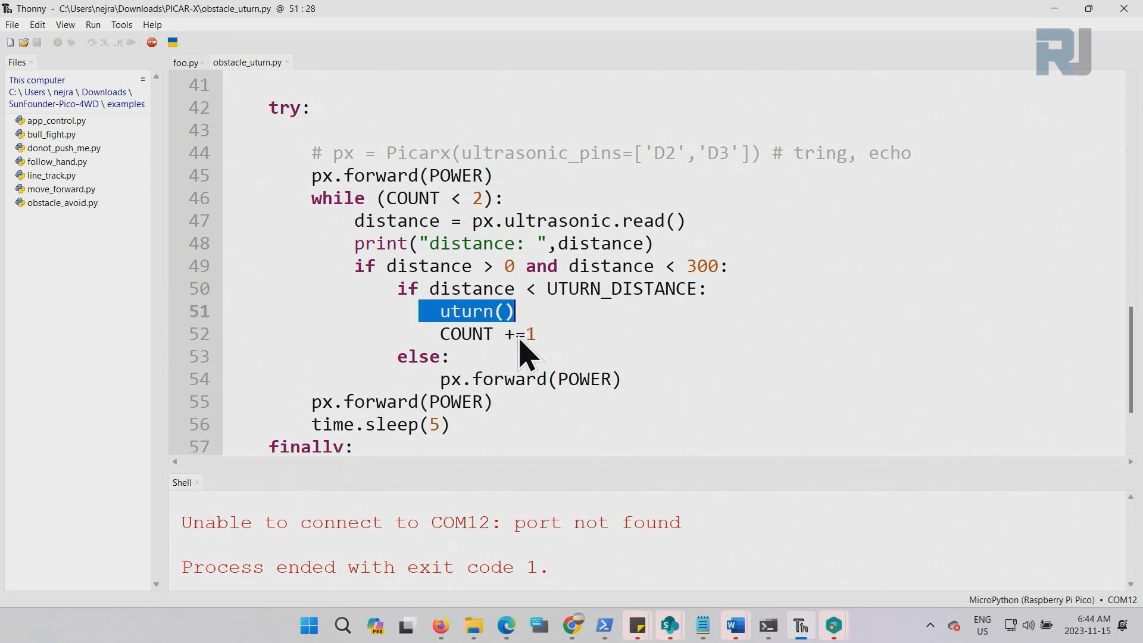
mouse_move(554, 346)
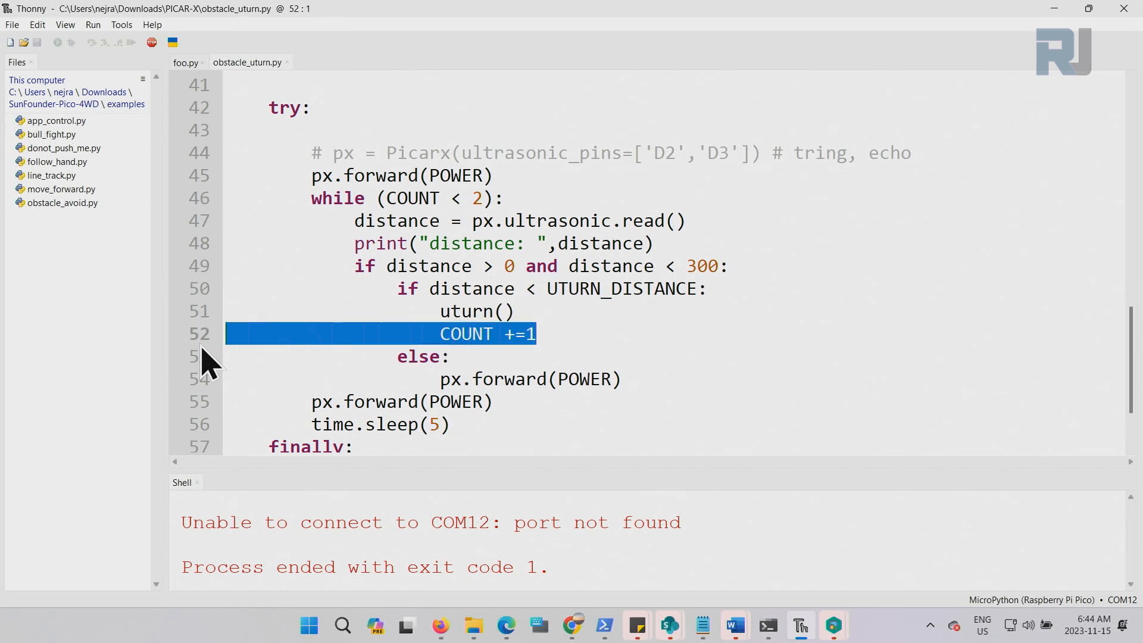
Move COUNT +=1 to a new line above the uturn() call in the distance check.
key(Delete)
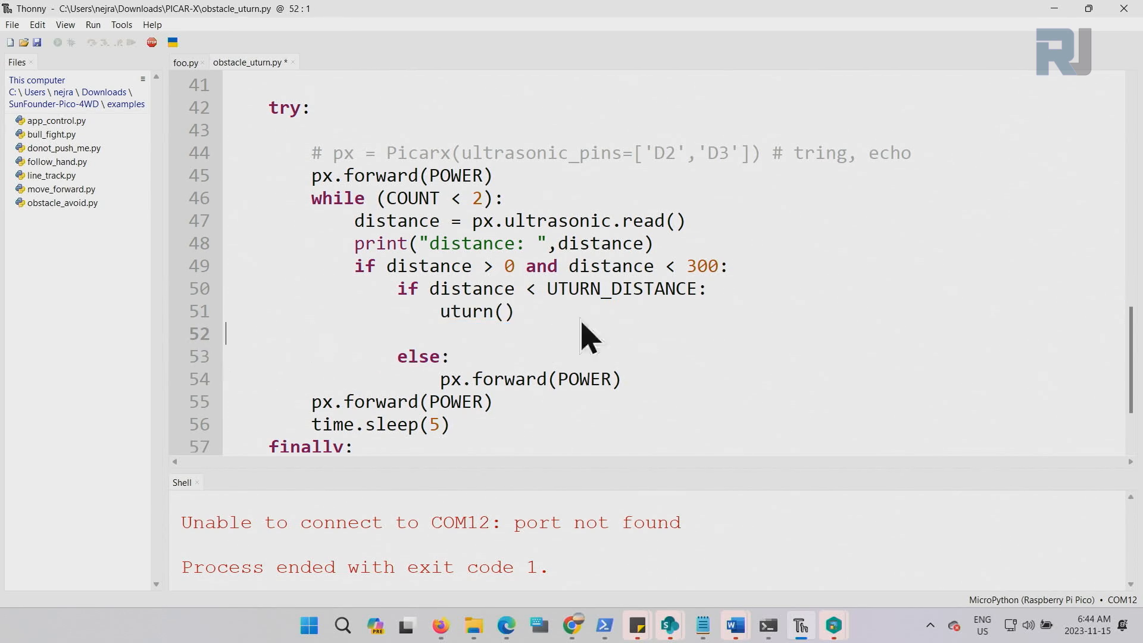
key(Return)
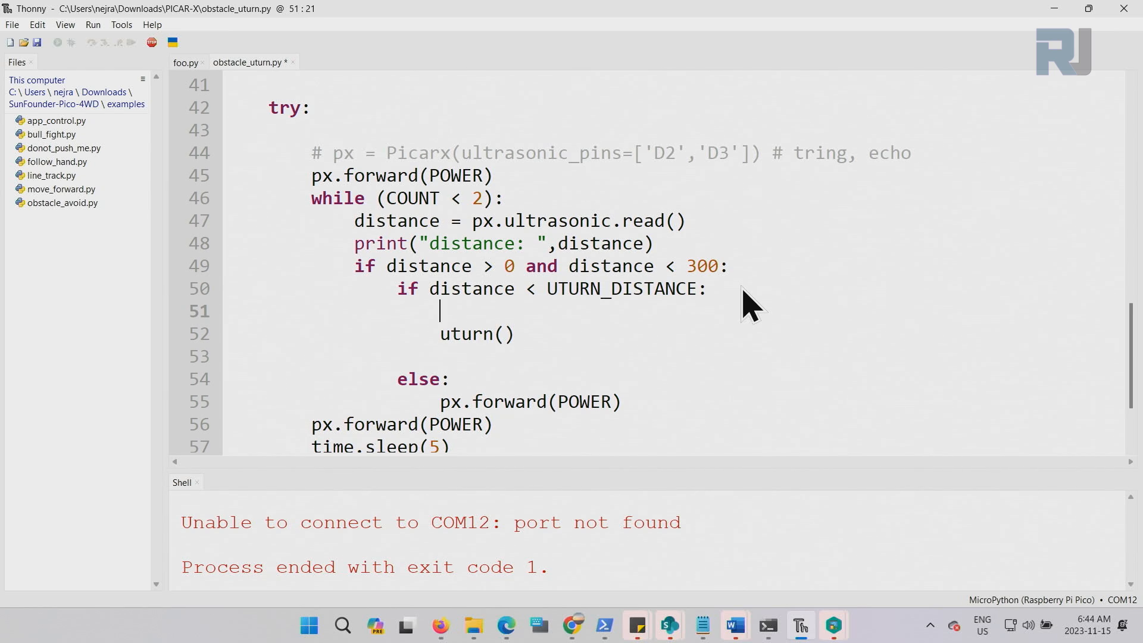
text(COUNT +=1)
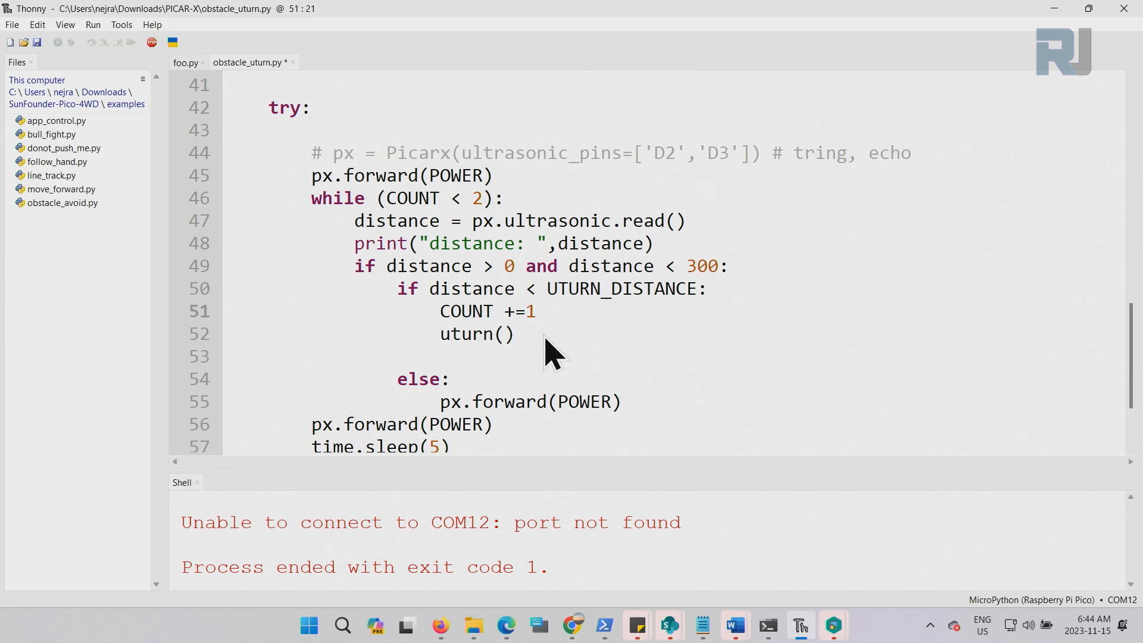
Review uturn() and UTURN_DISTANCE, select the whole script, then switch to the browser.
double_click(475, 333)
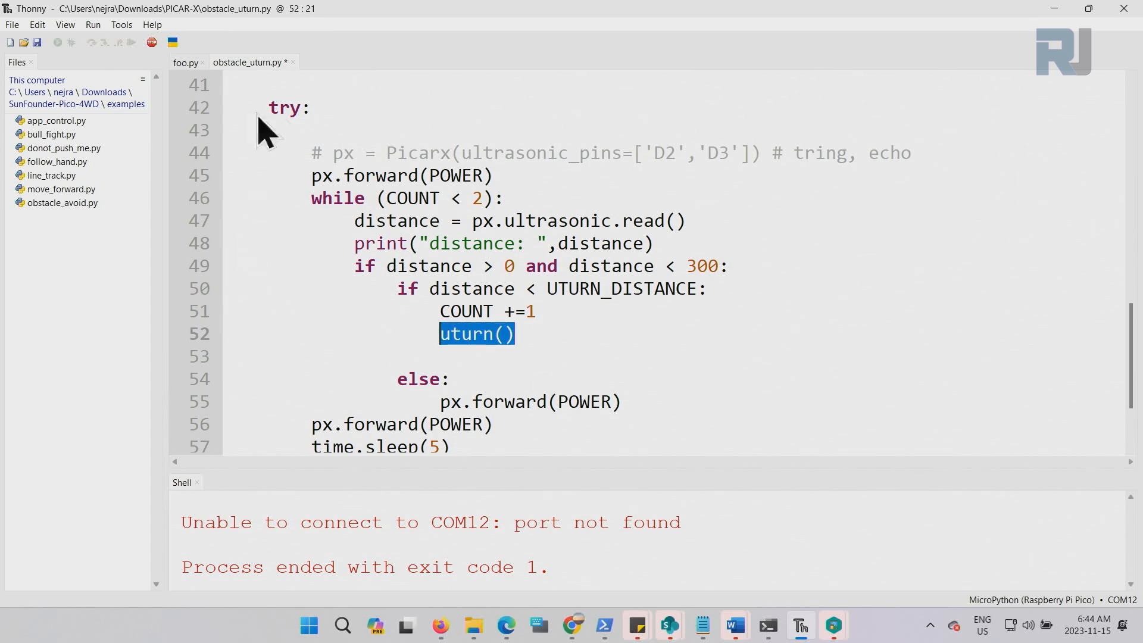
mouse_move(444, 422)
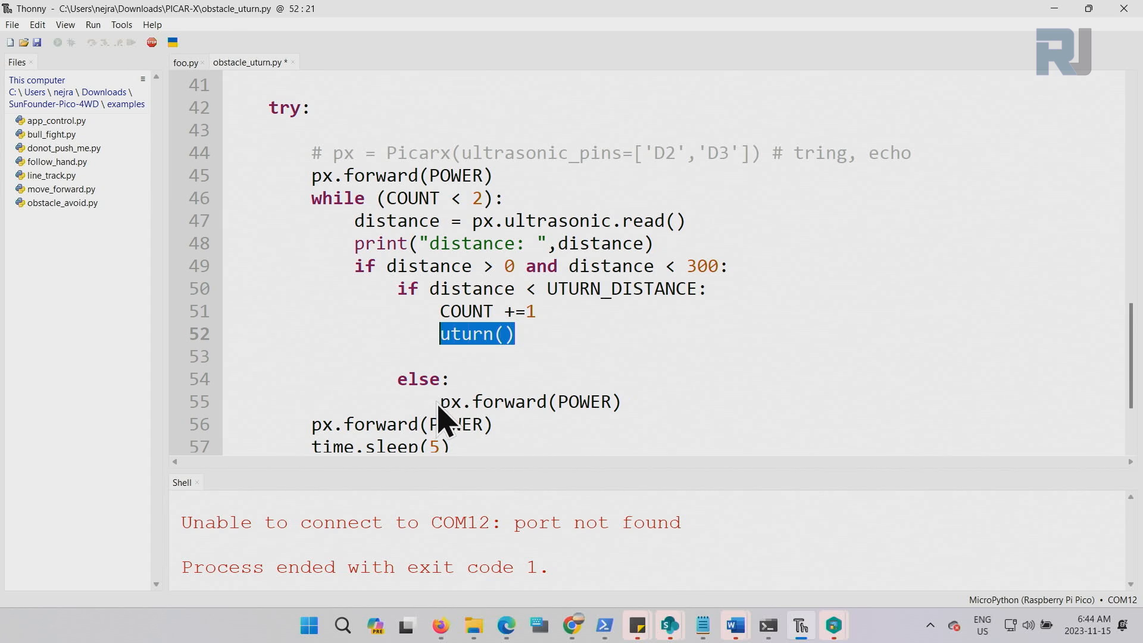
double_click(576, 288)
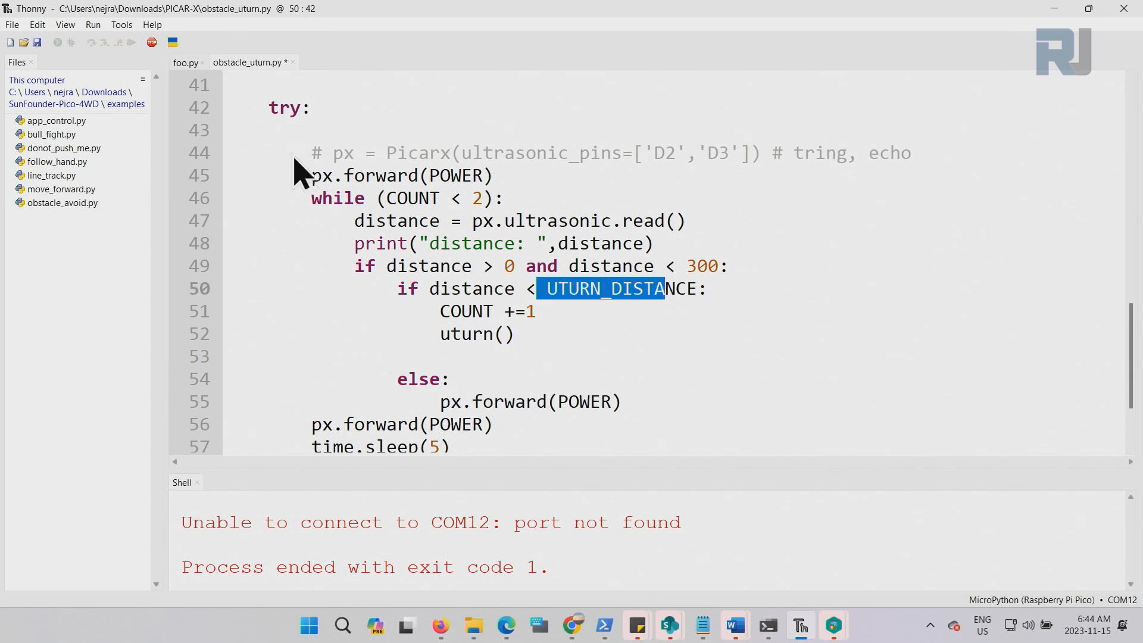
mouse_move(405, 215)
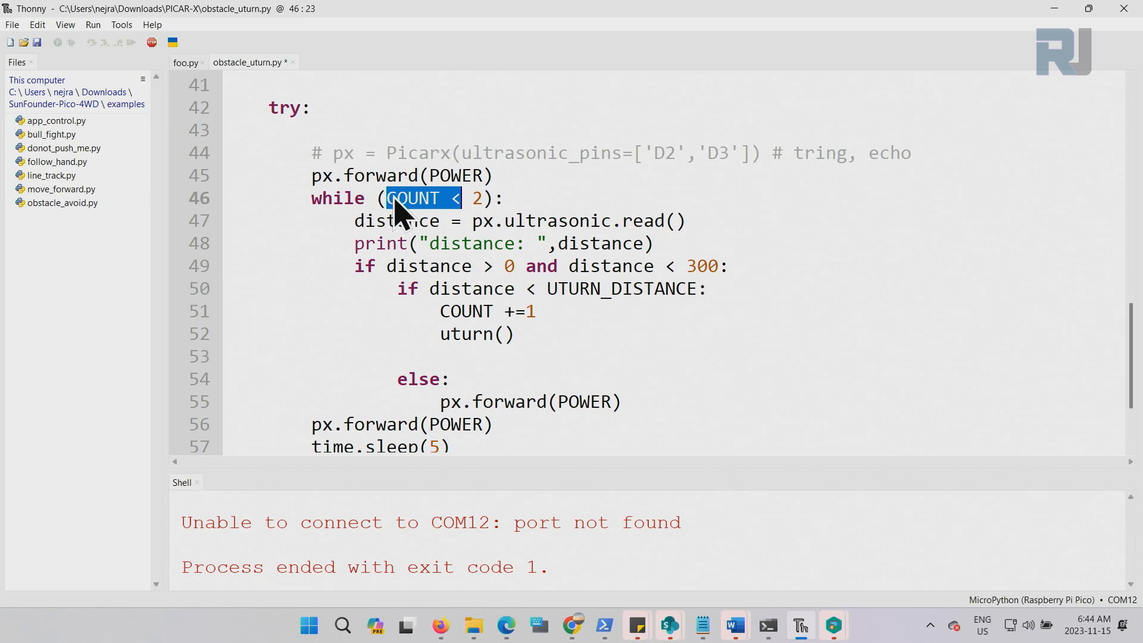
mouse_move(547, 336)
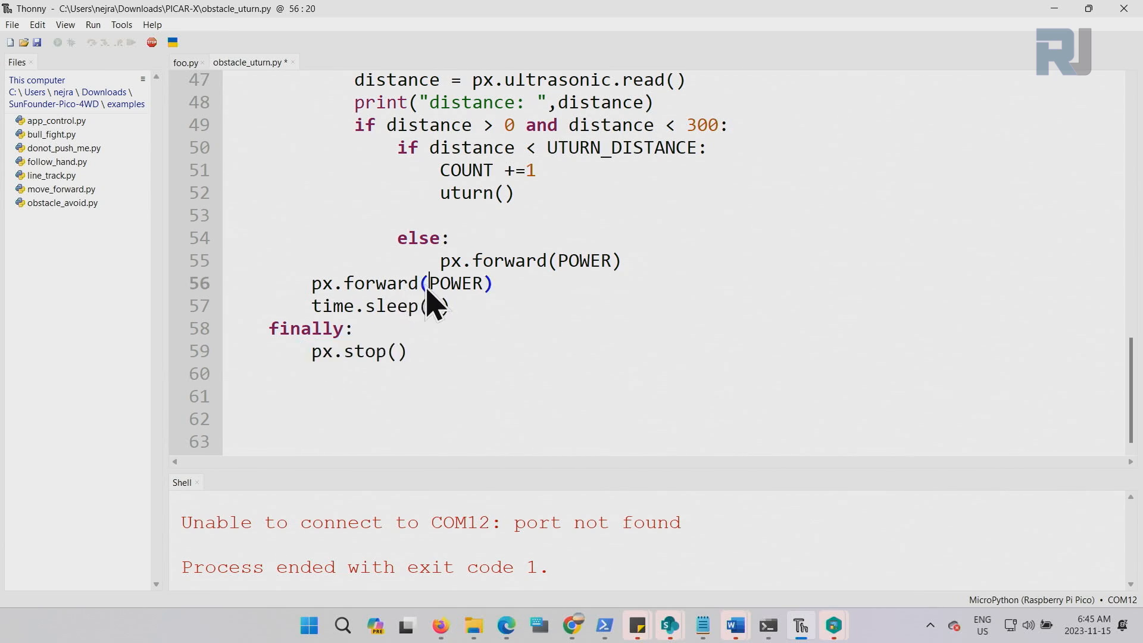
key(ctrl+a)
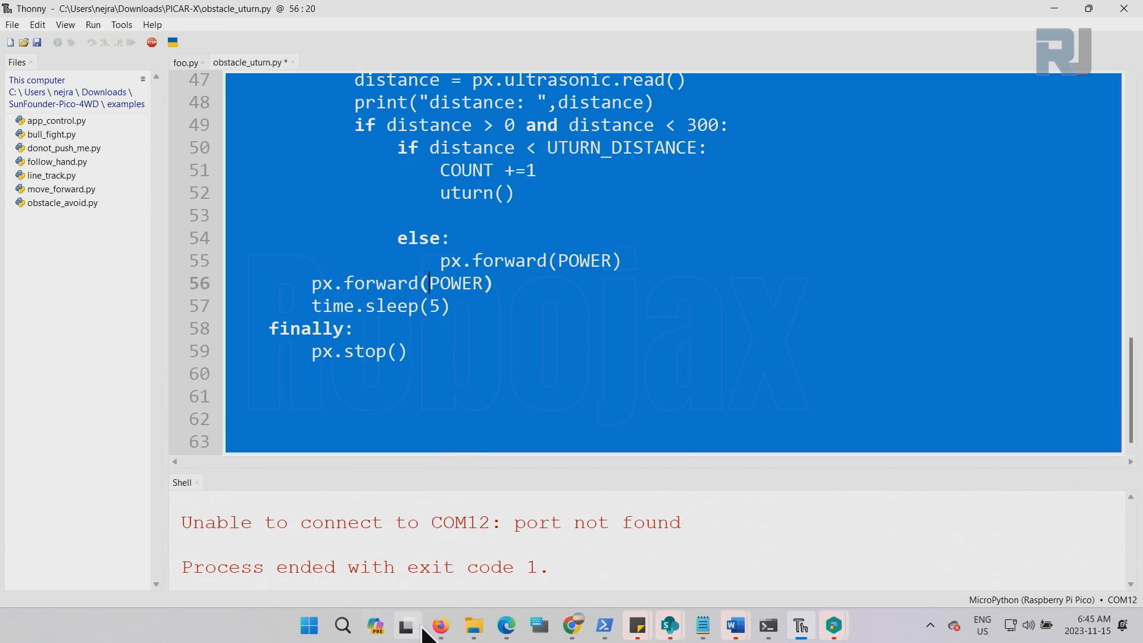
click(439, 625)
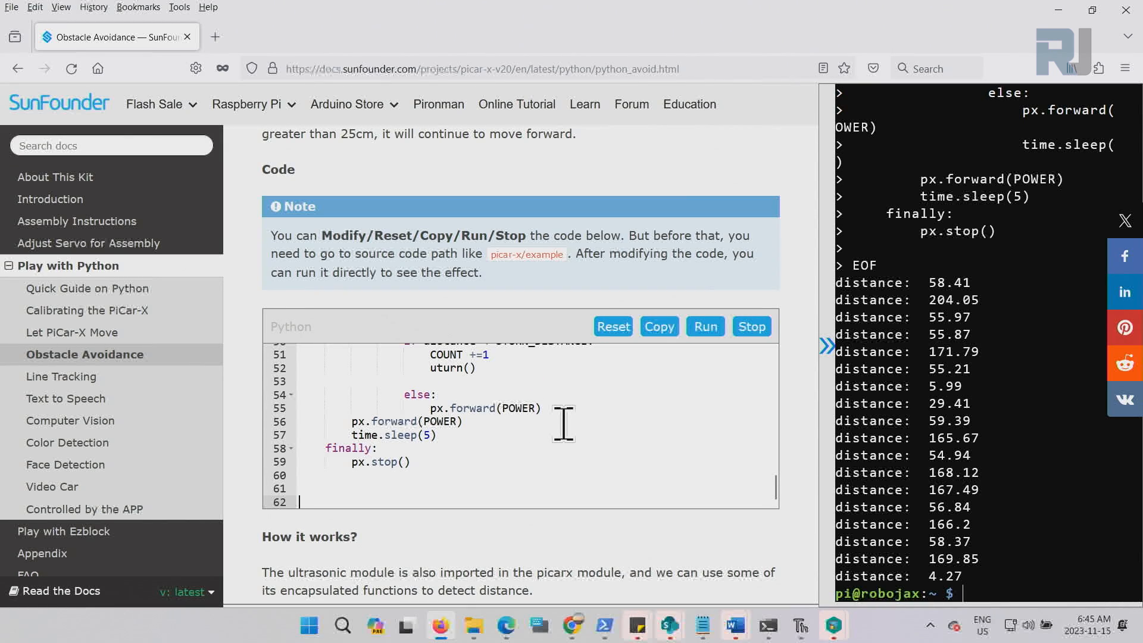
mouse_move(687, 366)
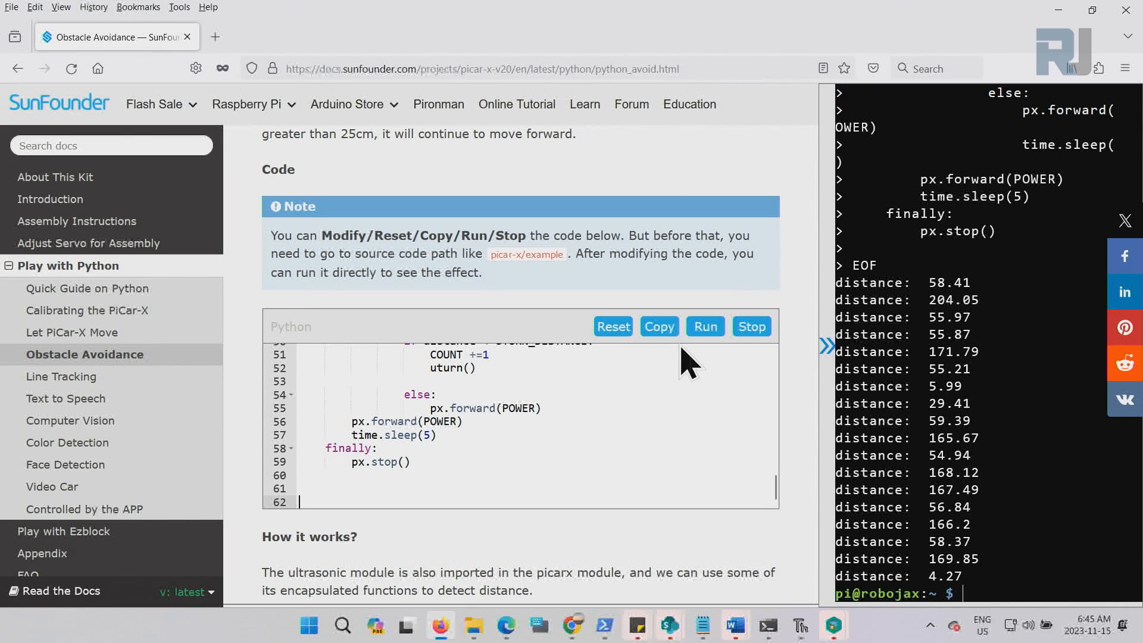
Copy the SunFounder Obstacle Avoidance example code from its code block.
click(800, 625)
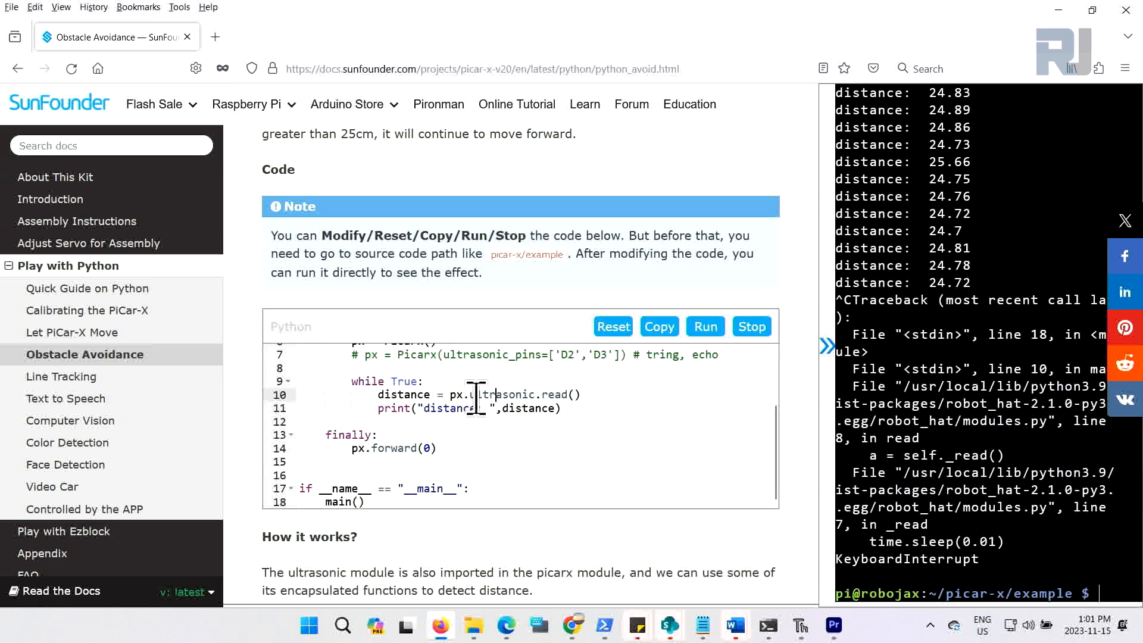
mouse_move(479, 423)
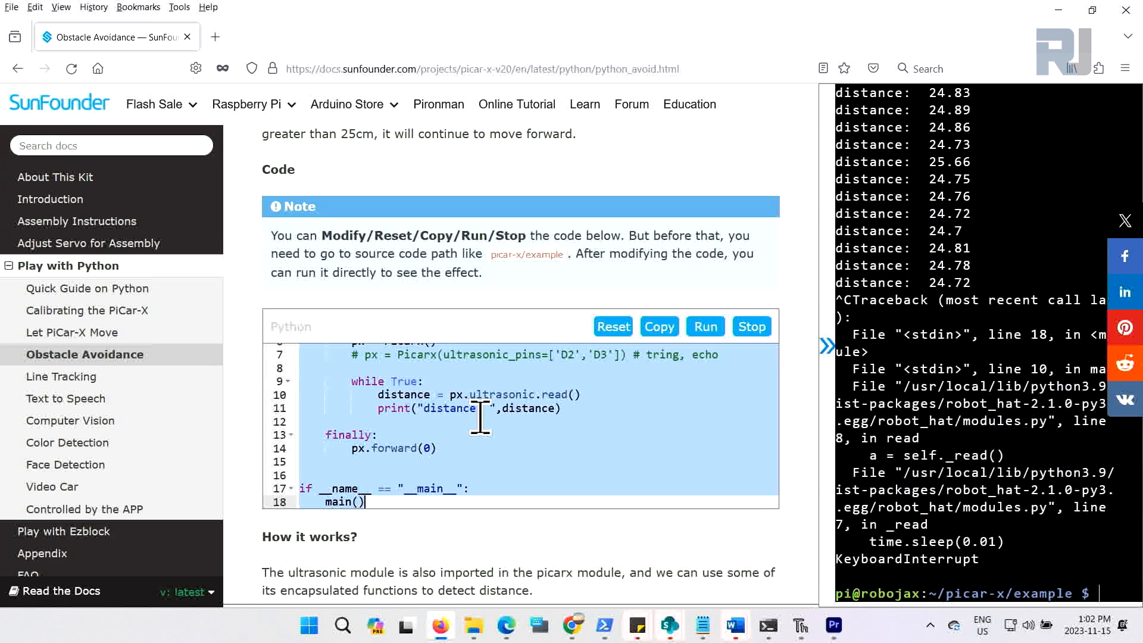
mouse_move(627, 631)
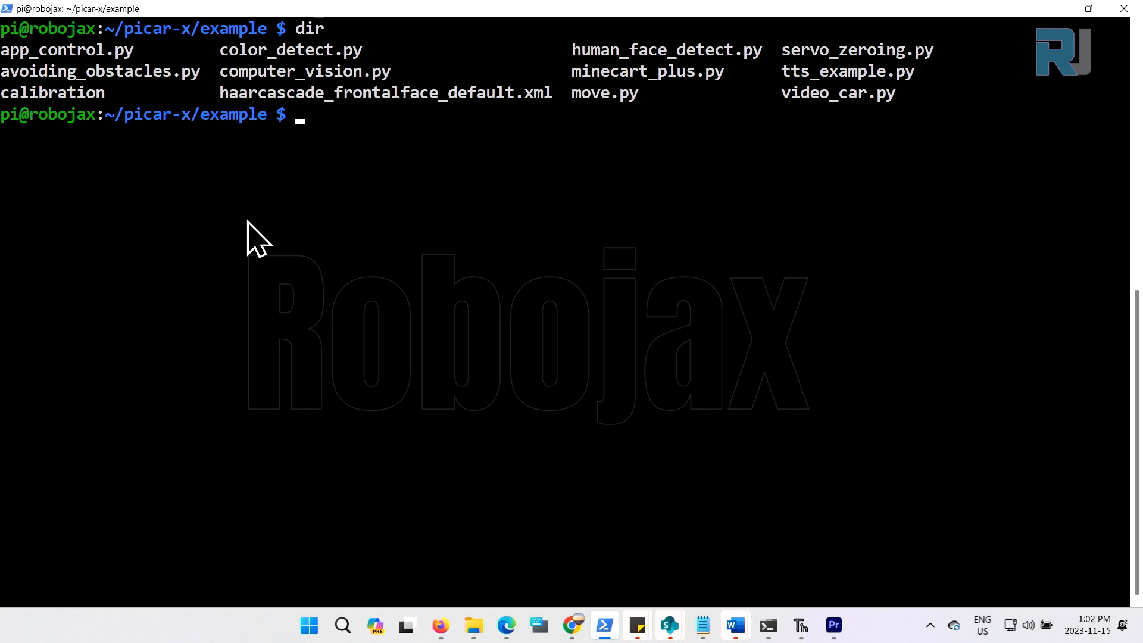
Move up to the home directory and enter the robojax folder on the Pi.
text(cd)
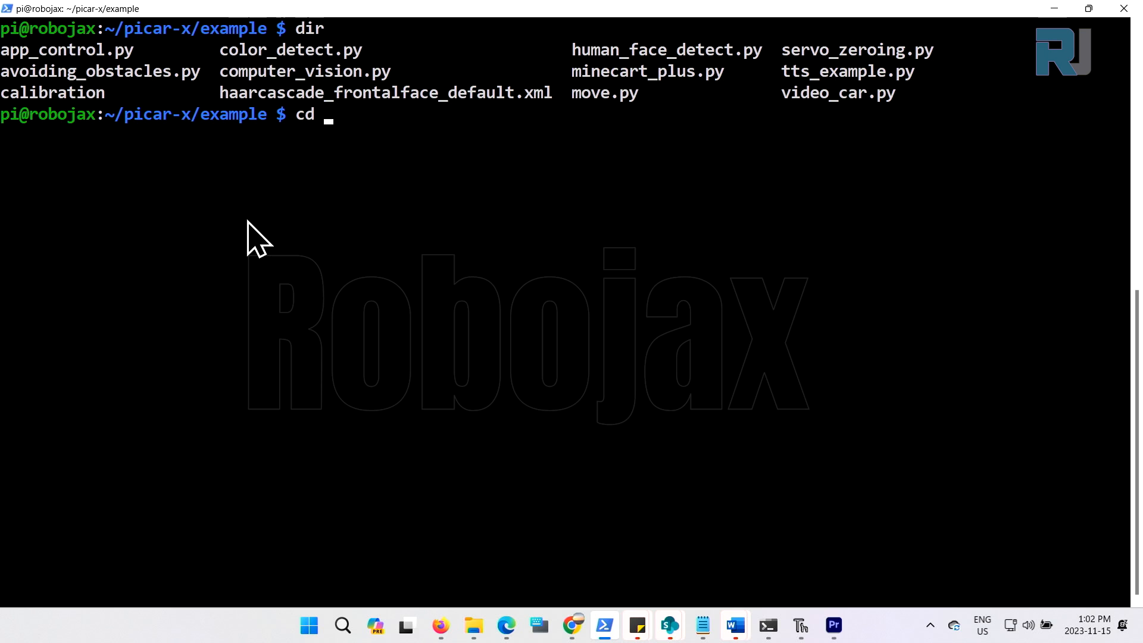
key(Return)
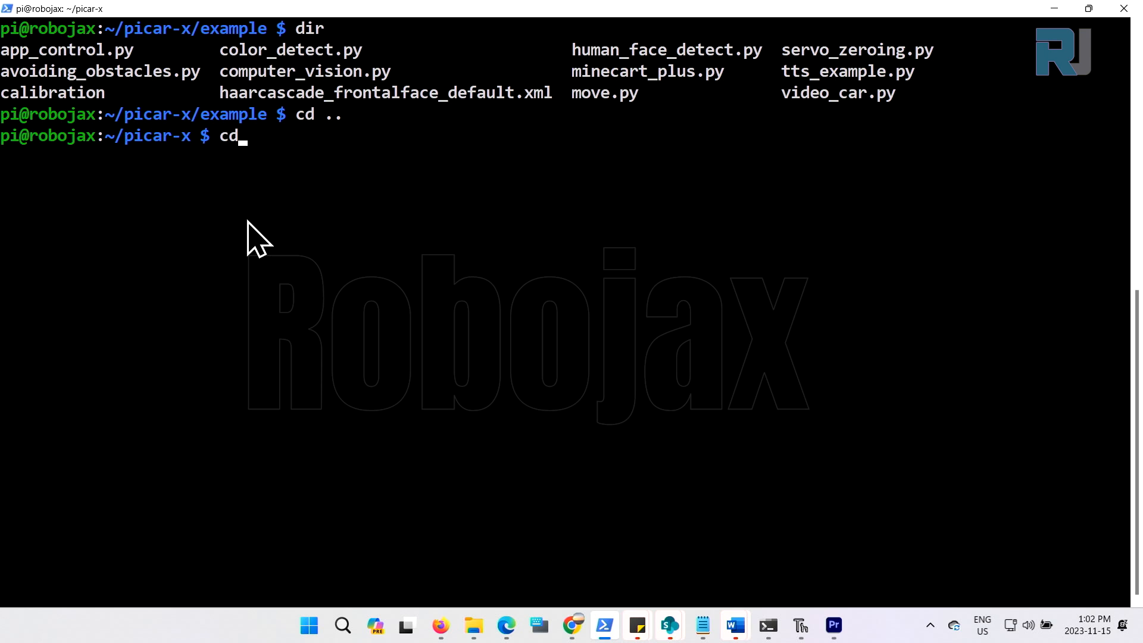
key(Return)
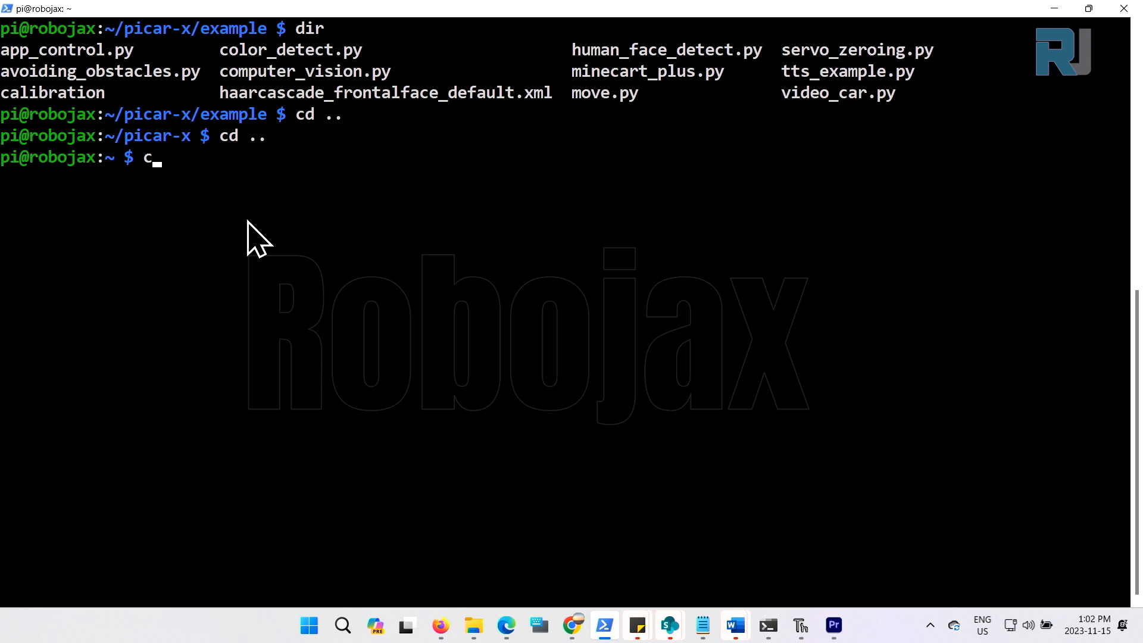
text(d robo)
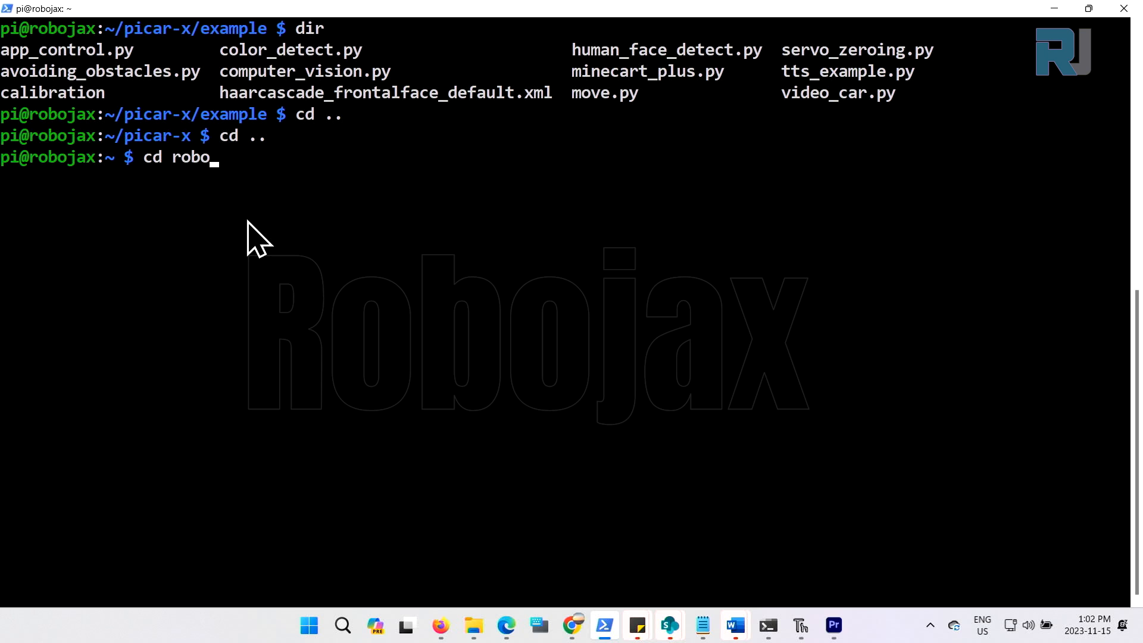
text(j)
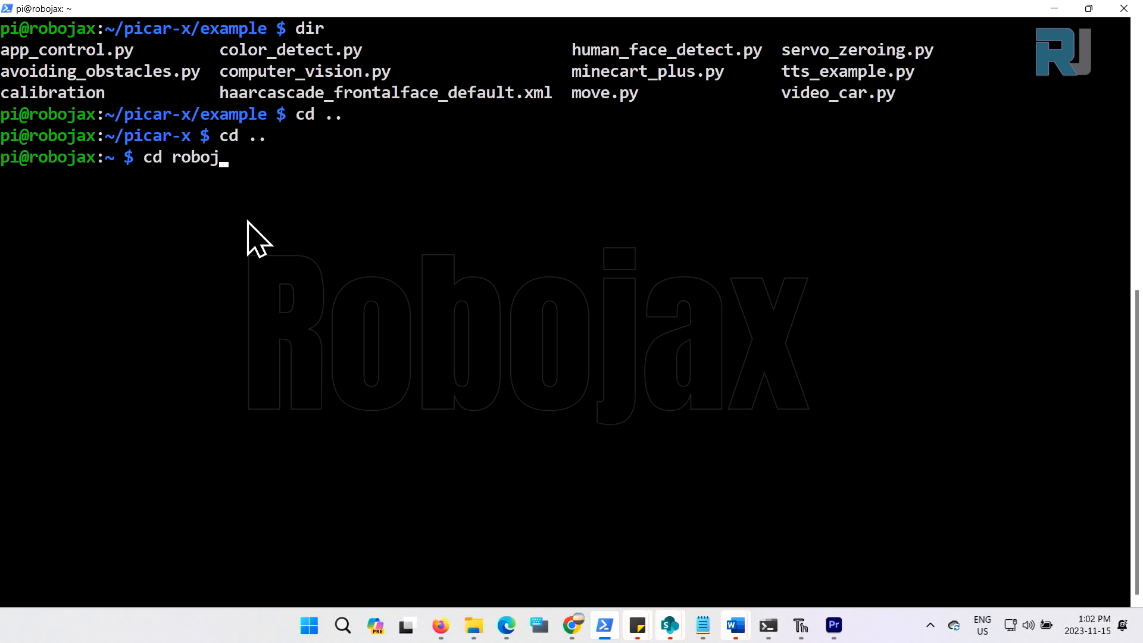
key(Return)
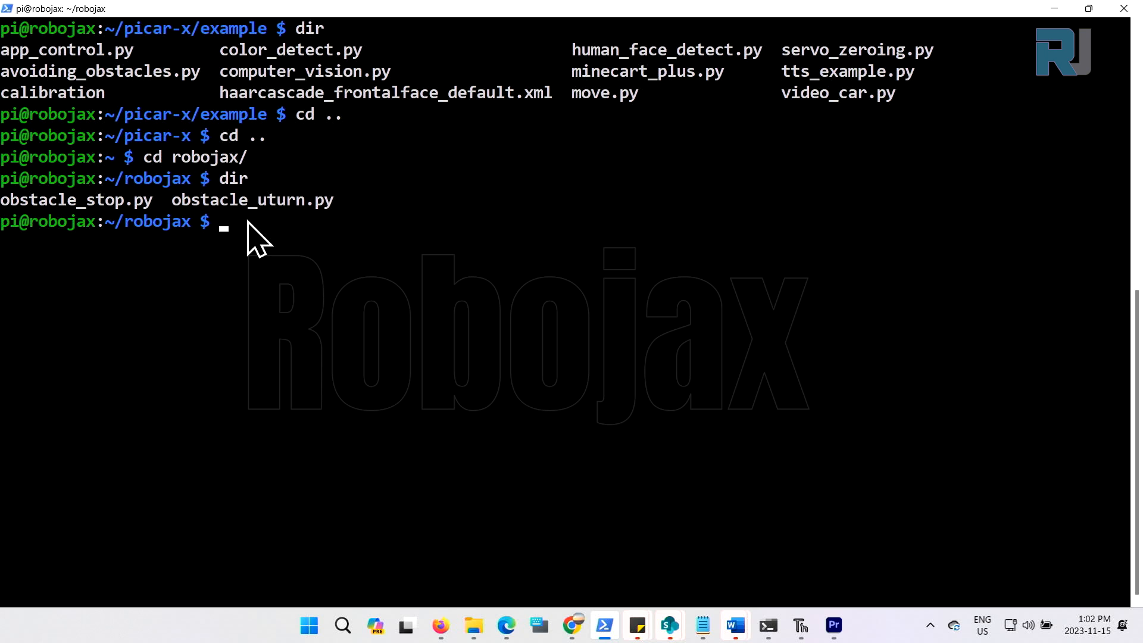
Start nano on a new test.py file in ~/robojax.
text(te)
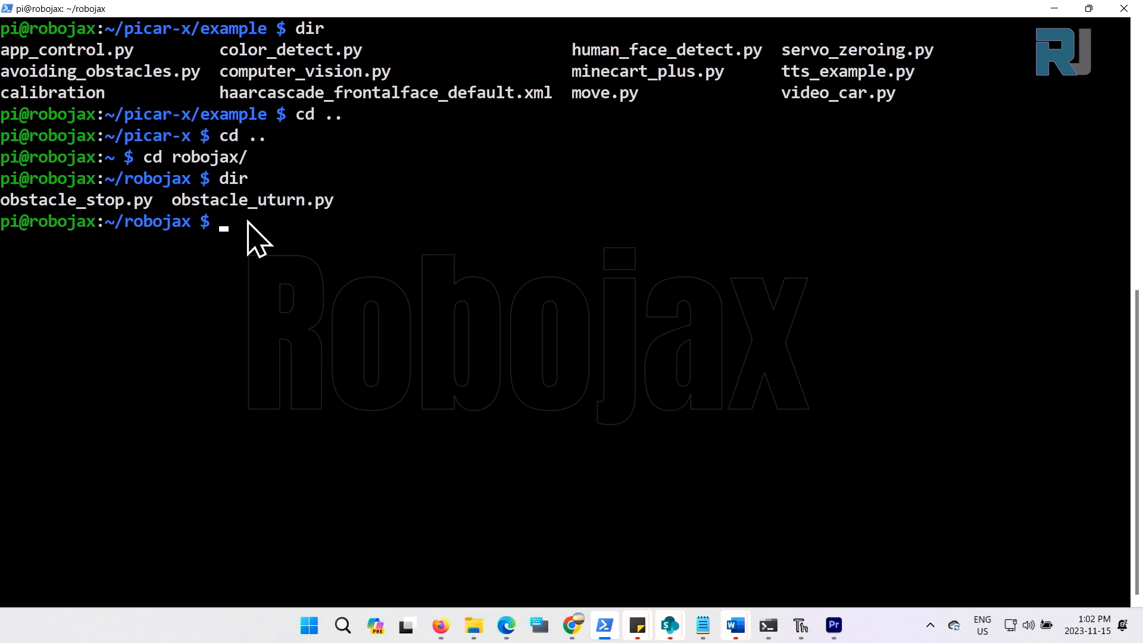
text(nano)
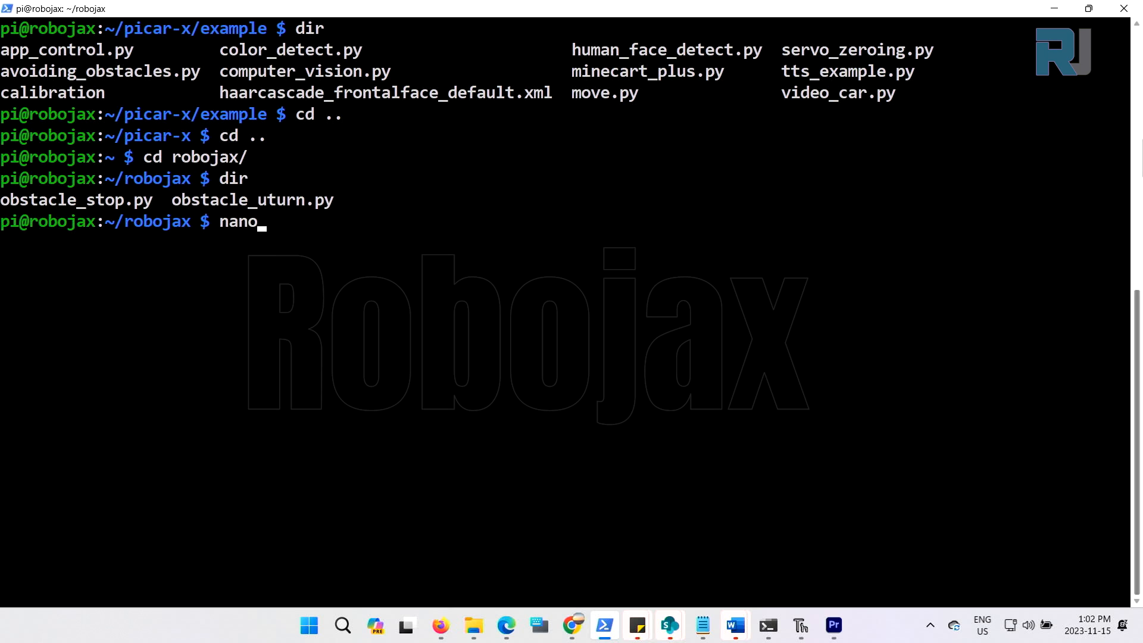
text(te)
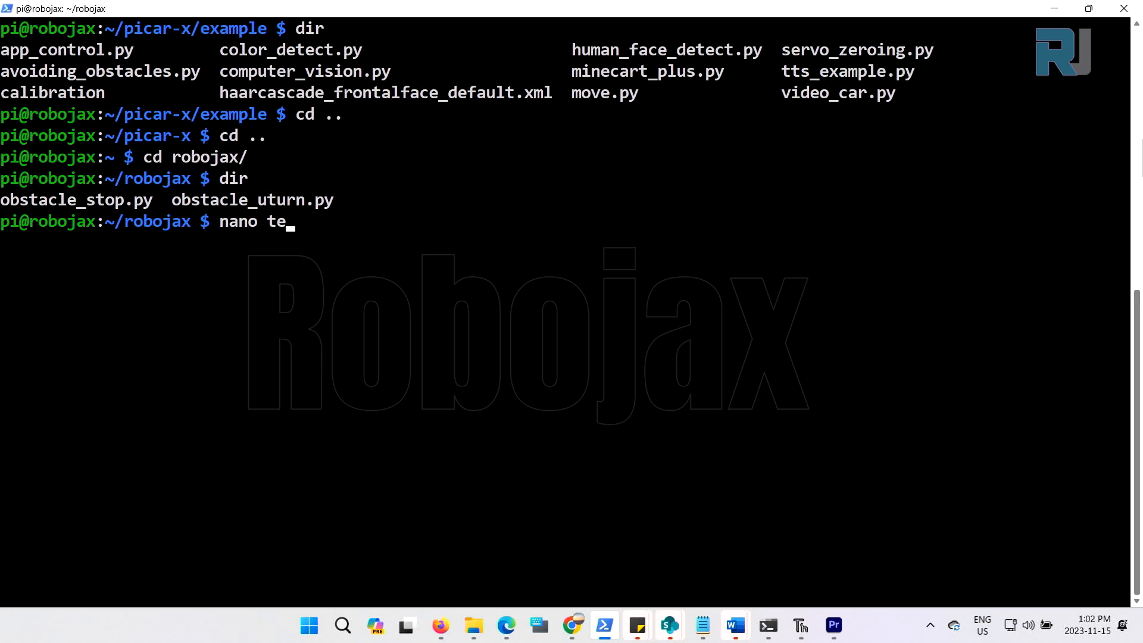
text(s)
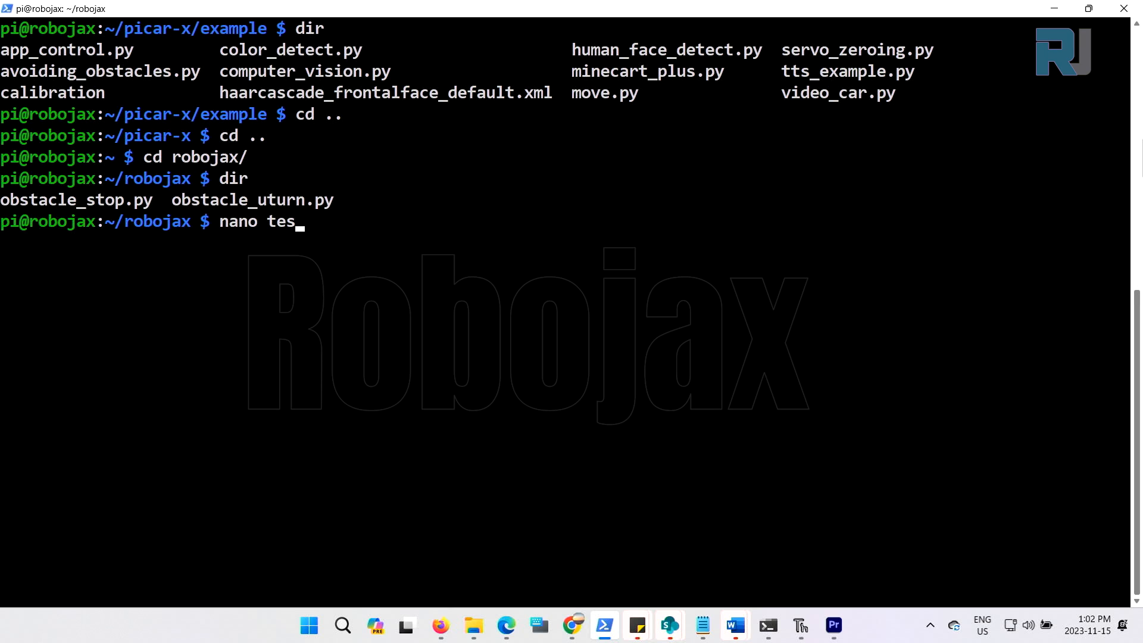
key(Return)
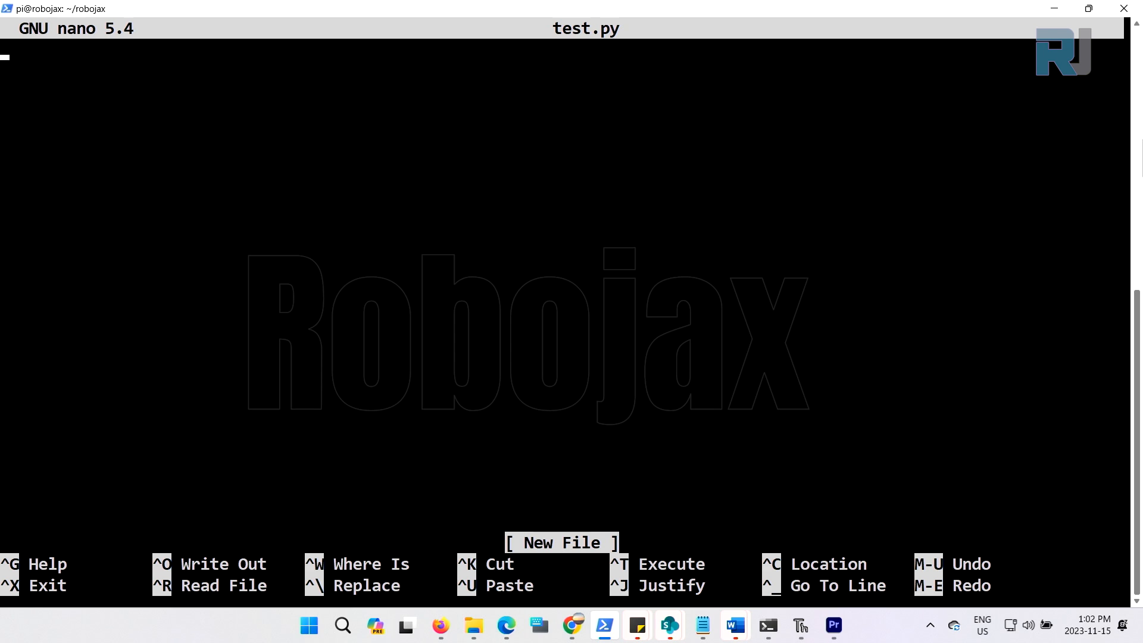
mouse_move(72, 115)
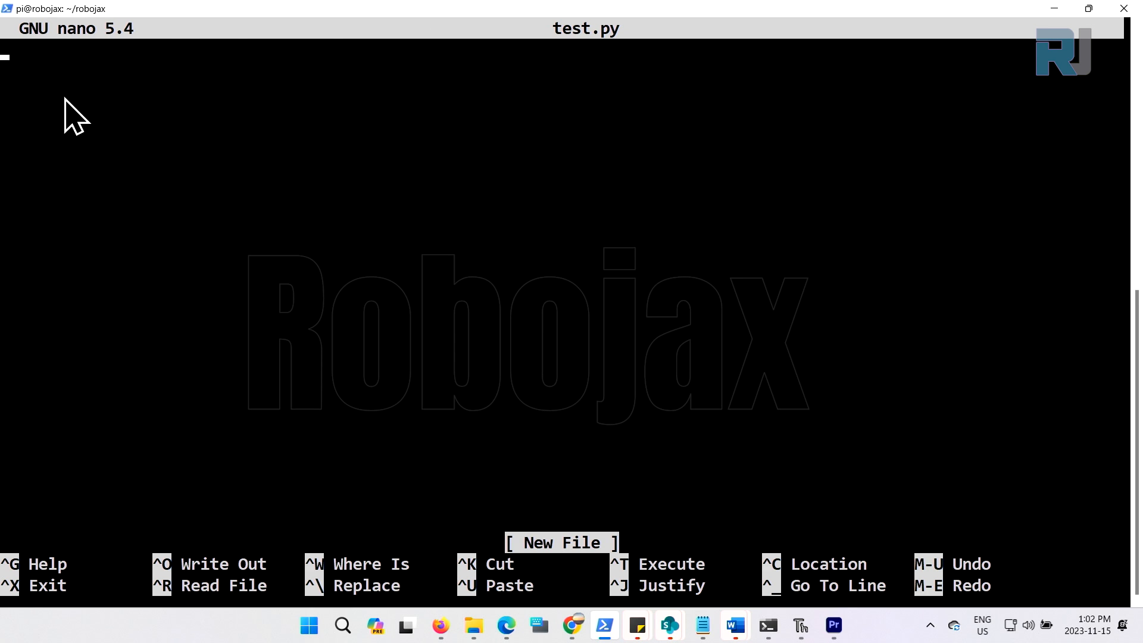
Paste the picarx distance-printing code into test.py, save it, and list the folder.
text(from picarx import Picarx)
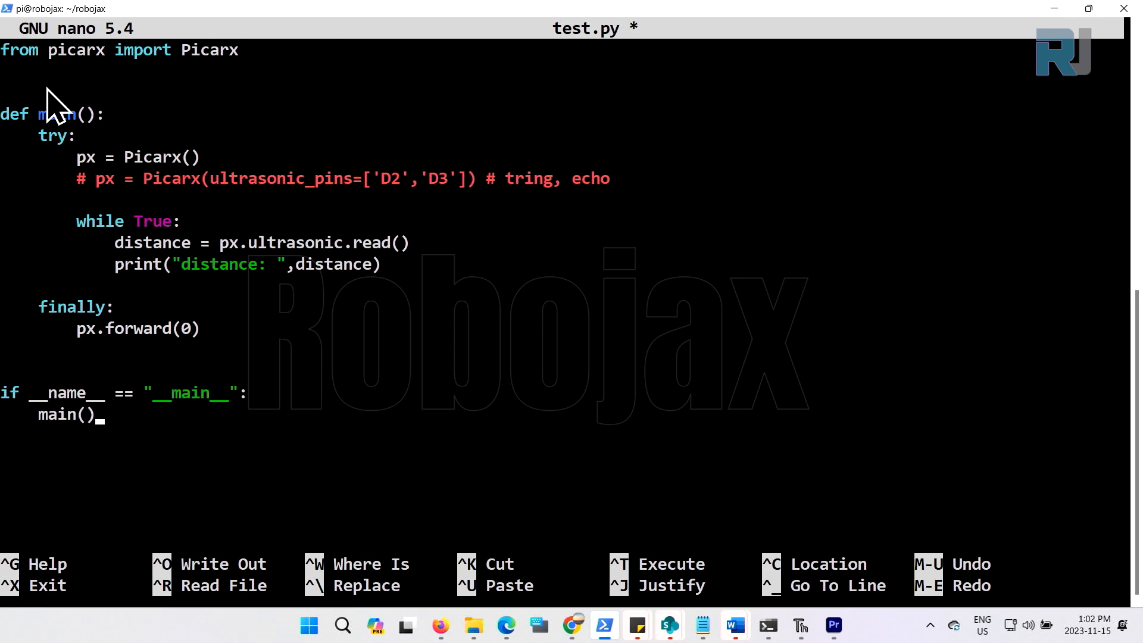
mouse_move(258, 580)
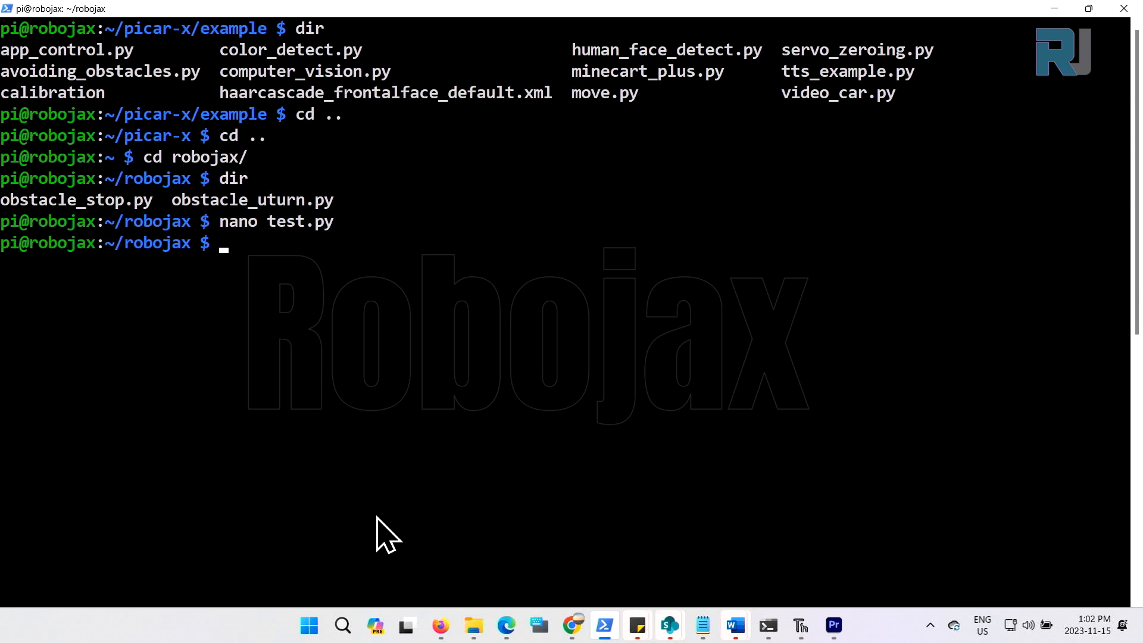
mouse_move(150, 164)
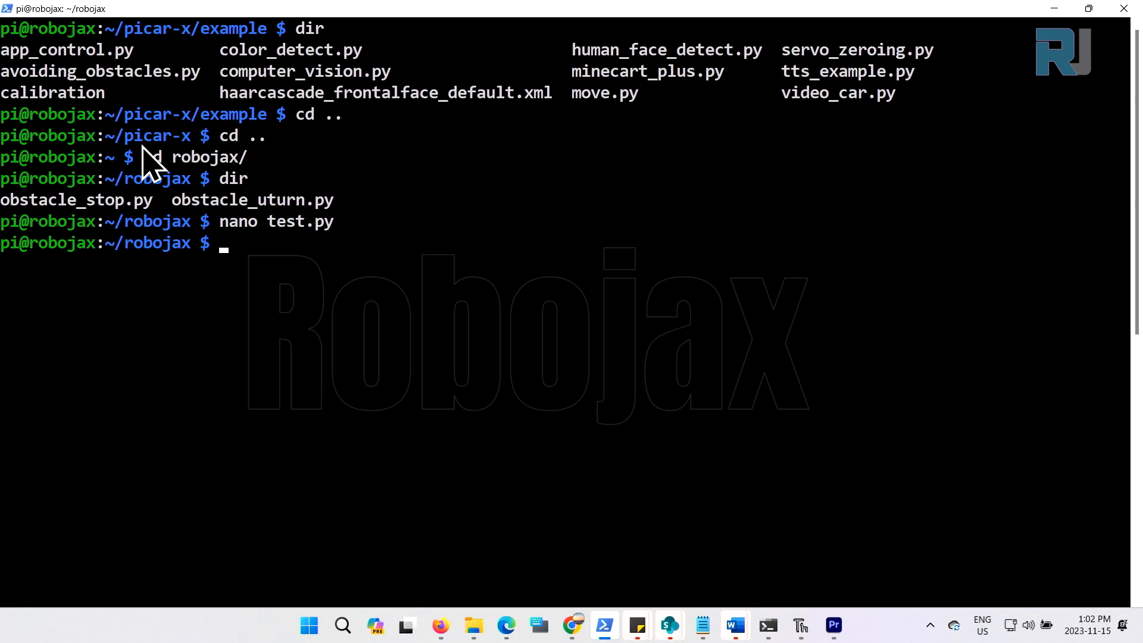
key(Return)
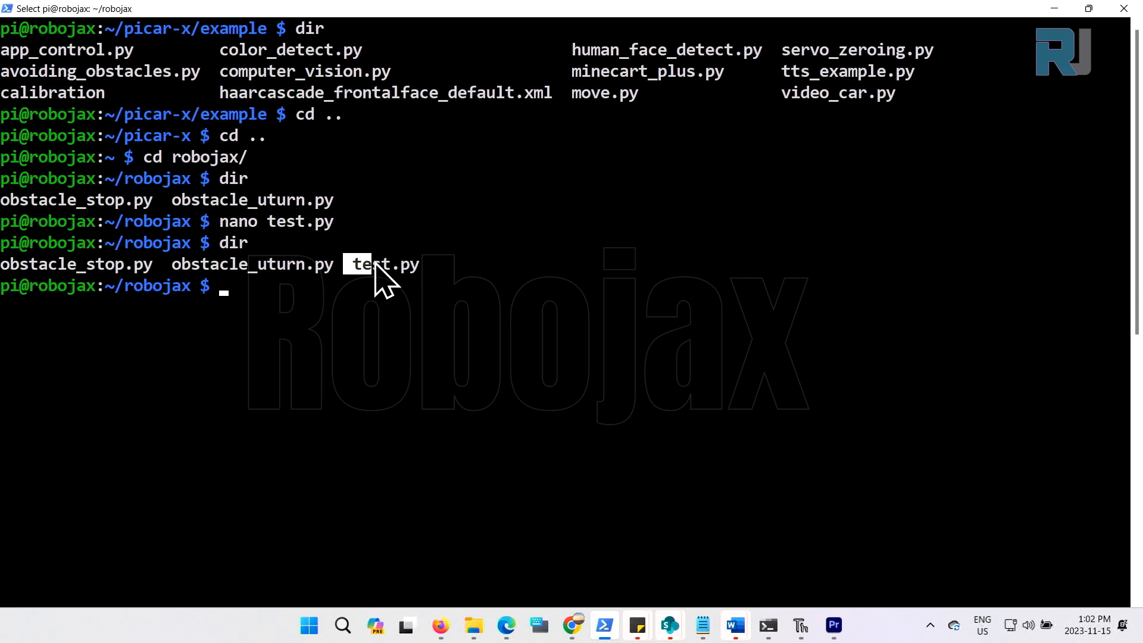
mouse_move(505, 625)
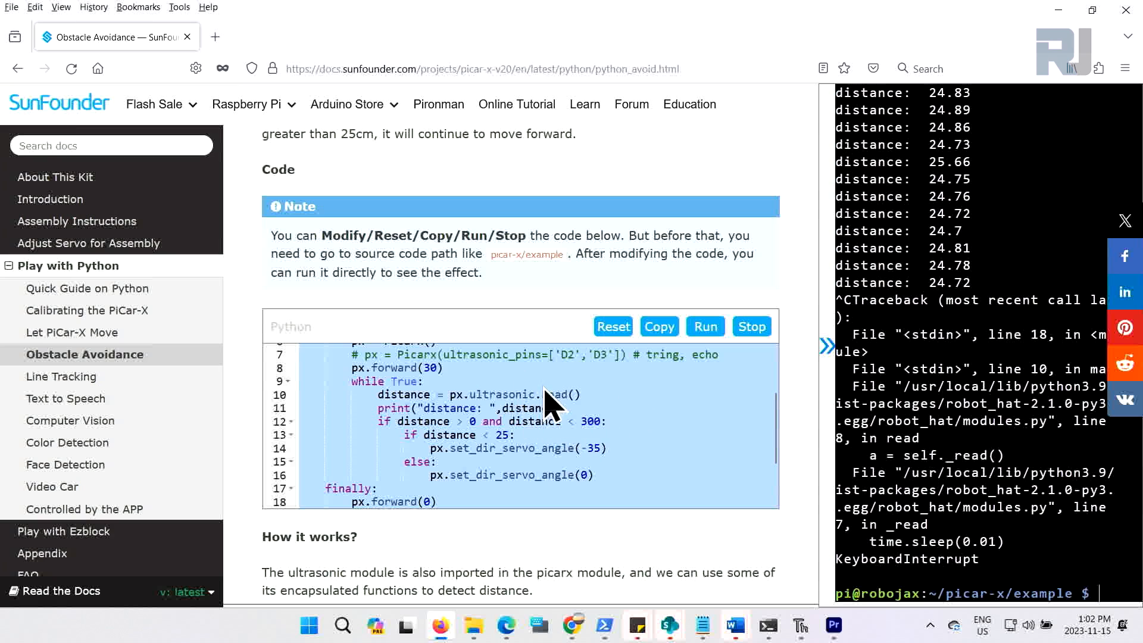
mouse_move(635, 433)
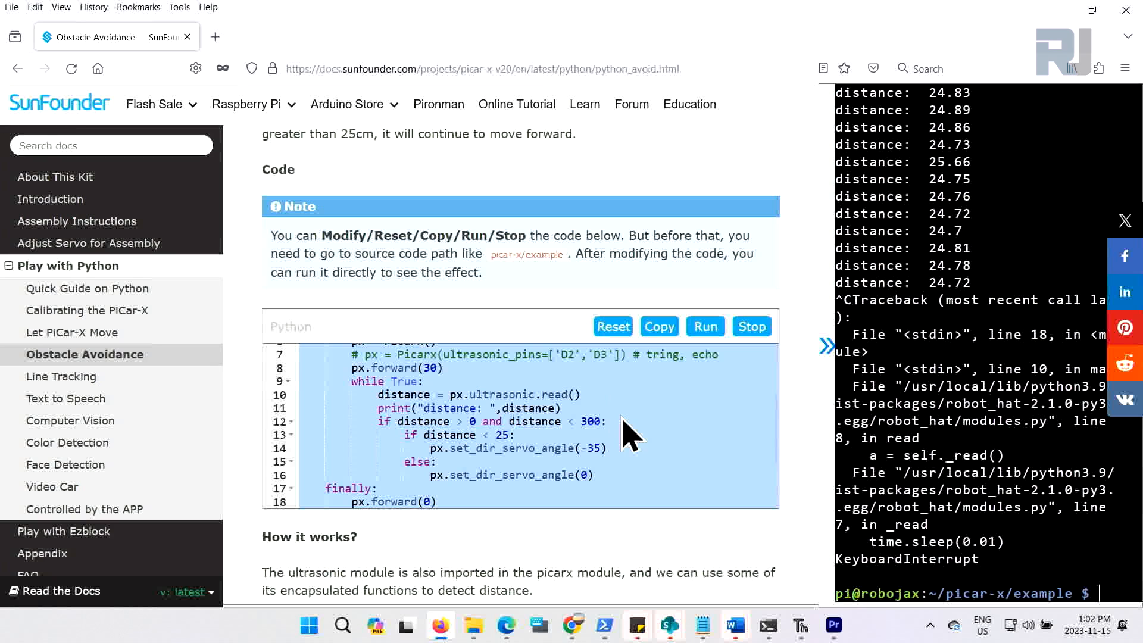
mouse_move(605, 626)
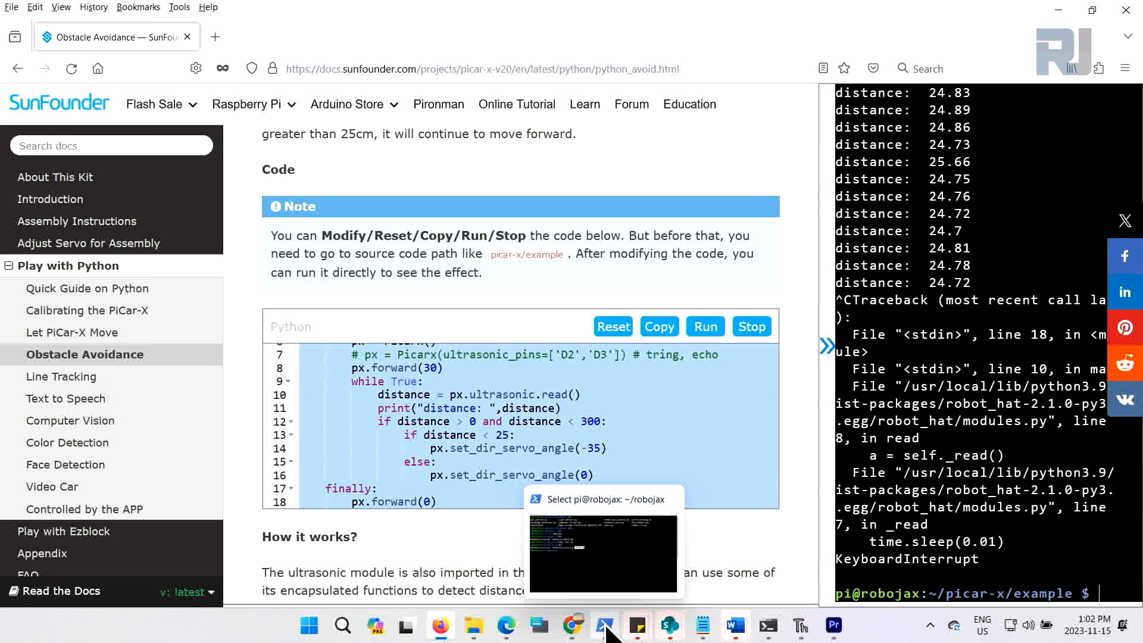
Bring the Pi SSH terminal back up from the taskbar.
click(603, 552)
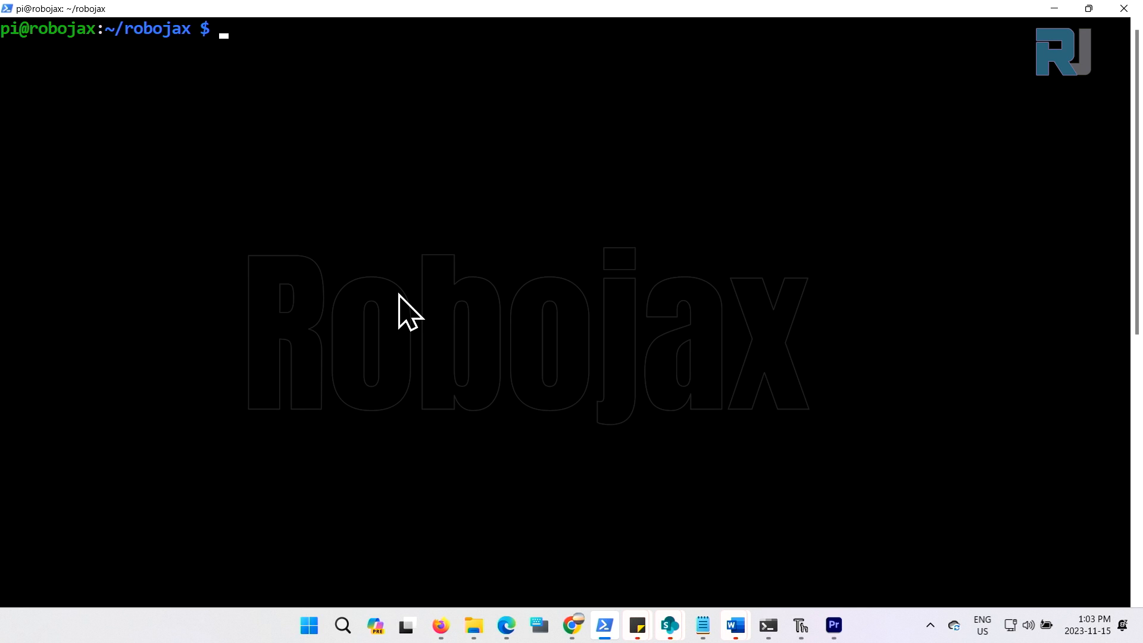
Replace test.py's code with the forward-driving loop steering to -35 under 25 cm and save it.
text(nano test)
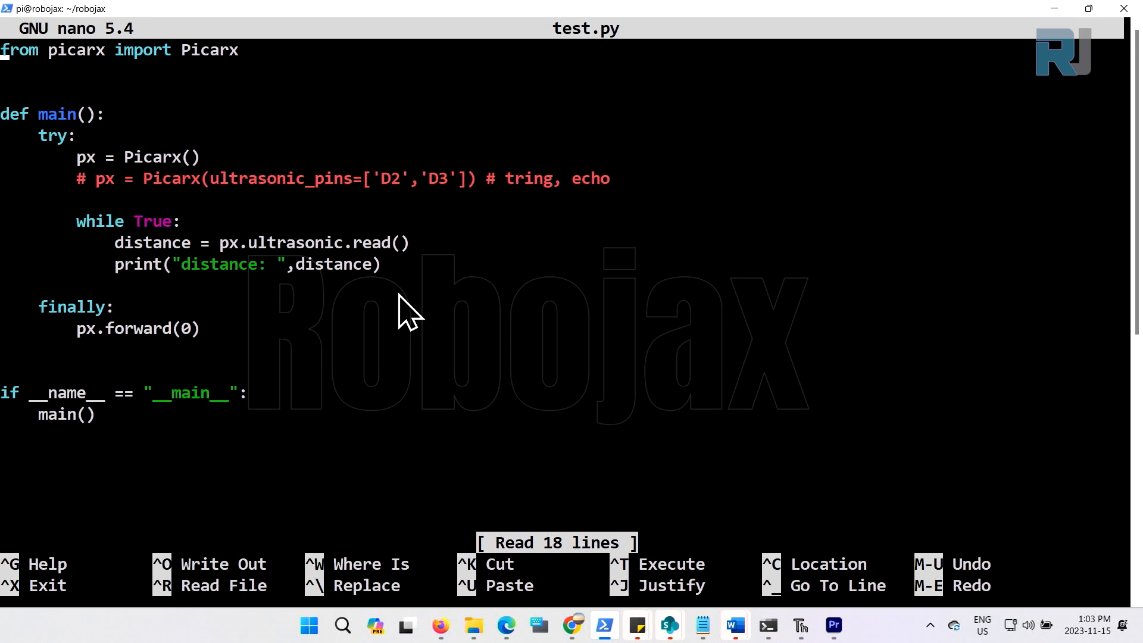
mouse_move(17, 76)
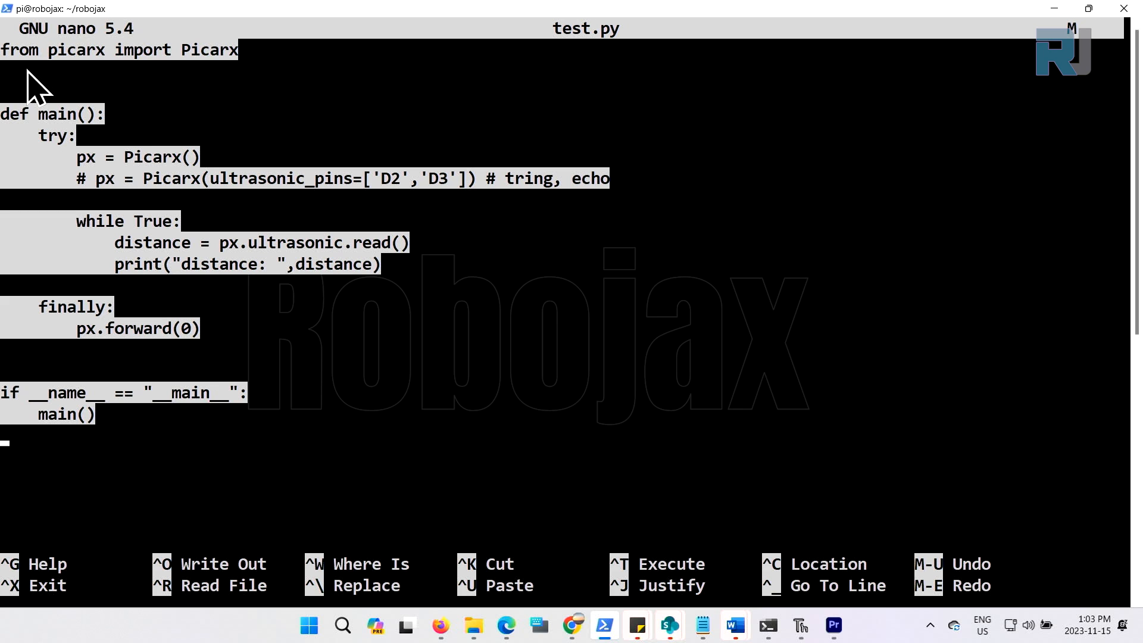
key(ctrl+k)
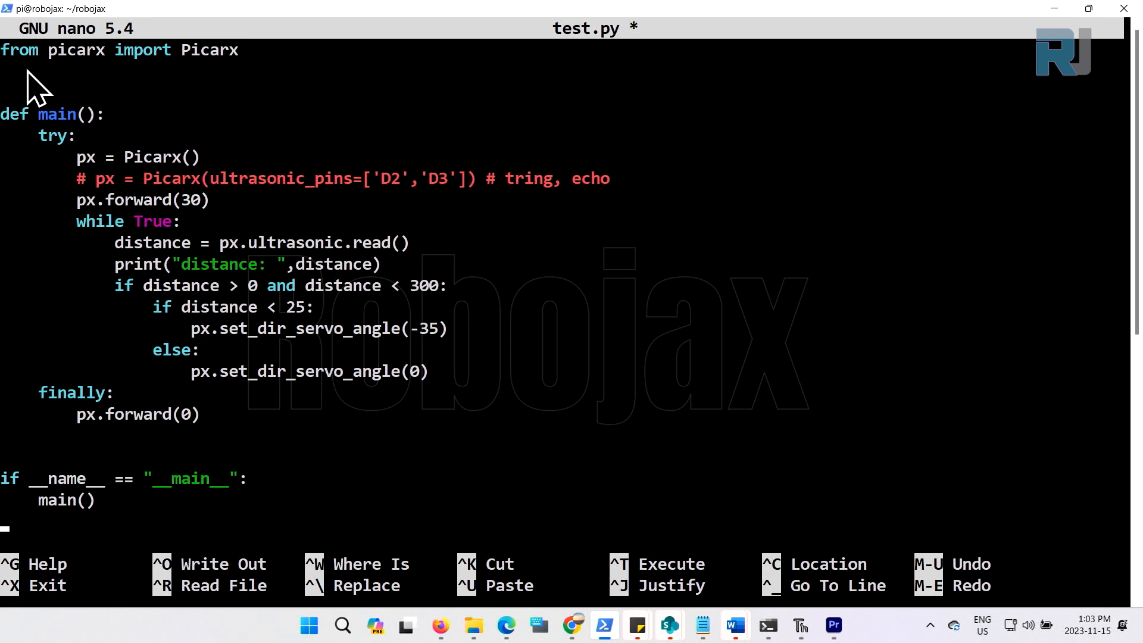
mouse_move(362, 601)
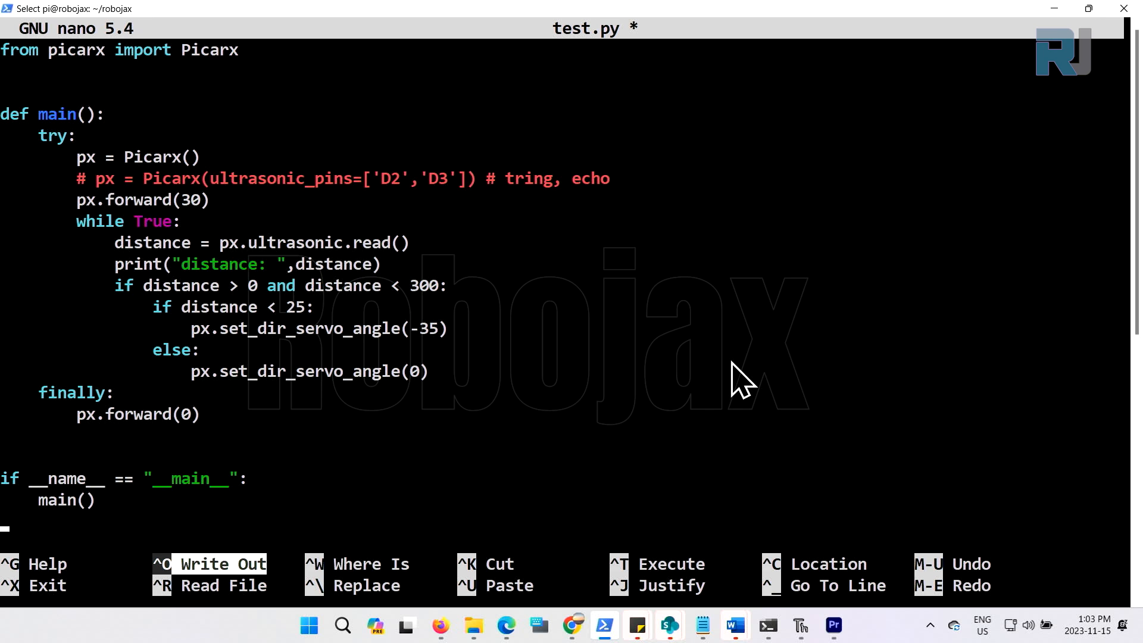
key(ctrl+o)
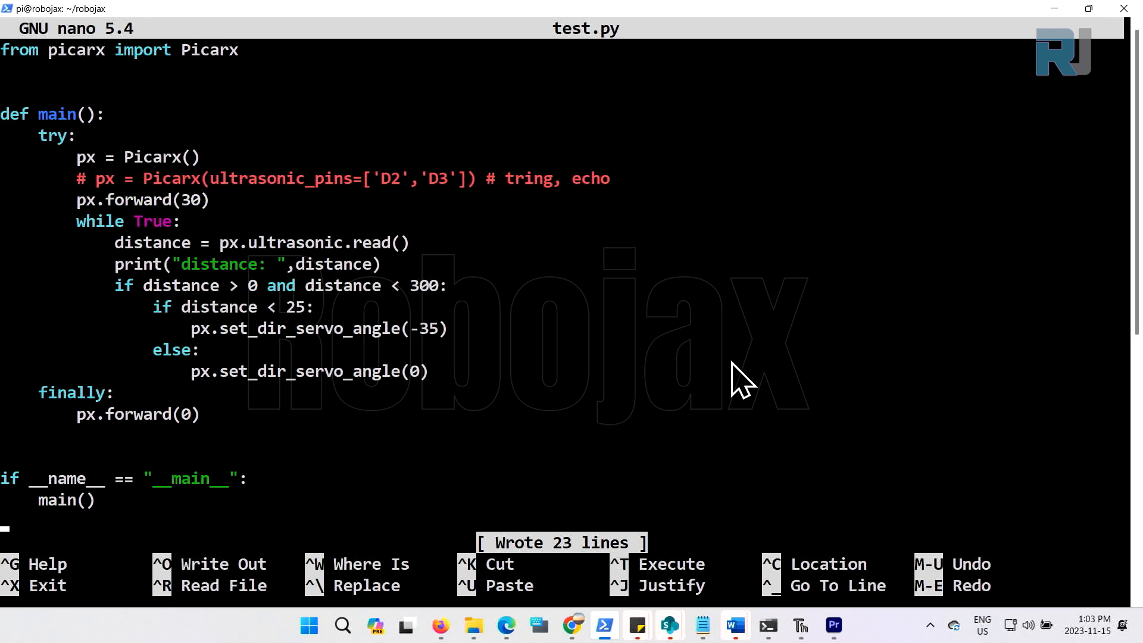
key(ctrl+x)
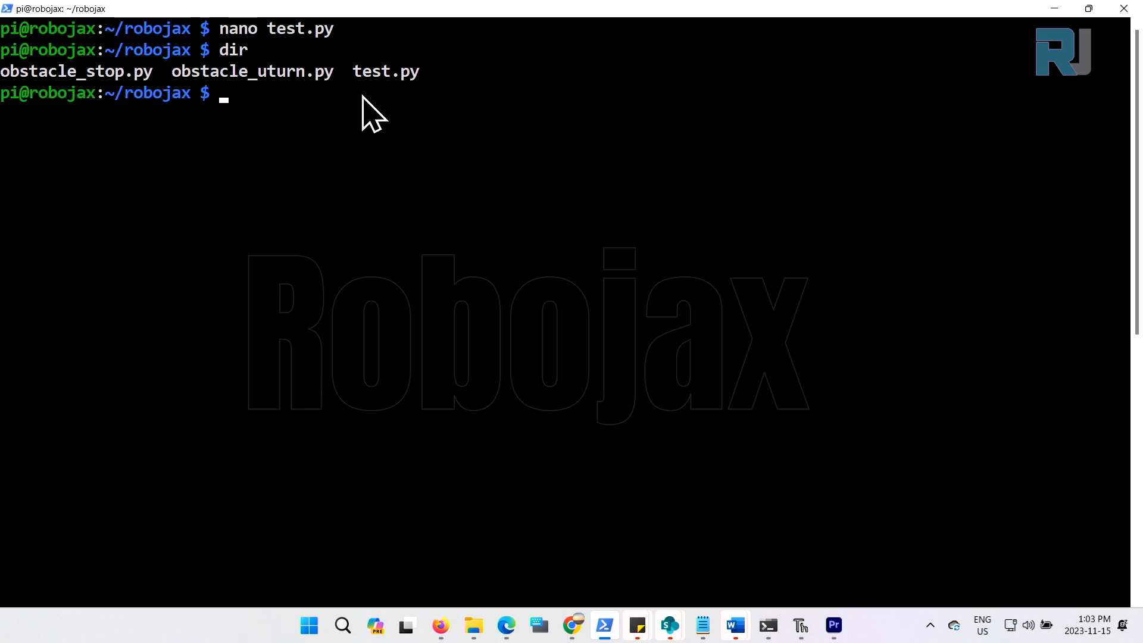
double_click(384, 70)
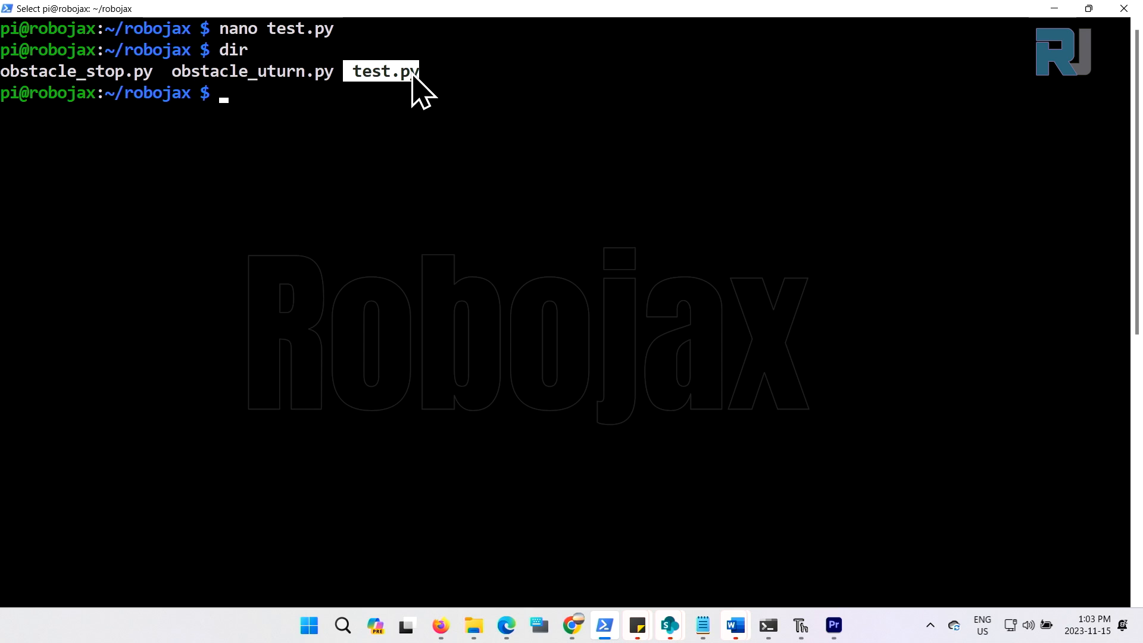
mouse_move(169, 62)
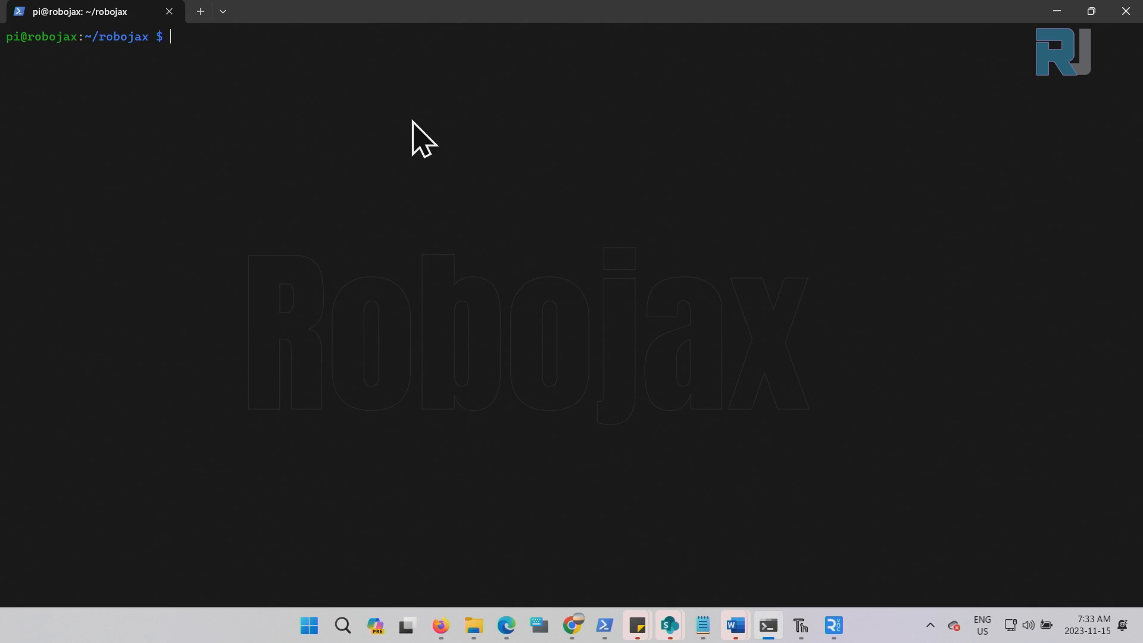
Open obstacle_uturn.py in nano and cut its marked top lines.
text(n)
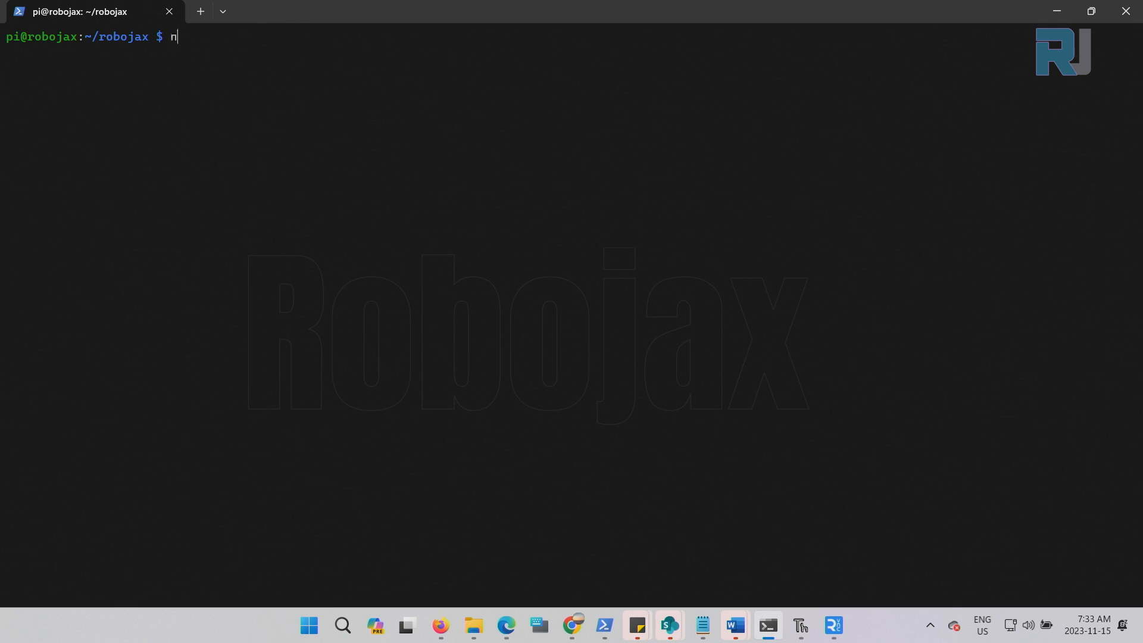
text(ano)
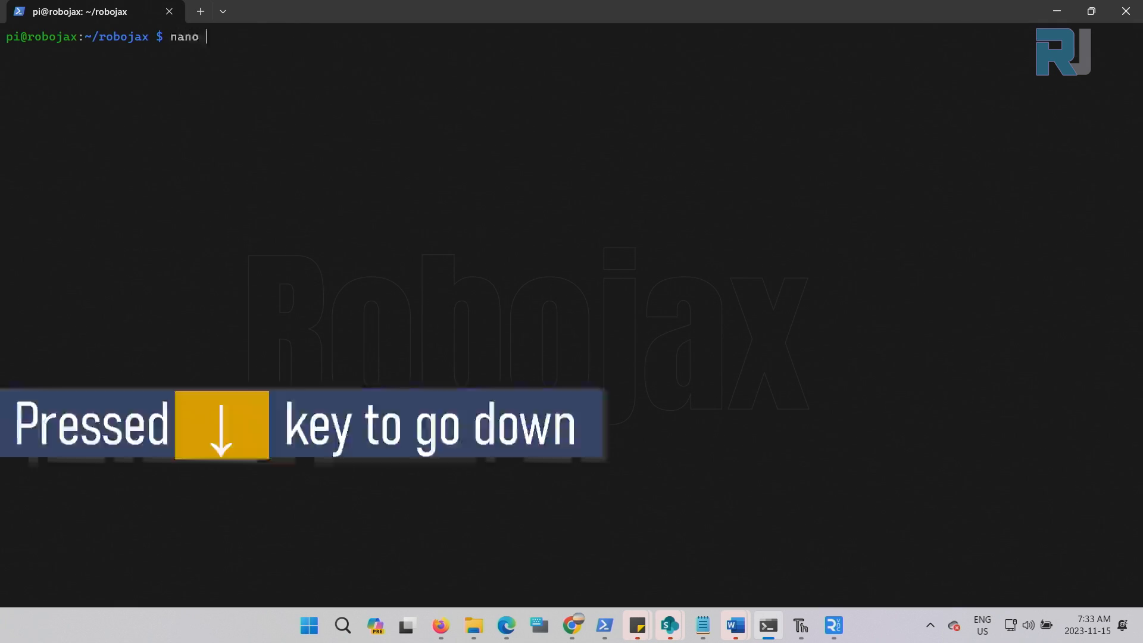
key(backspace)
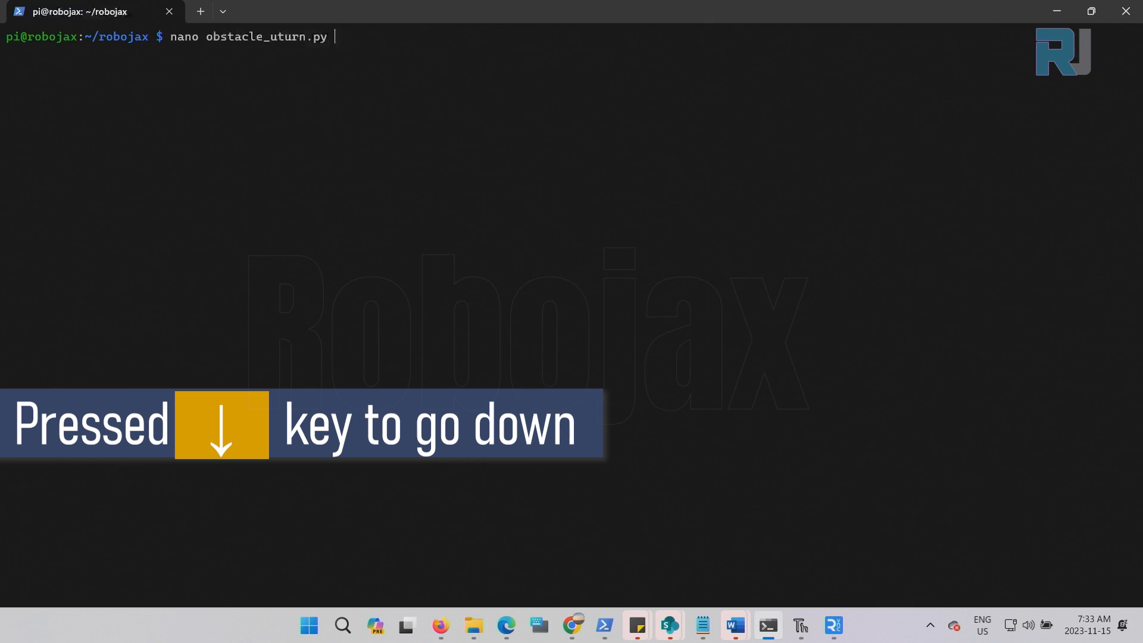
key(Return)
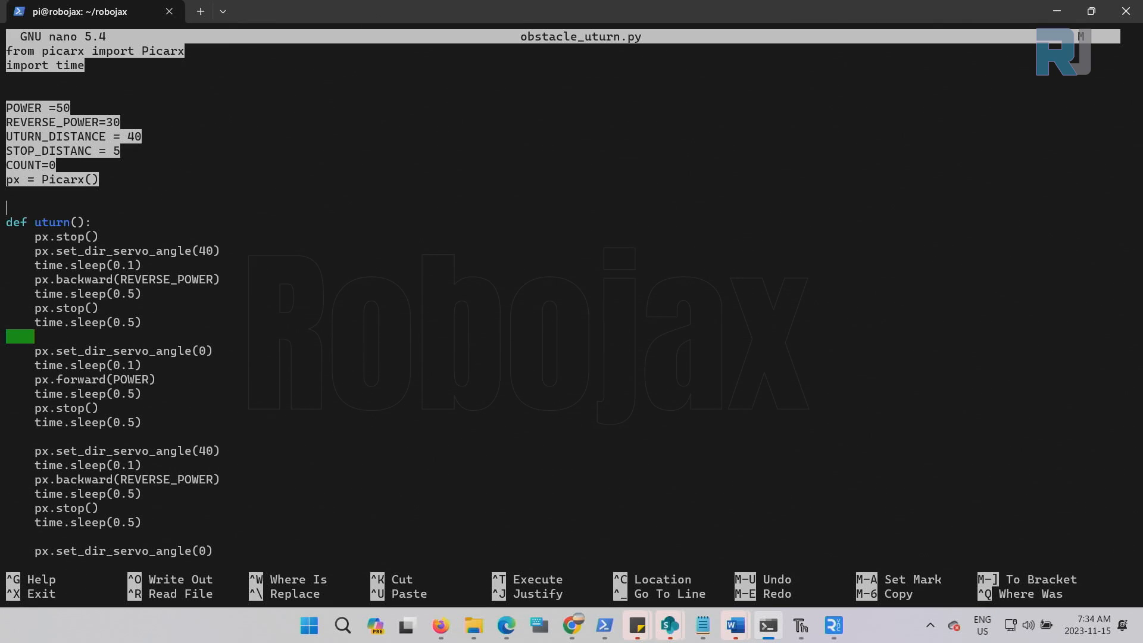
key(ctrl+k)
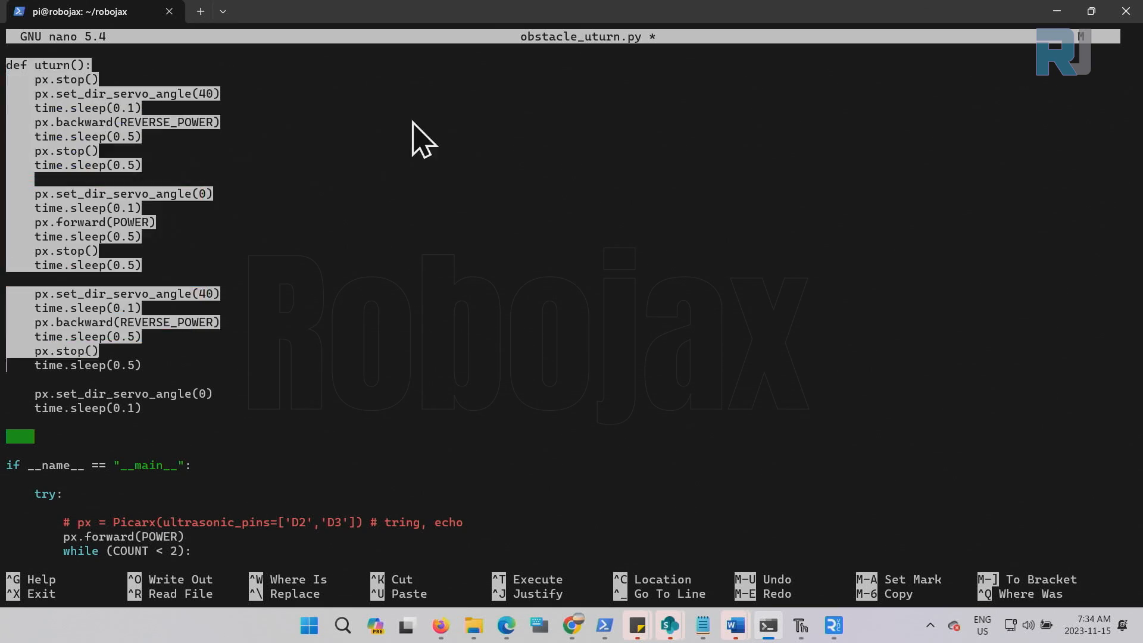
scroll(down, 3)
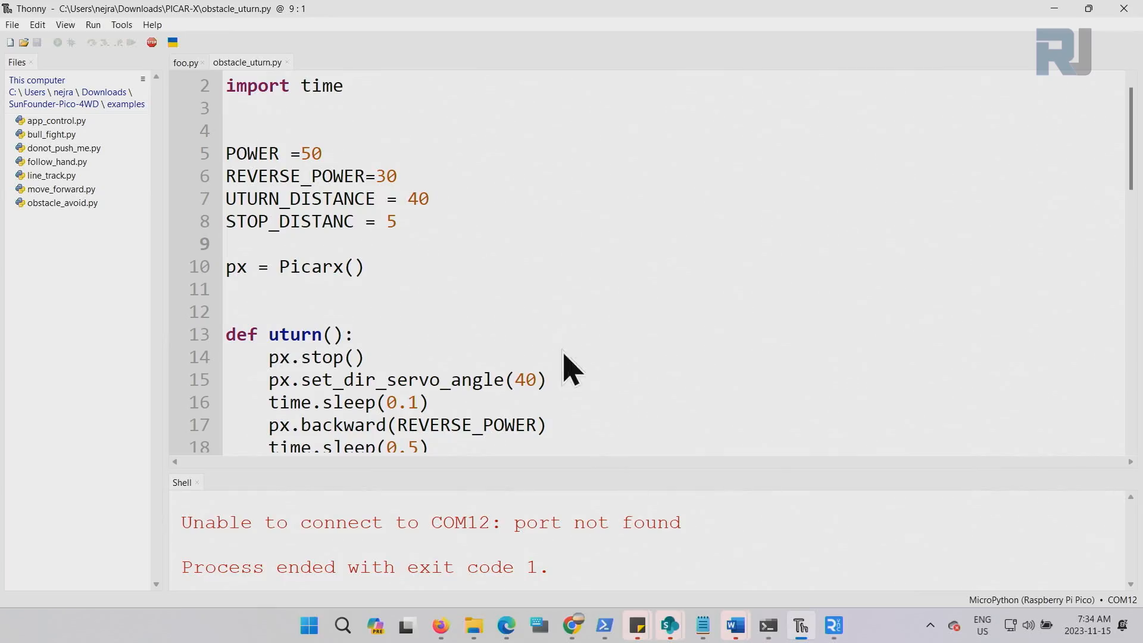
Scroll to the while True loop and select the whole obstacle_uturn.py program in Thonny.
scroll(down, 3)
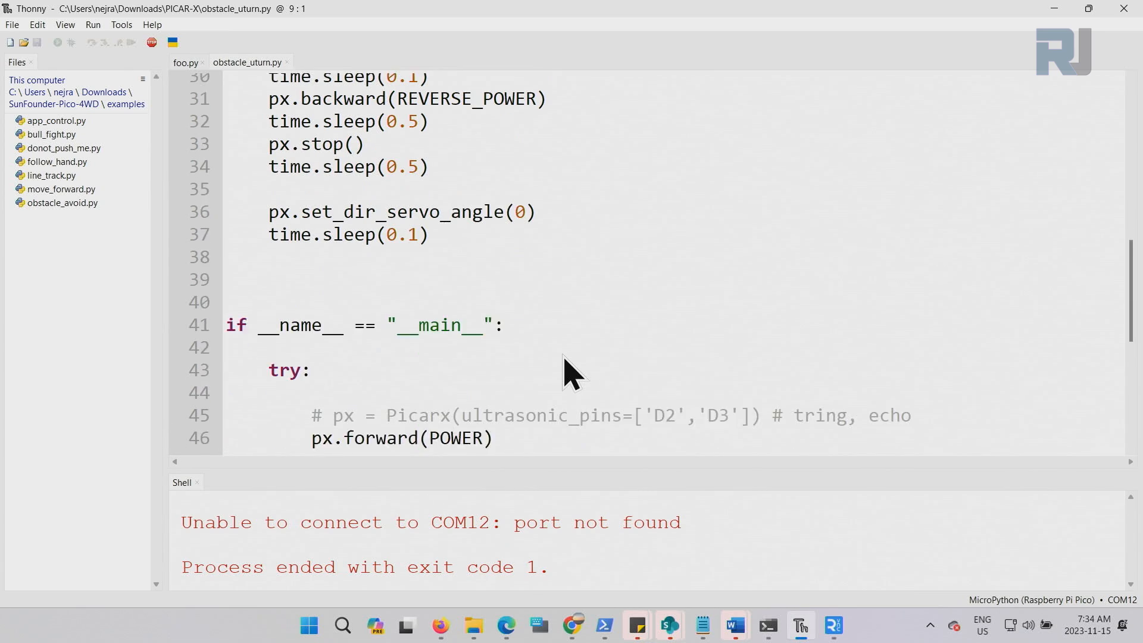
scroll(down, 3)
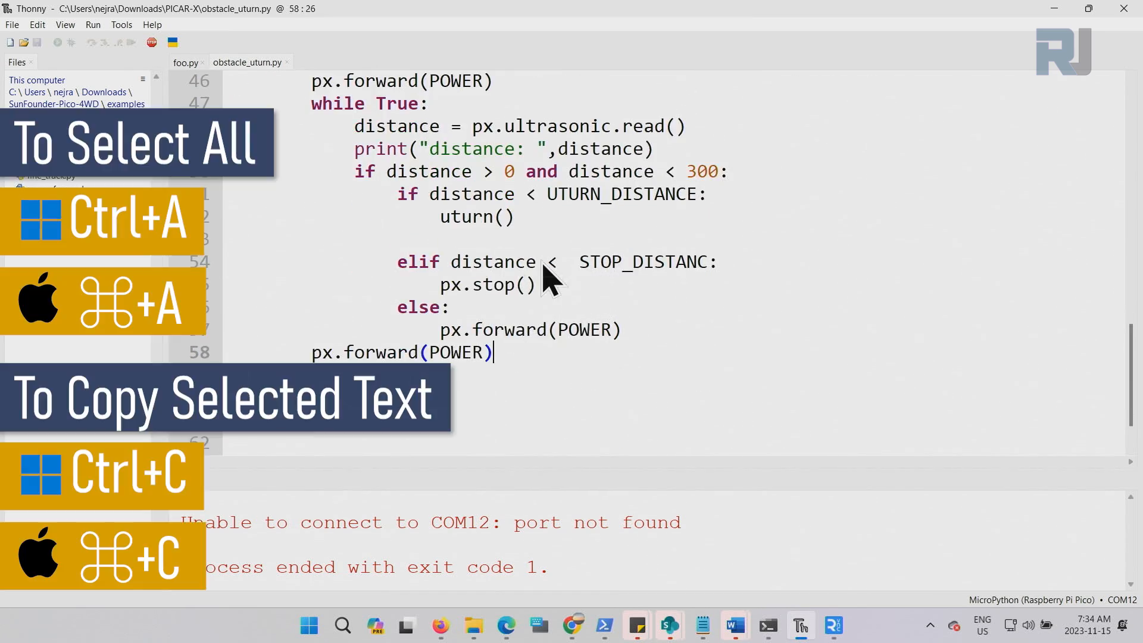
key(ctrl+a)
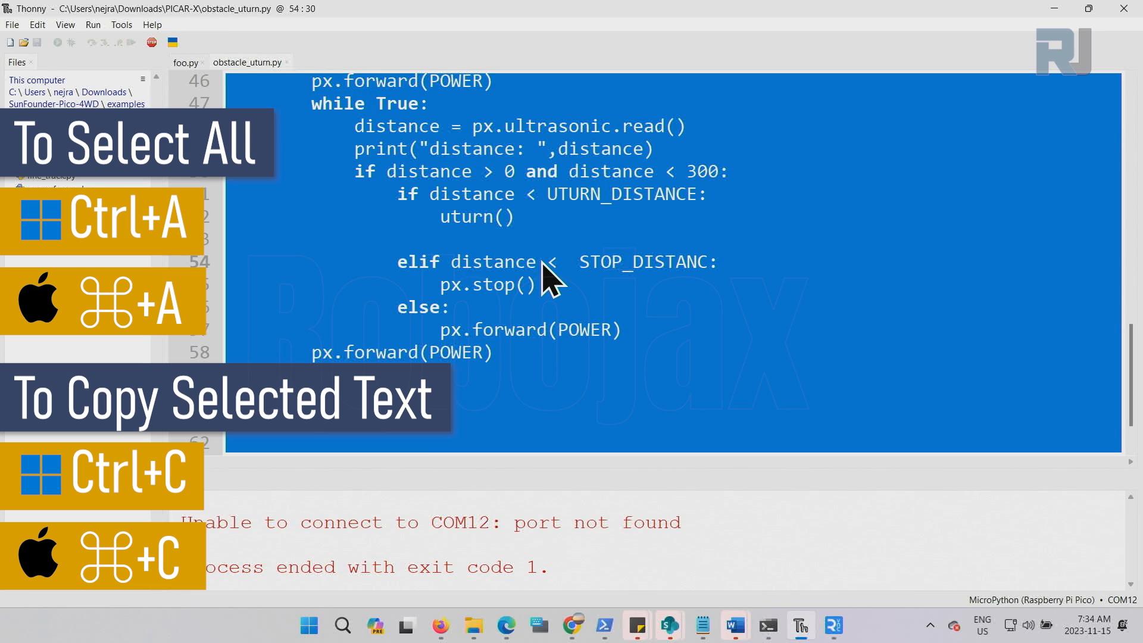
mouse_move(767, 626)
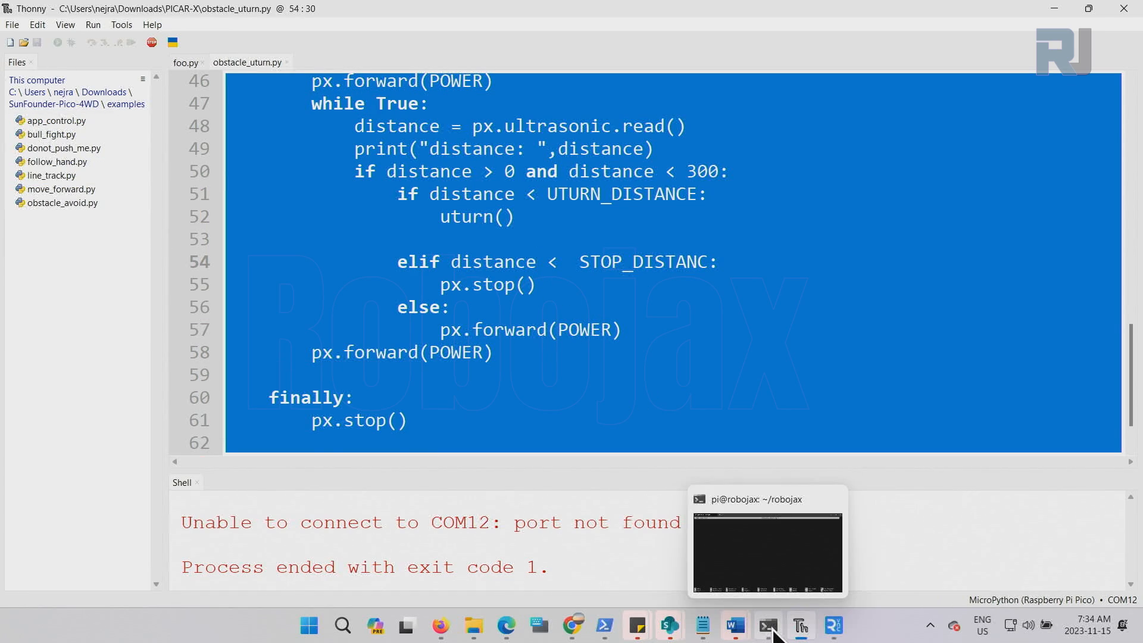